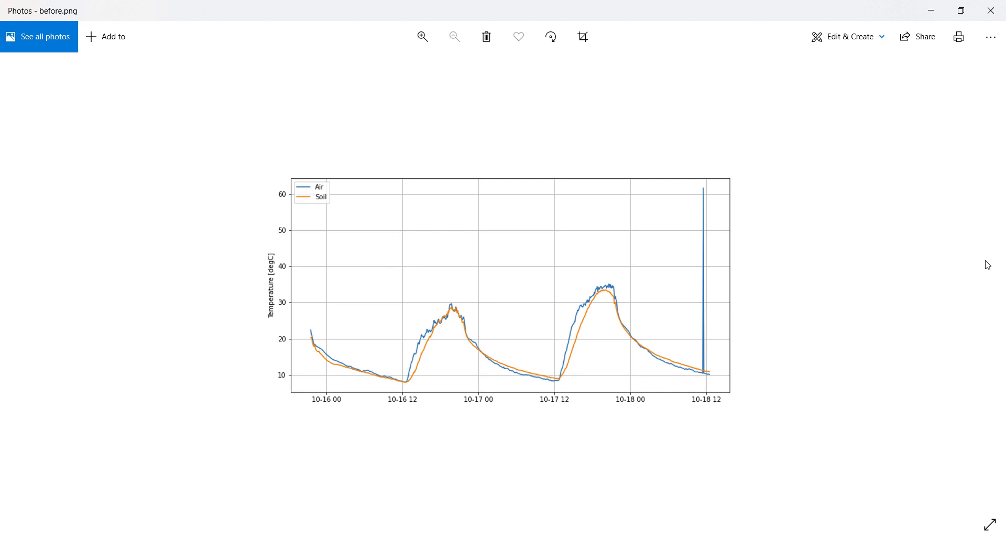
View the target air and soil temperature plot, then switch to the empty Untitled4 notebook.
{"action": "left_click", "coordinate": [990, 280]}
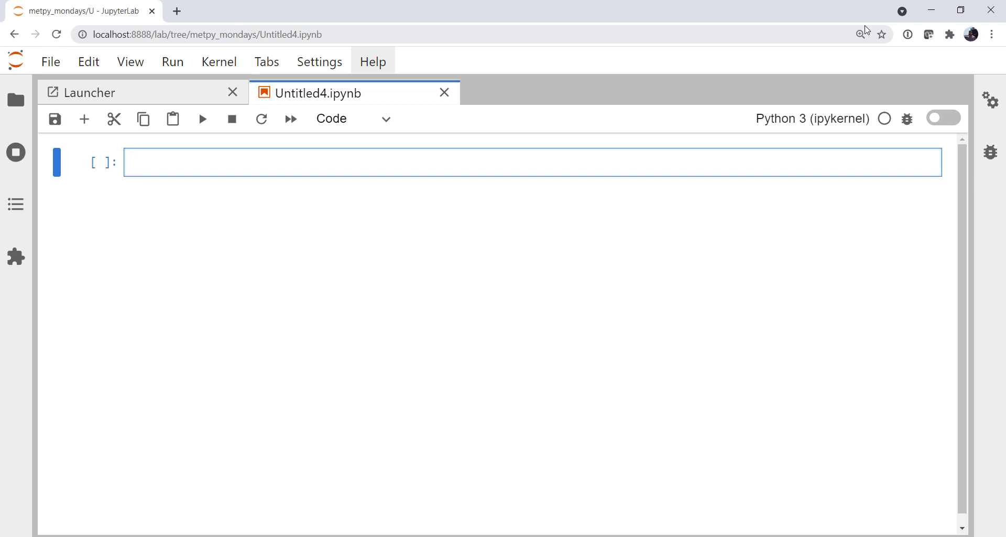
Import numpy as np, pandas as pd and matplotlib.pyplot as plt with %matplotlib inline, and run.
{"action": "type", "text": "import numpy as np"}
{"action": "type", "text": "import panda"}
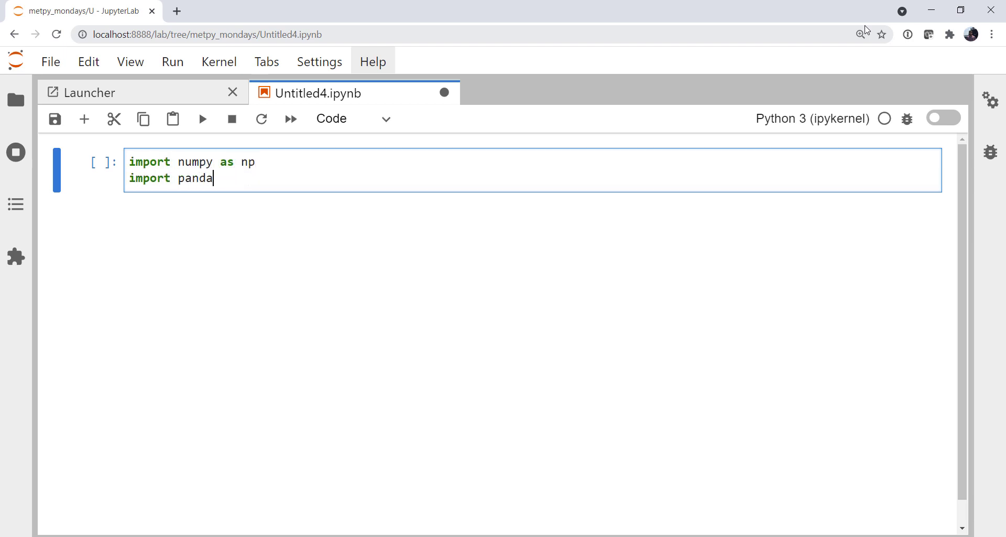
{"action": "type", "text": "s as pd"}
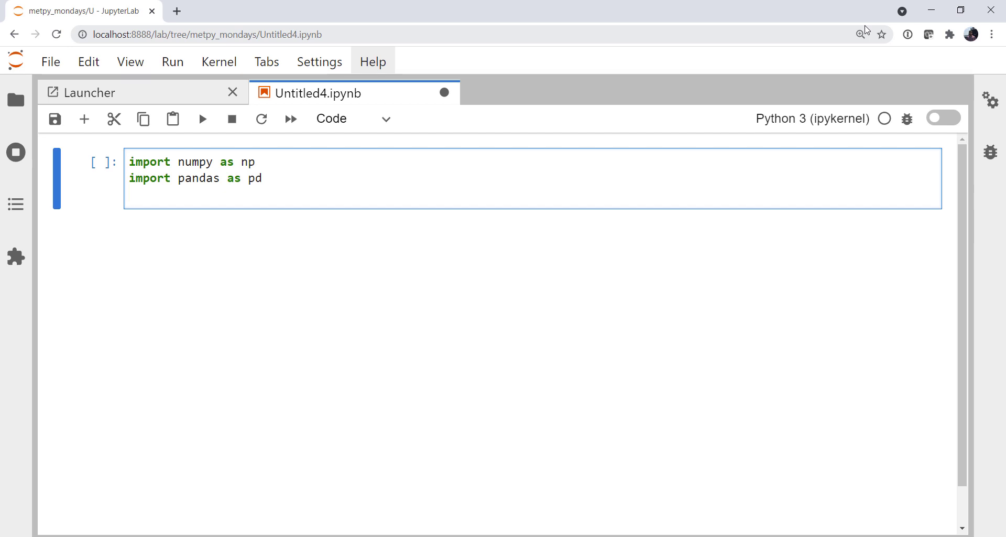
{"action": "type", "text": "import atpl"}
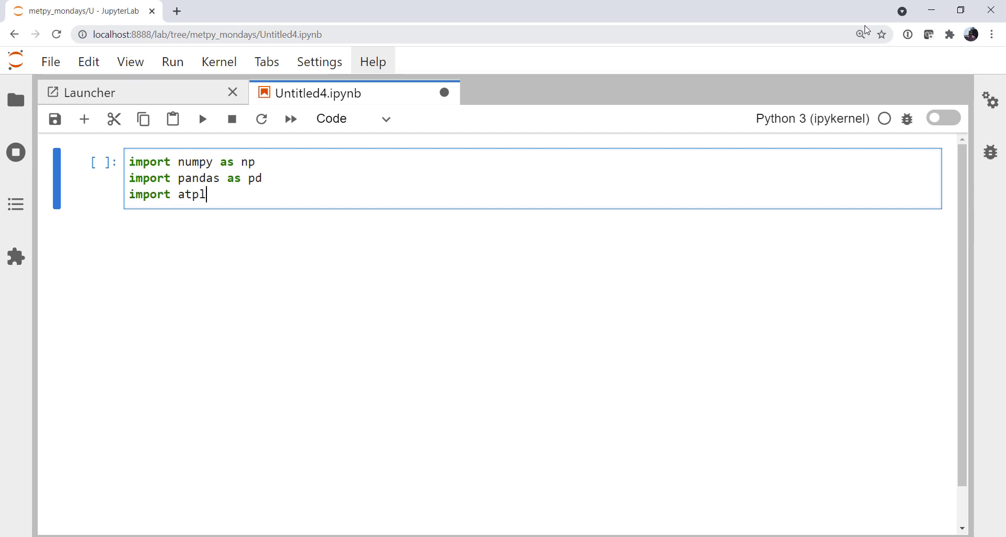
{"action": "type", "text": "matplotlib"}
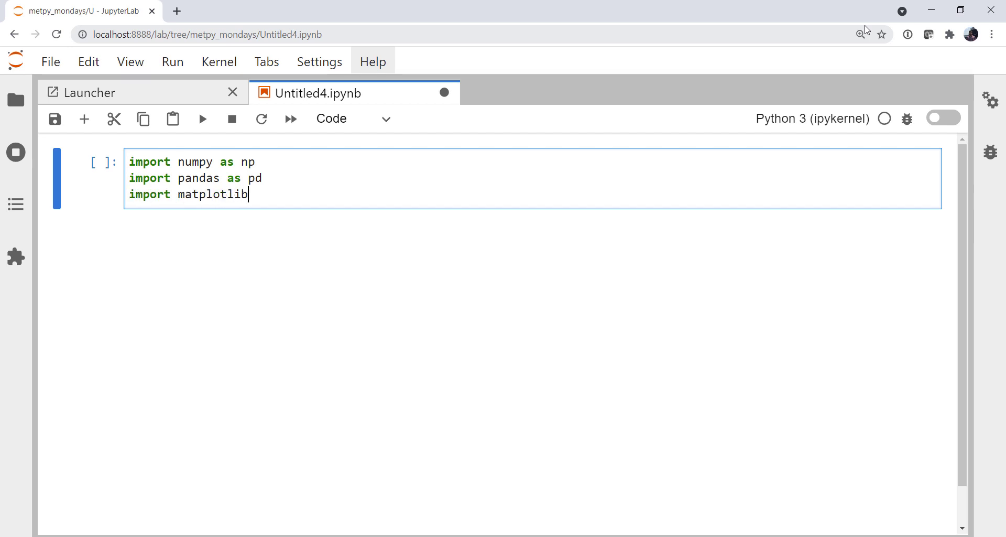
{"action": "type", "text": ".pyplot as plt"}
{"action": "type", "text": "%mato"}
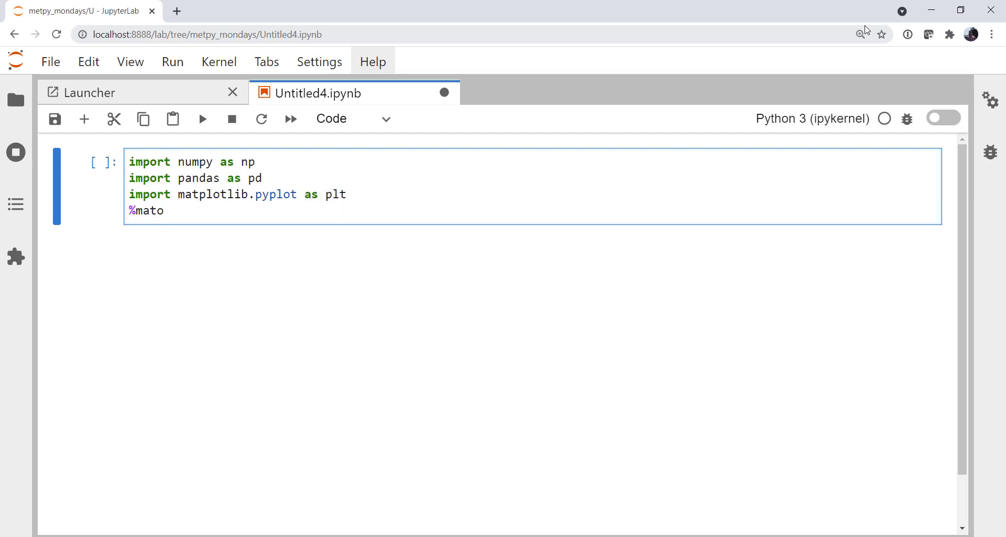
{"action": "type", "text": "plotlib inline"}
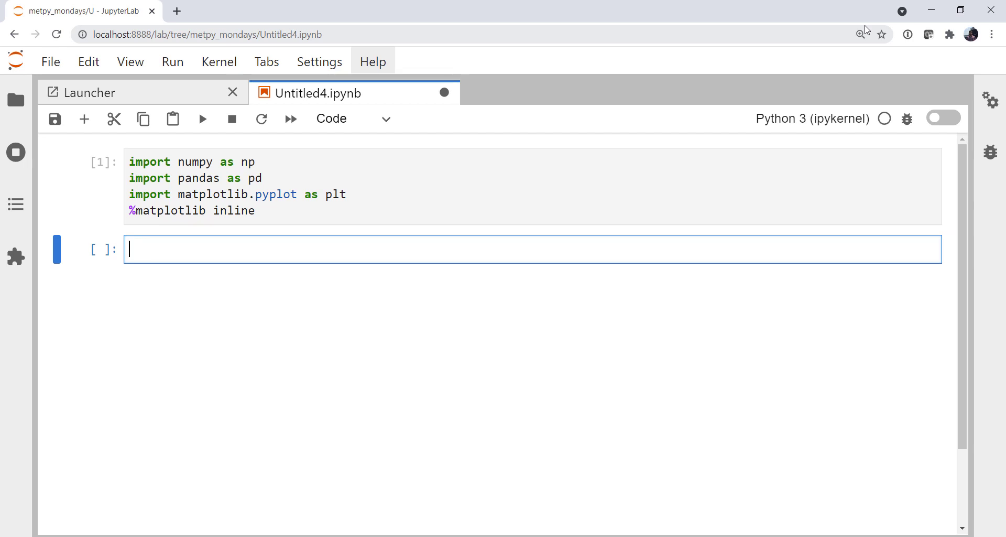
Read sfc_temp_mon-20211018-1235.csv into df with created_at parsed as dates.
{"action": "type", "text": "df ="}
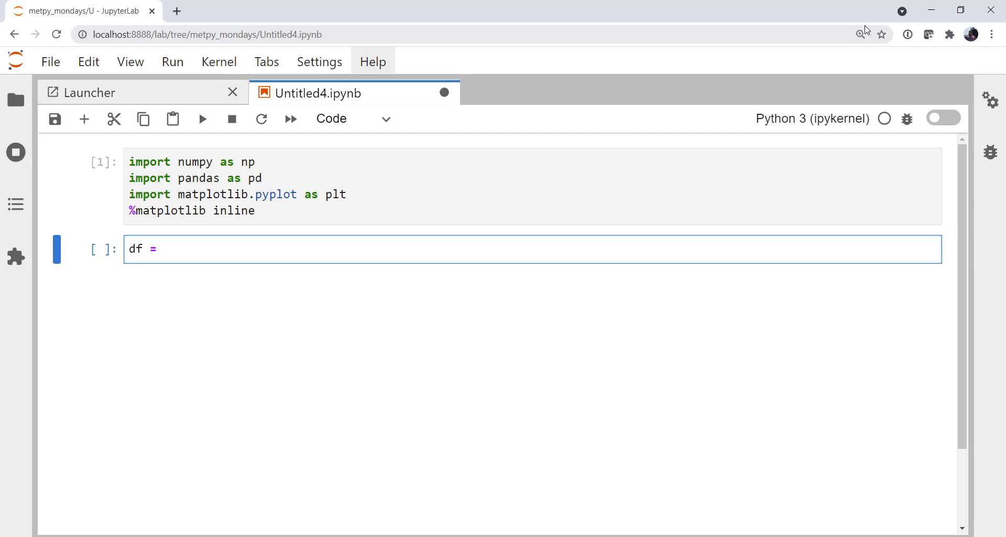
{"action": "type", "text": "pd.read_csv('sfc_temp_mon-20211018-1235.csv"}
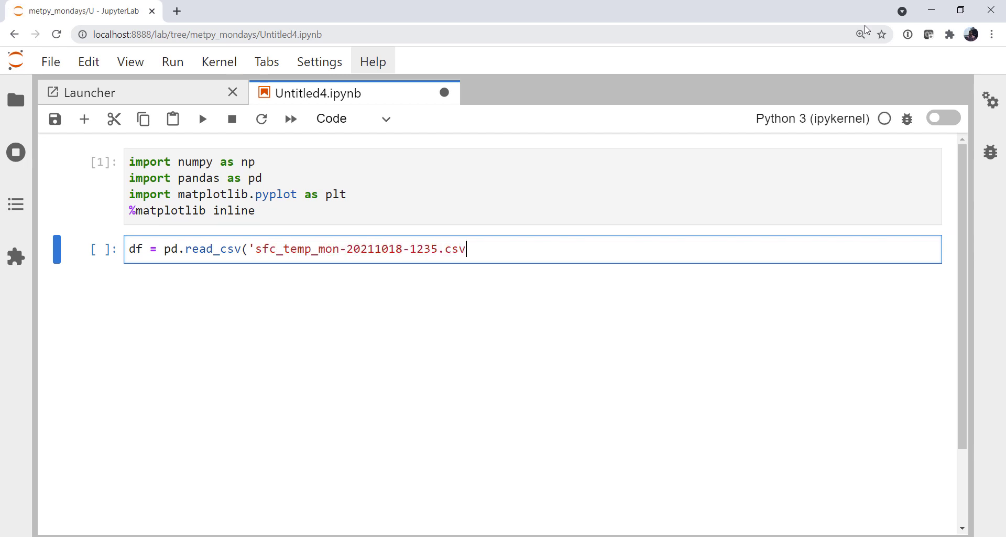
{"action": "type", "text": "'"}
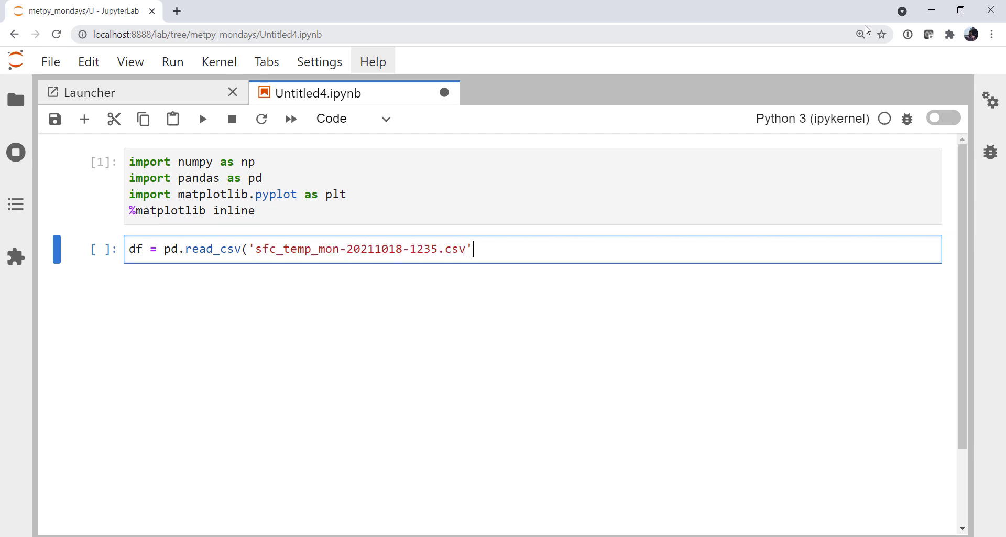
{"action": "type", "text": ", parse"}
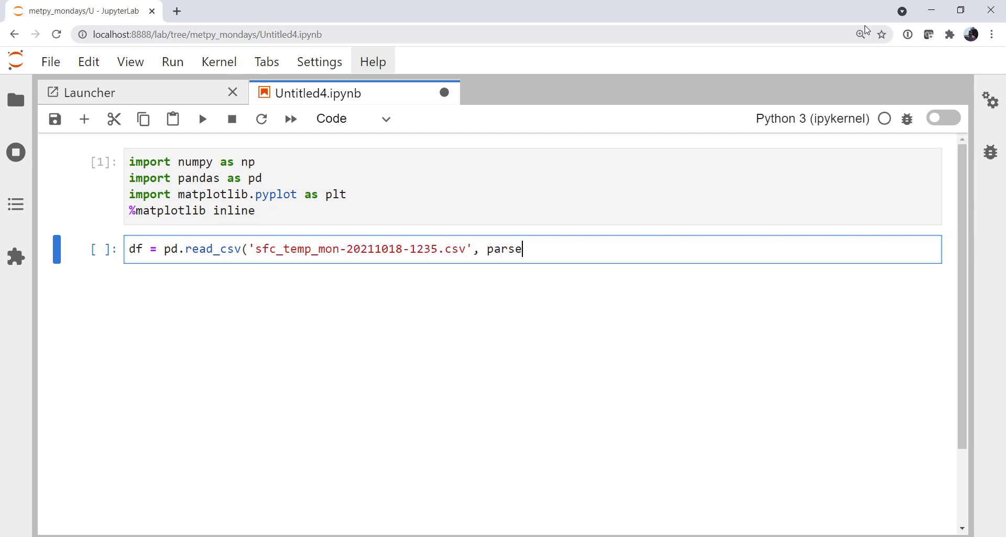
{"action": "type", "text": "_dates=["}
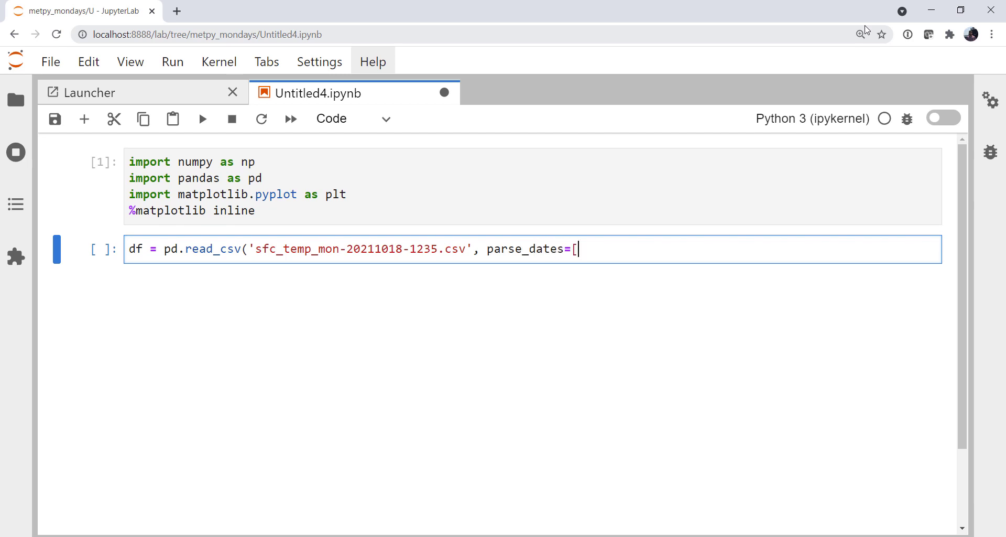
{"action": "type", "text": "'crea"}
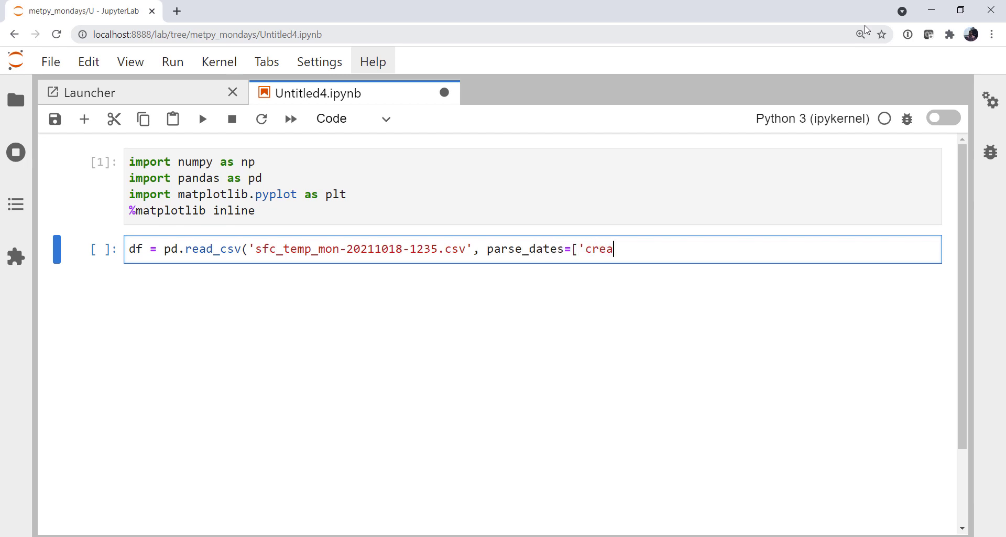
{"action": "type", "text": "ted_at'])"}
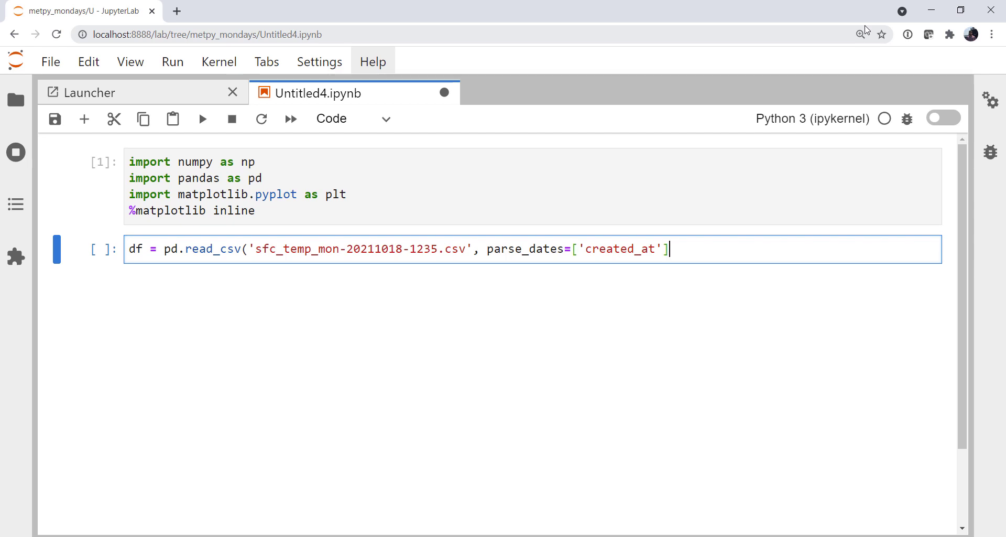
{"action": "type", "text": ")"}
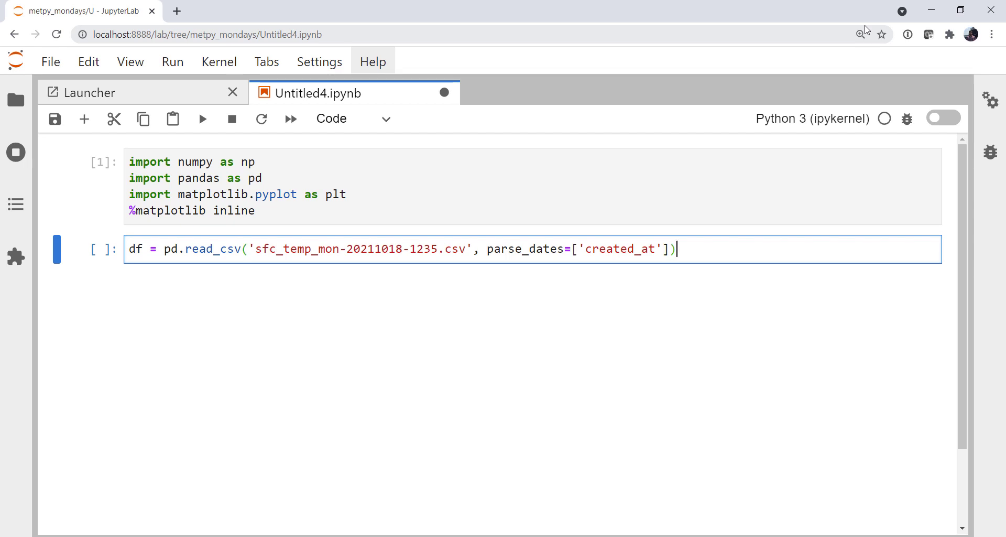
{"action": "key", "text": "shift+enter"}
{"action": "type", "text": "df"}
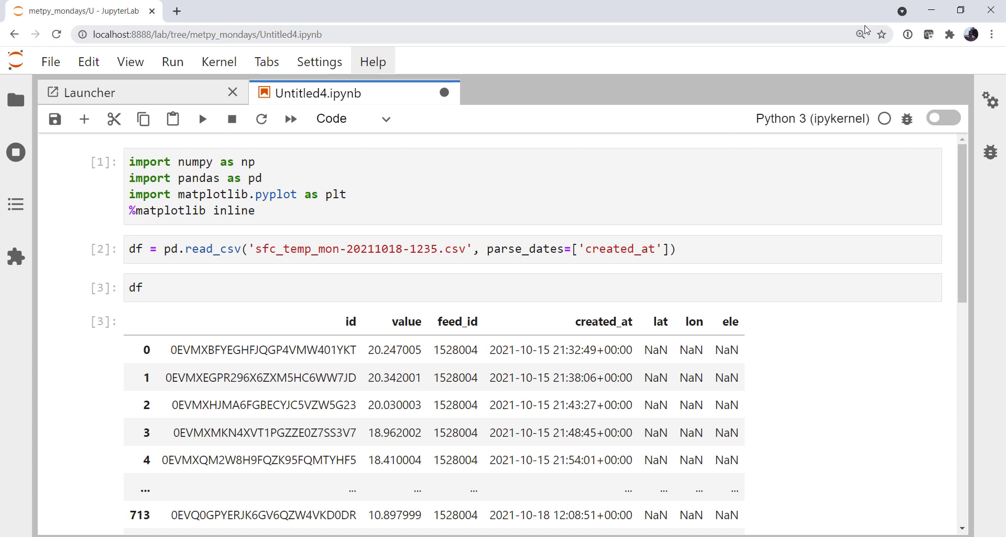
Scroll through the displayed 718 rows × 7 columns DataFrame.
{"action": "scroll", "scroll_direction": "down", "scroll_amount": 3}
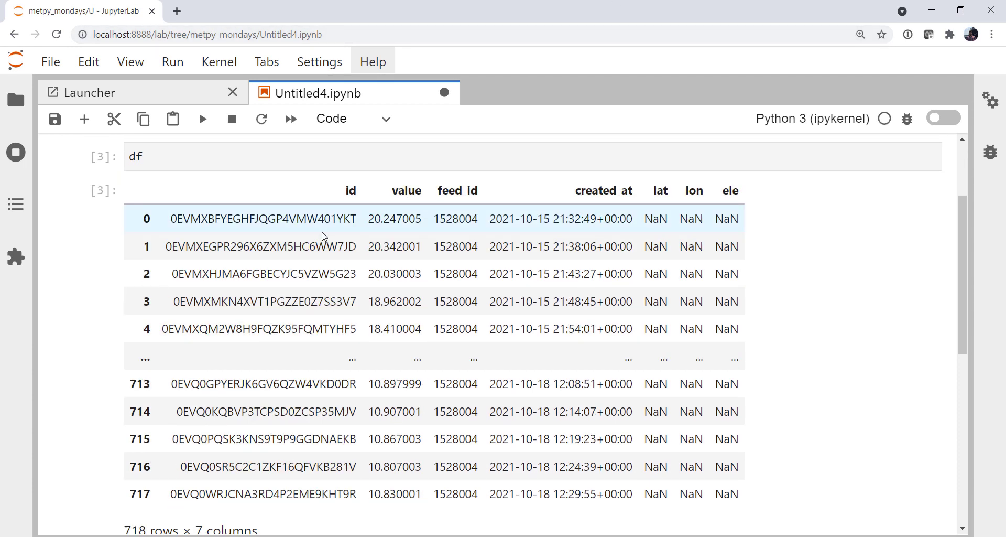
{"action": "mouse_move", "coordinate": [394, 225]}
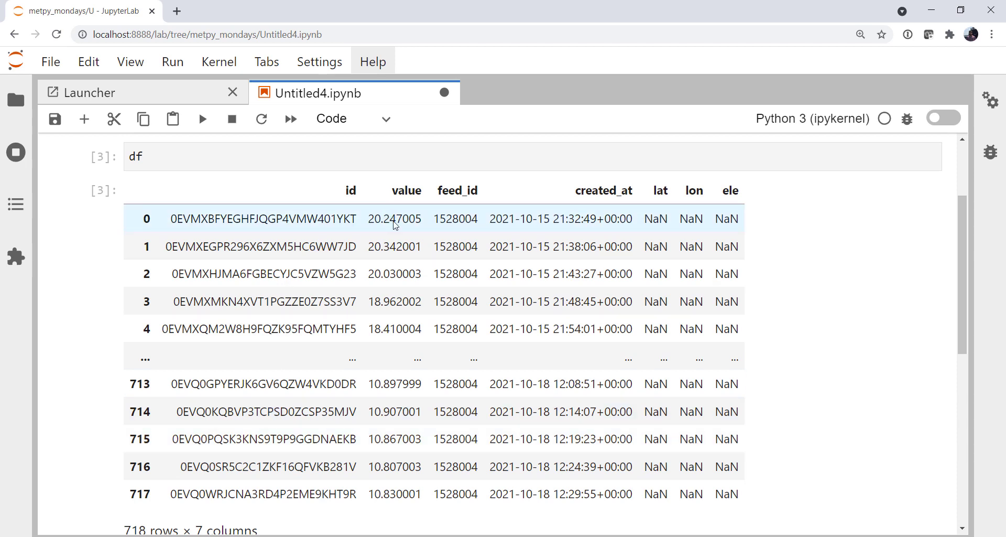
{"action": "mouse_move", "coordinate": [528, 225]}
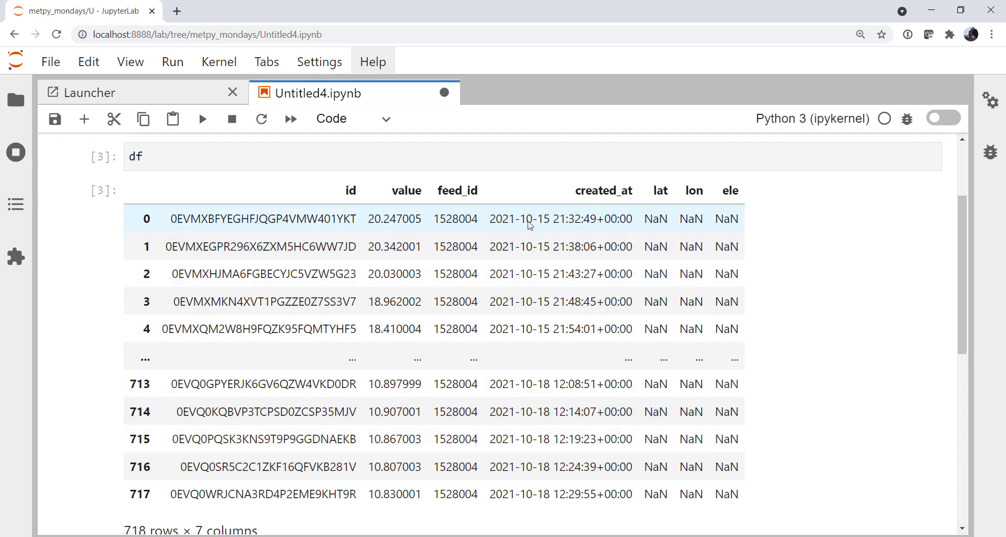
{"action": "mouse_move", "coordinate": [602, 236]}
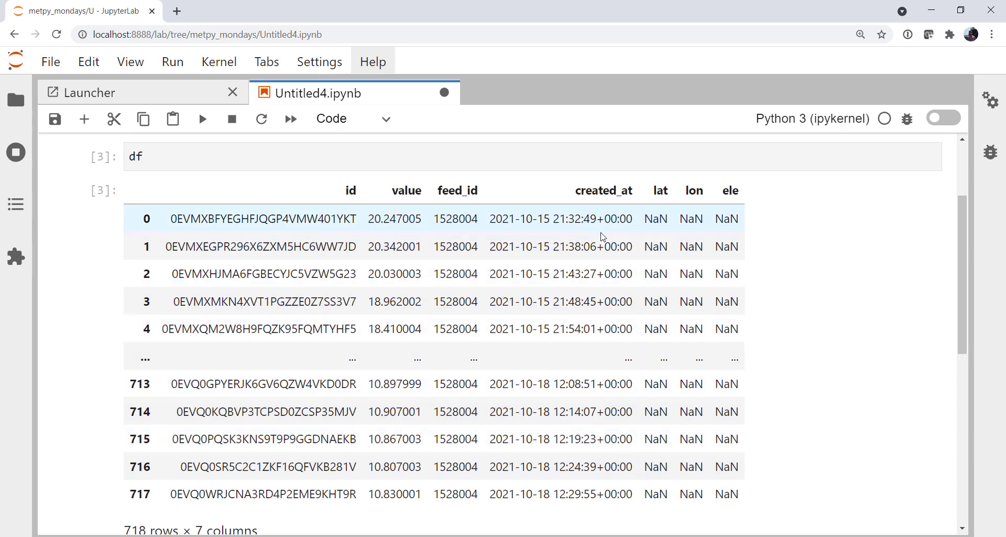
{"action": "mouse_move", "coordinate": [669, 233]}
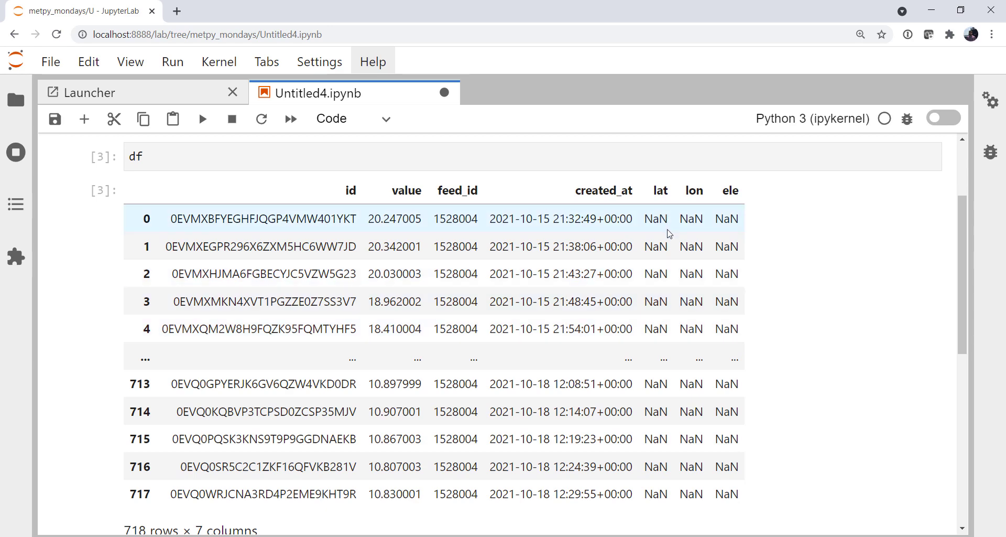
{"action": "mouse_move", "coordinate": [743, 220]}
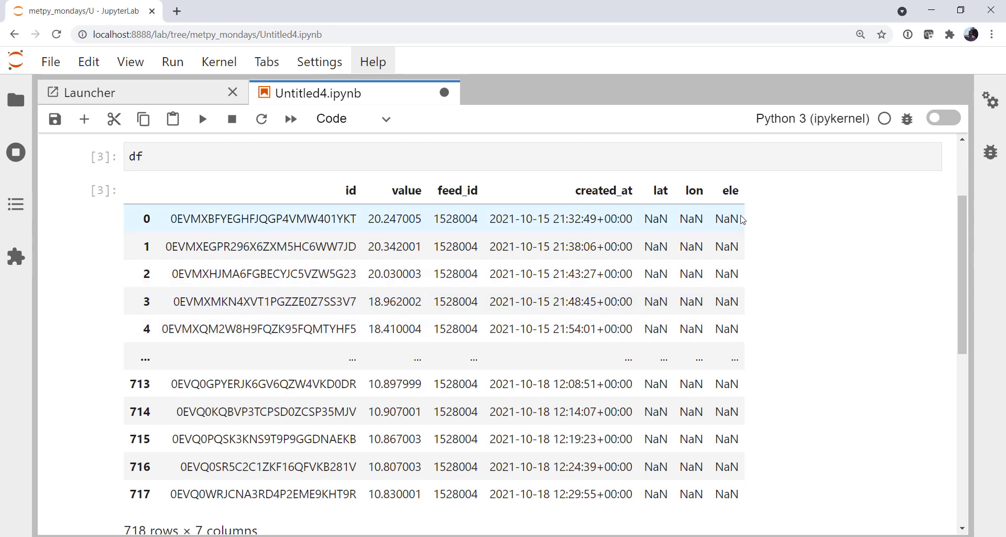
{"action": "scroll", "scroll_direction": "up", "scroll_amount": 3}
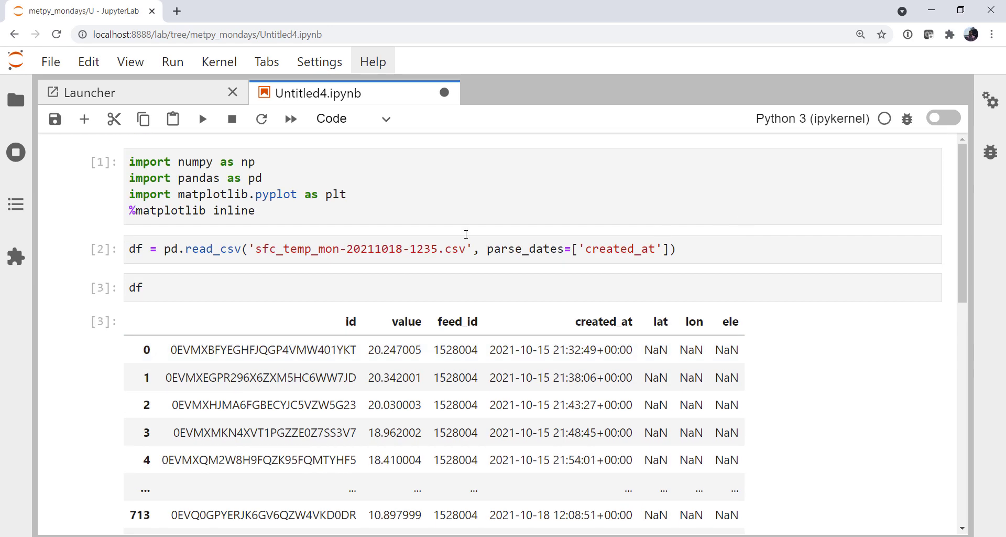
{"action": "mouse_move", "coordinate": [447, 237]}
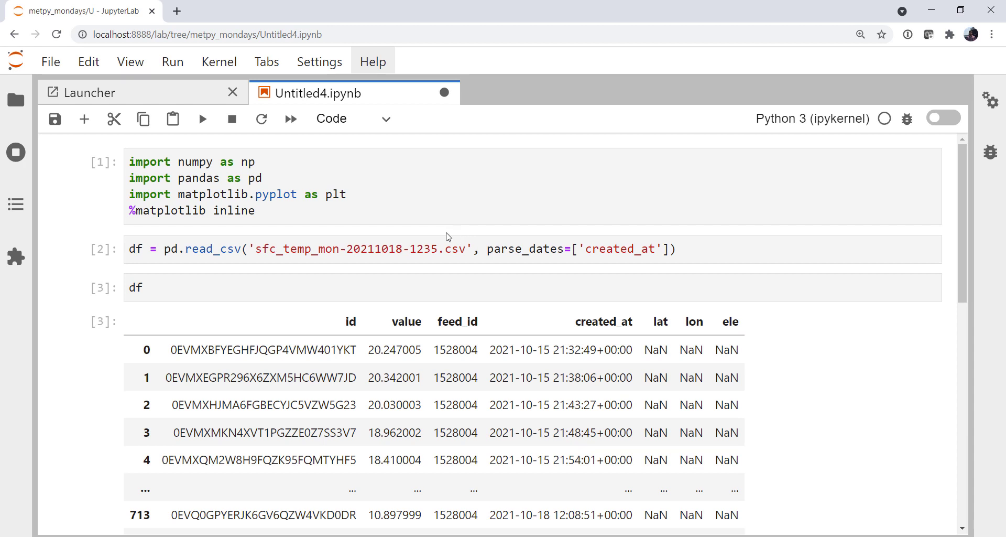
{"action": "mouse_move", "coordinate": [277, 252]}
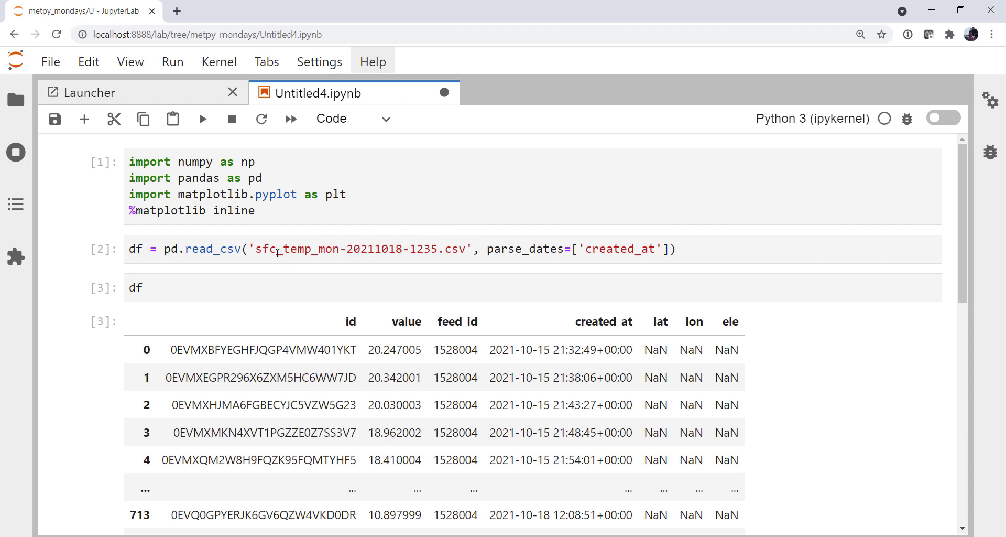
{"action": "scroll", "scroll_direction": "down", "scroll_amount": 3}
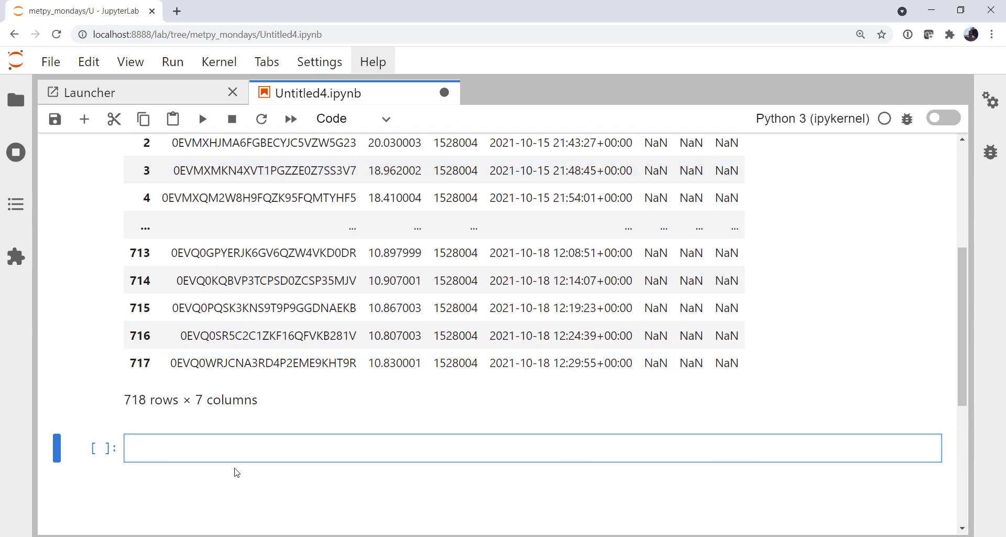
Load amb_temp_mon-20211018-1234.csv into df2, fixing a stray comma.
{"action": "scroll", "scroll_direction": "down", "scroll_amount": 3}
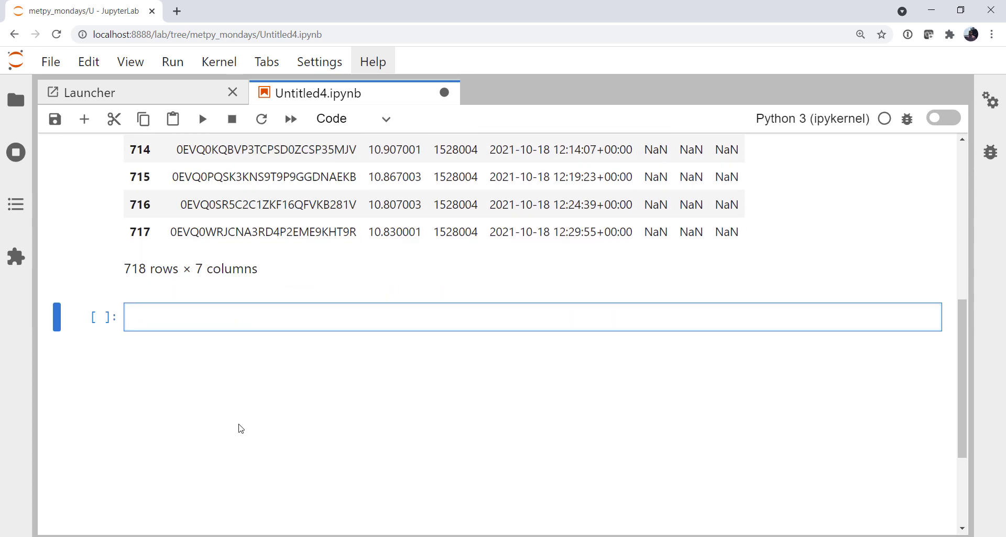
{"action": "type", "text": "df2 ="}
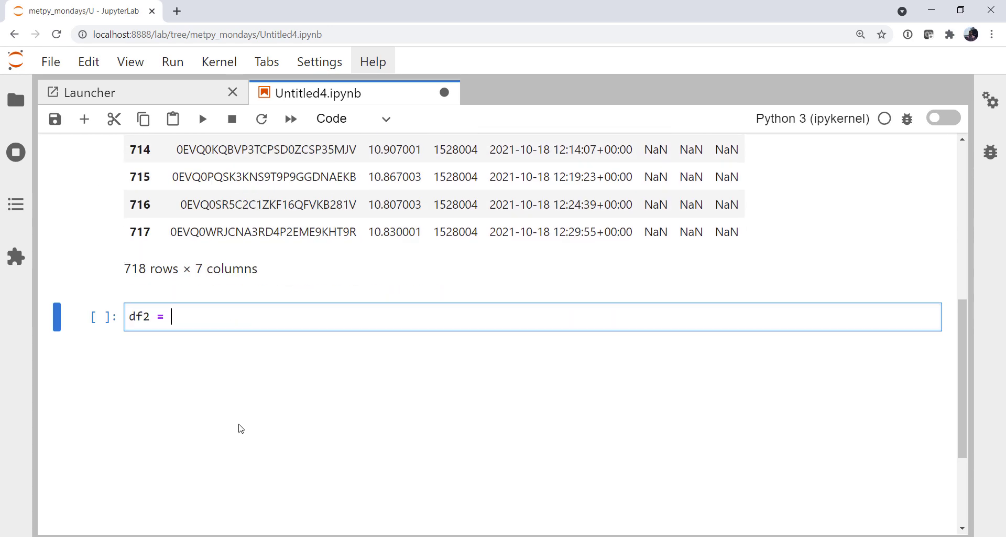
{"action": "type", "text": "pd.rea"}
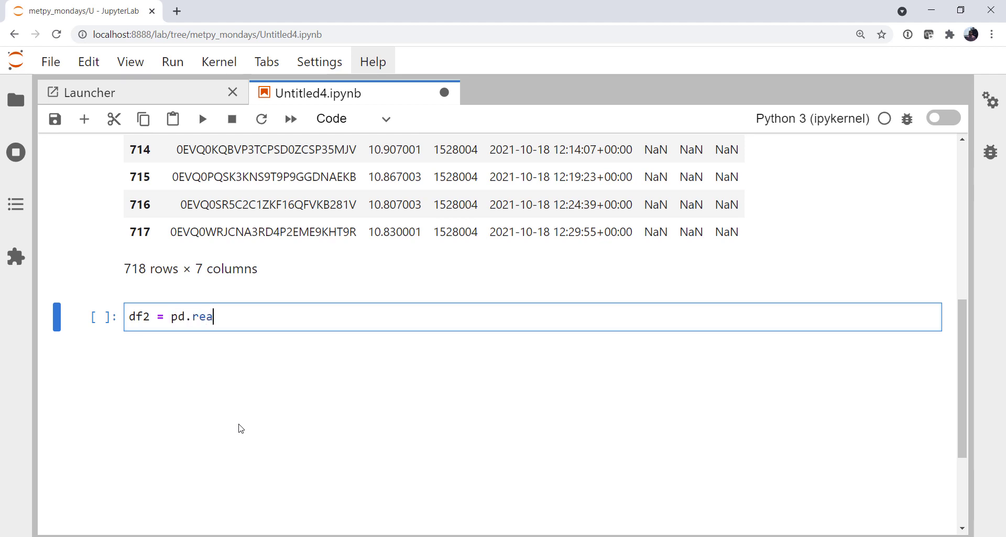
{"action": "type", "text": "d_csv('"}
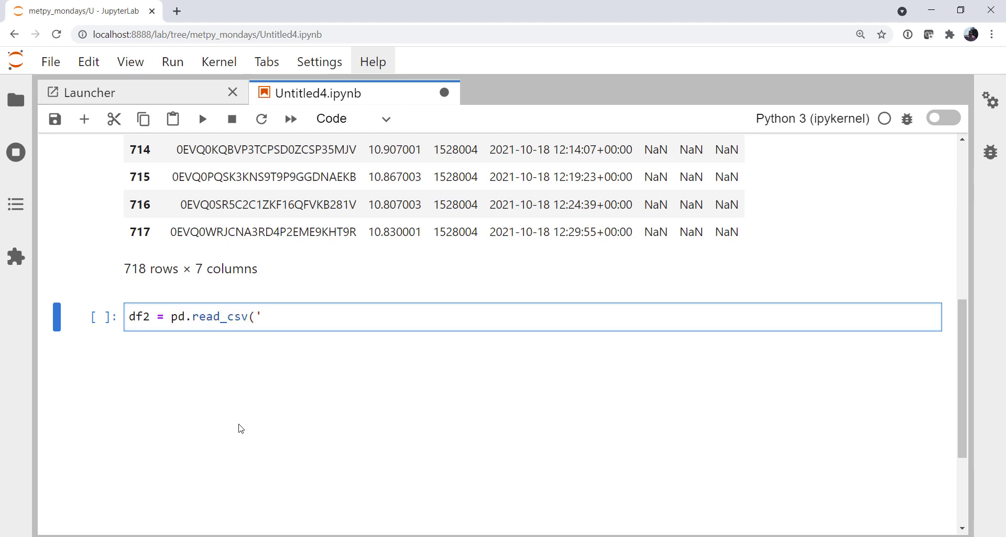
{"action": "type", "text": "amb_temp_mon-20211018-1234.csv'"}
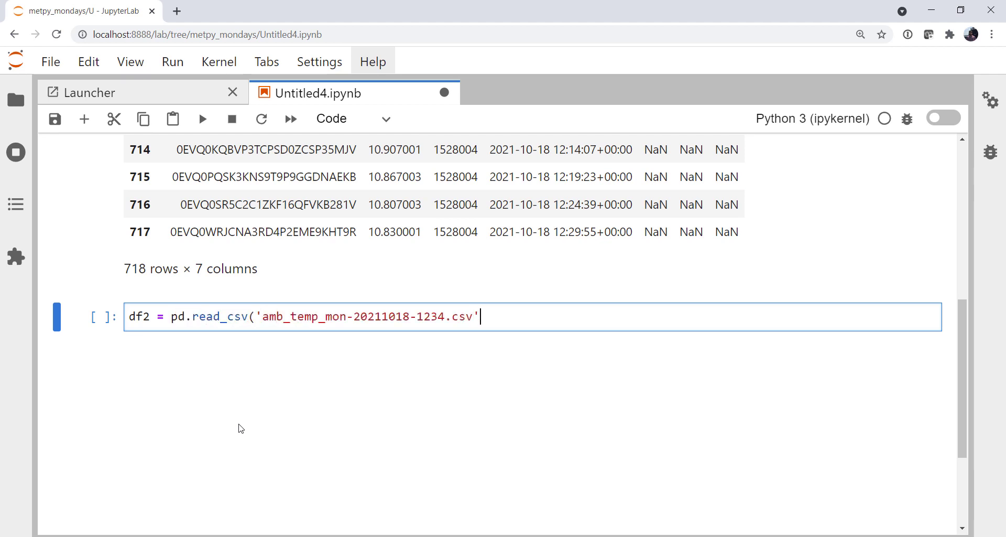
{"action": "type", "text": ","}
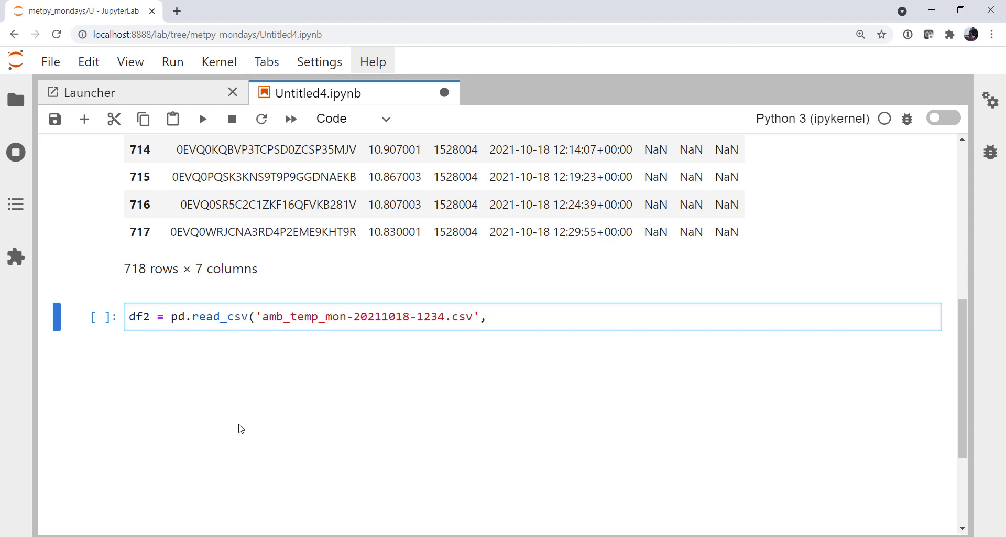
{"action": "left_click", "coordinate": [487, 316]}
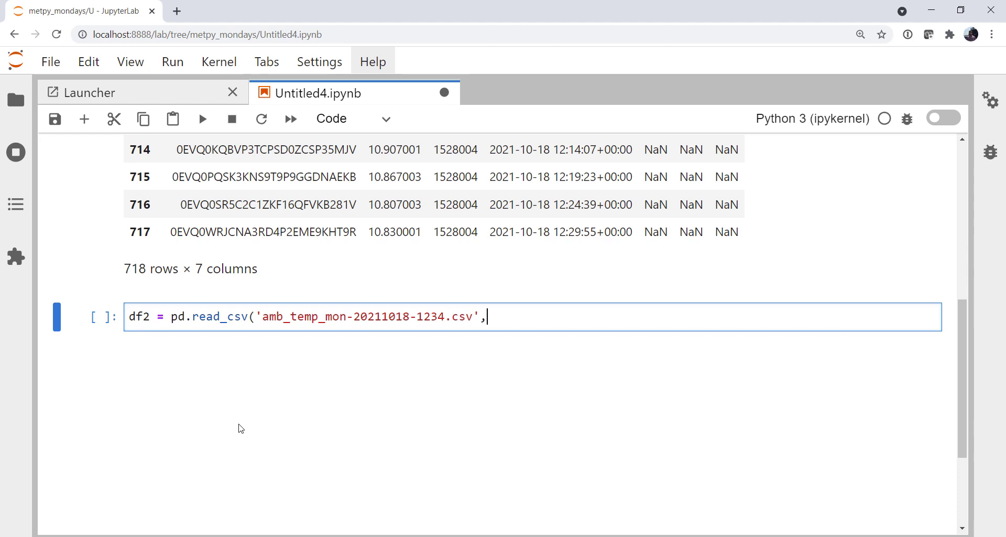
{"action": "key", "text": "shift+enter"}
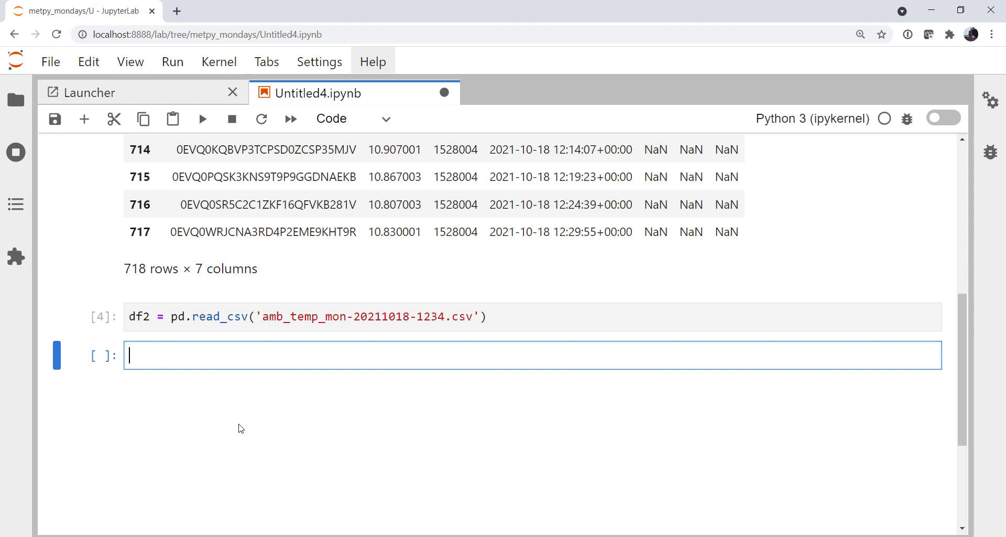
Add df2's value column to df as ambient_temperature and view the 8-column table.
{"action": "type", "text": "df['"}
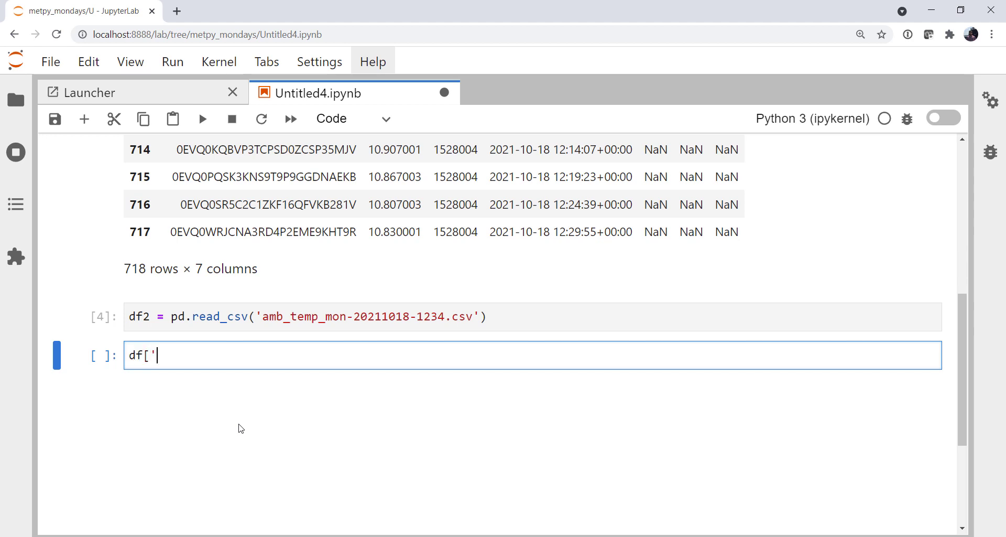
{"action": "type", "text": "amb"}
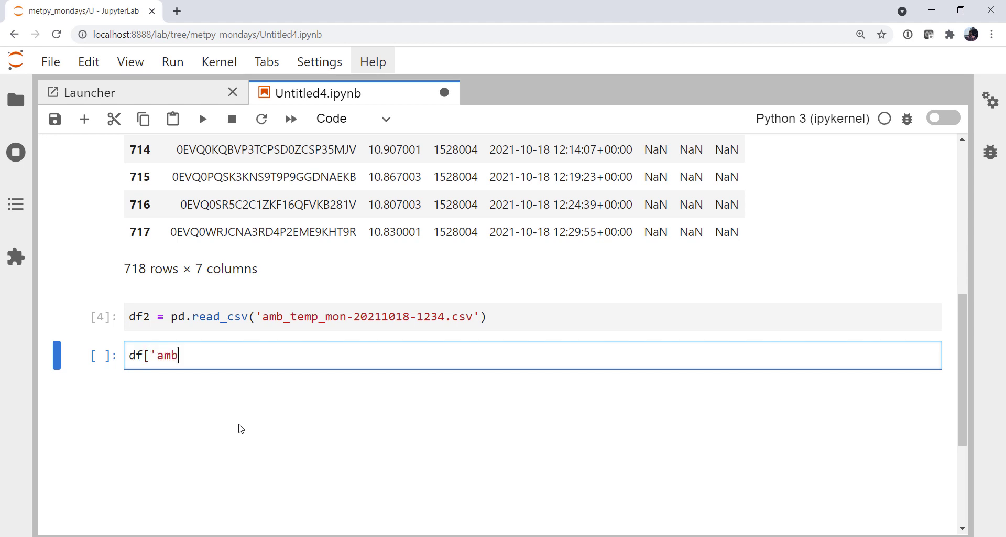
{"action": "type", "text": "ient_temperature"}
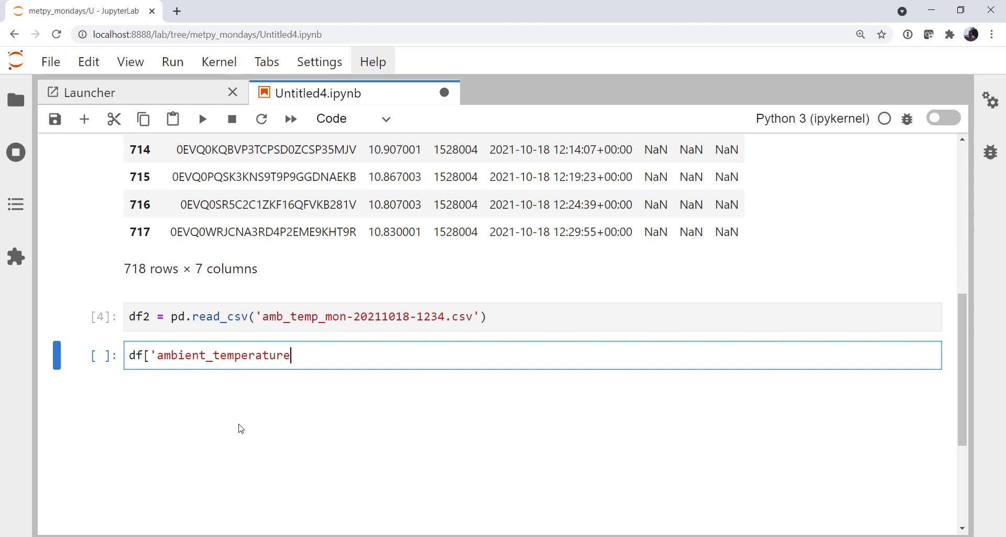
{"action": "type", "text": "']"}
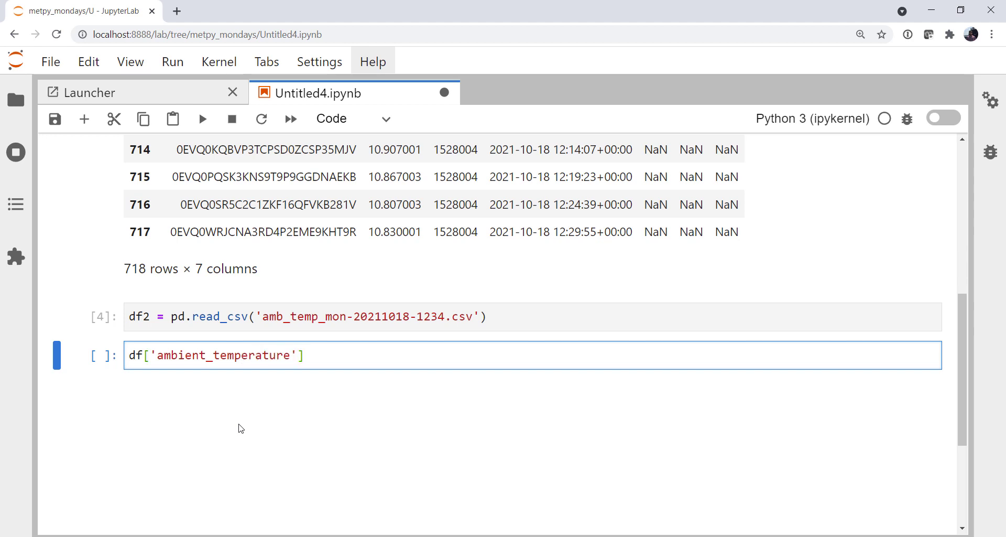
{"action": "type", "text": "= df['"}
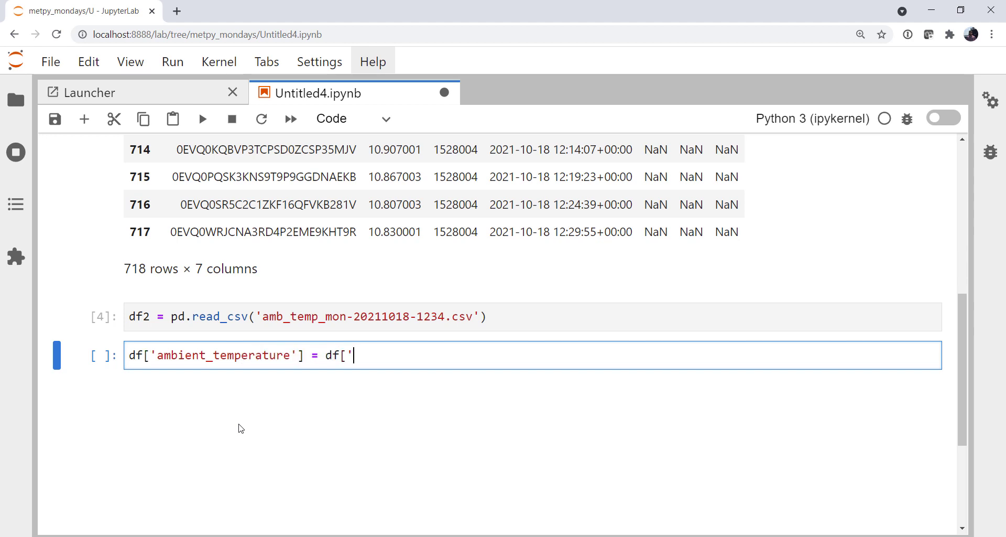
{"action": "type", "text": "value"}
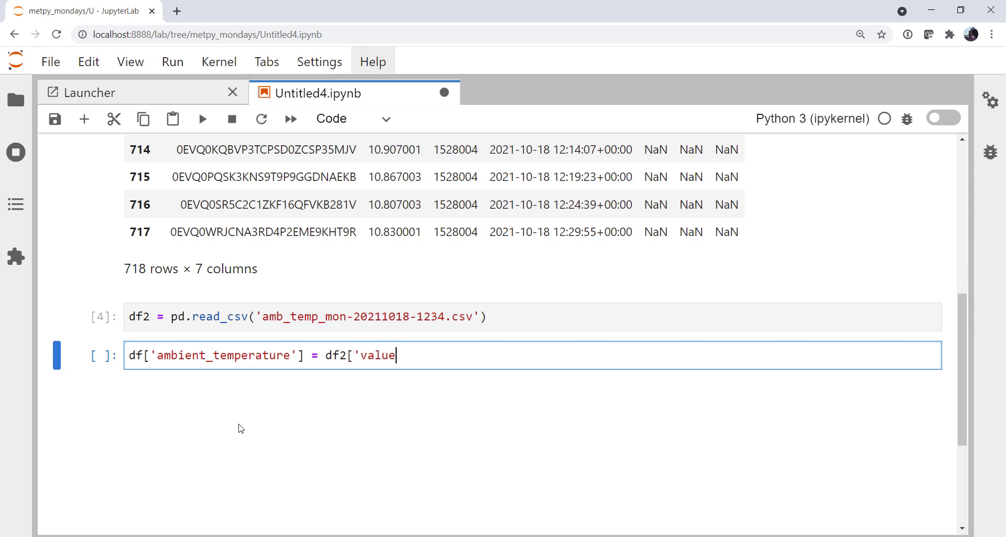
{"action": "key", "text": "shift+enter"}
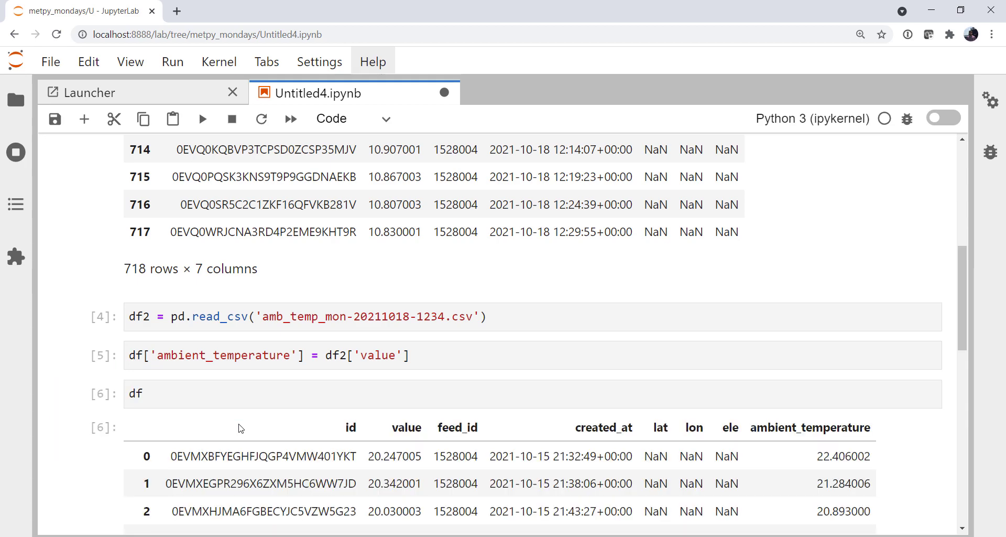
{"action": "scroll", "scroll_direction": "down", "scroll_amount": 3}
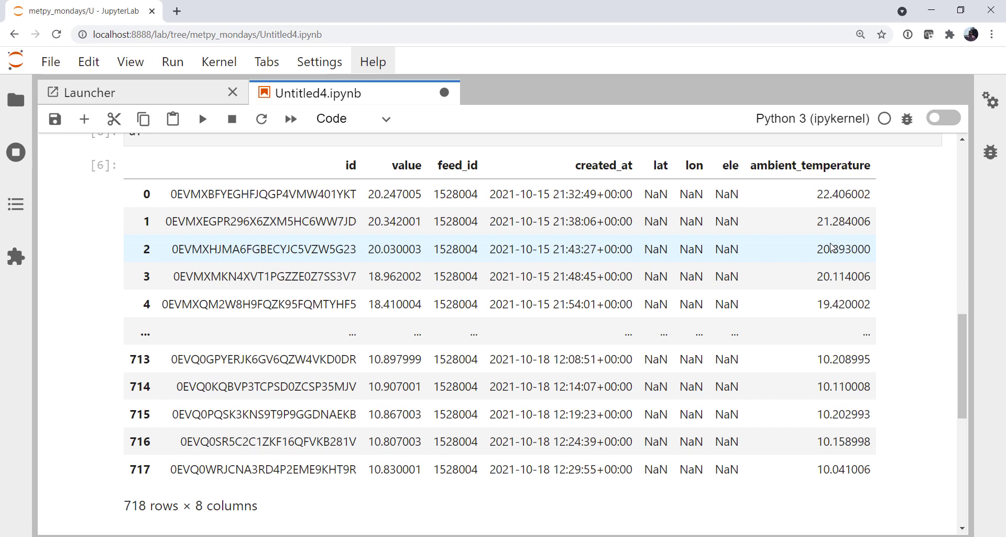
{"action": "mouse_move", "coordinate": [763, 276]}
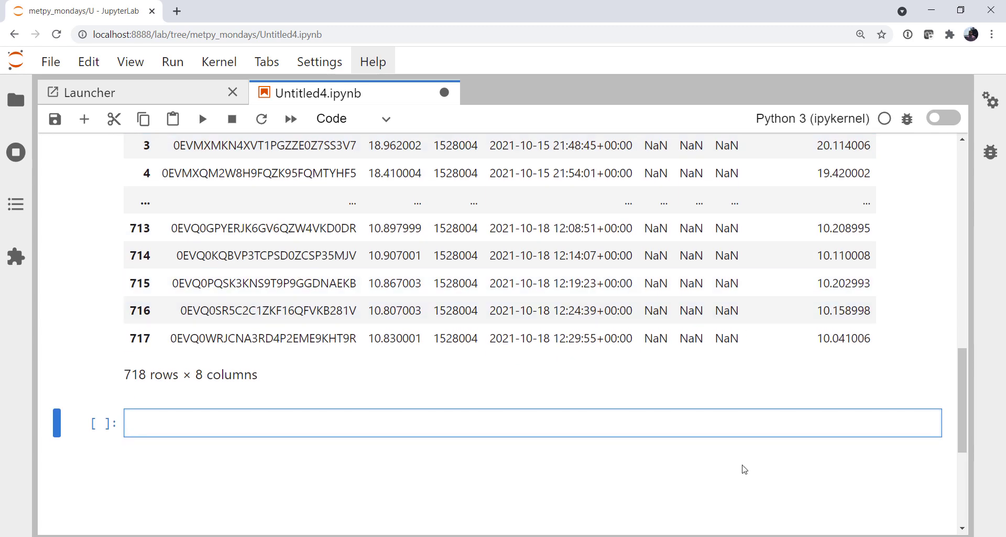
Drop the id, feed_id, lat, lon and ele columns from df in place.
{"action": "type", "text": "df.d"}
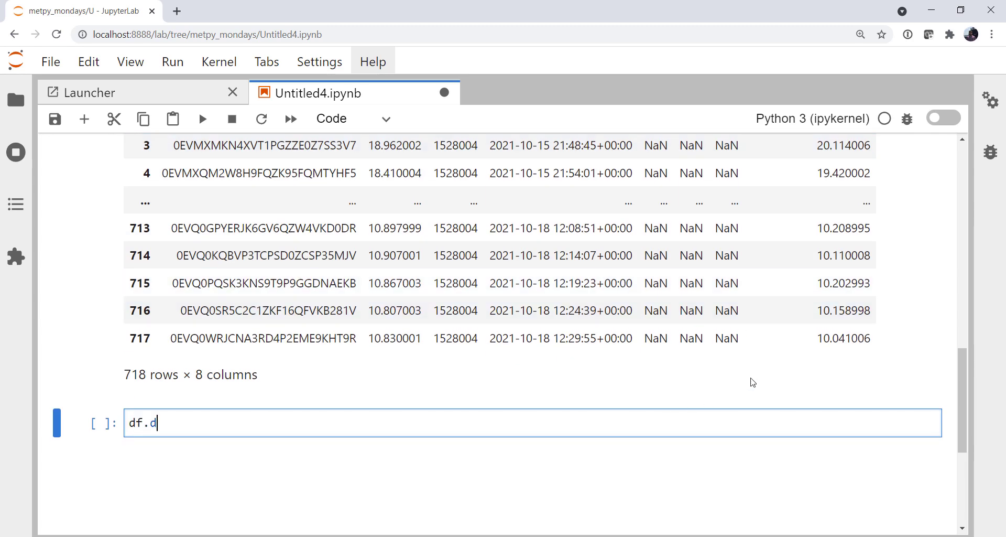
{"action": "type", "text": "rop("}
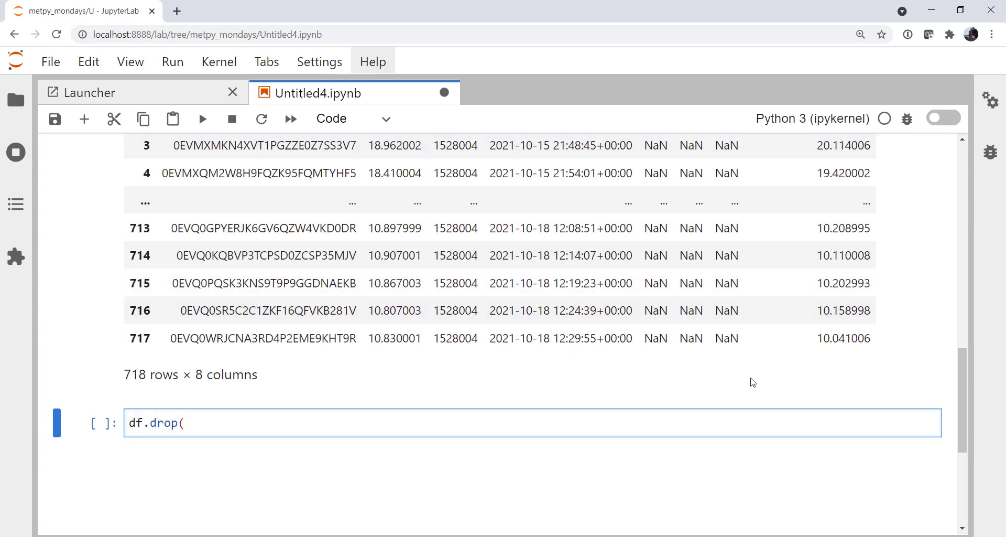
{"action": "type", "text": "['id',"}
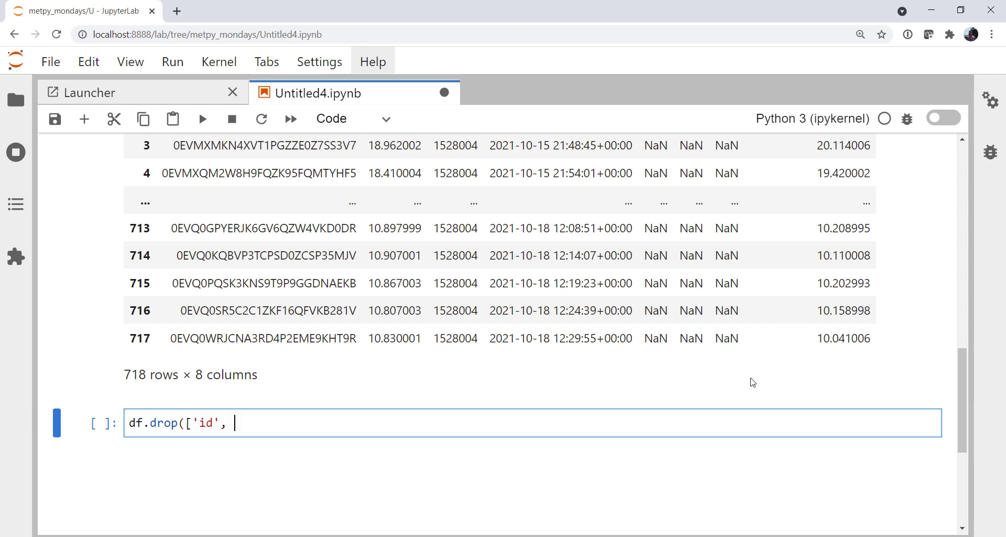
{"action": "type", "text": "'feed_id'"}
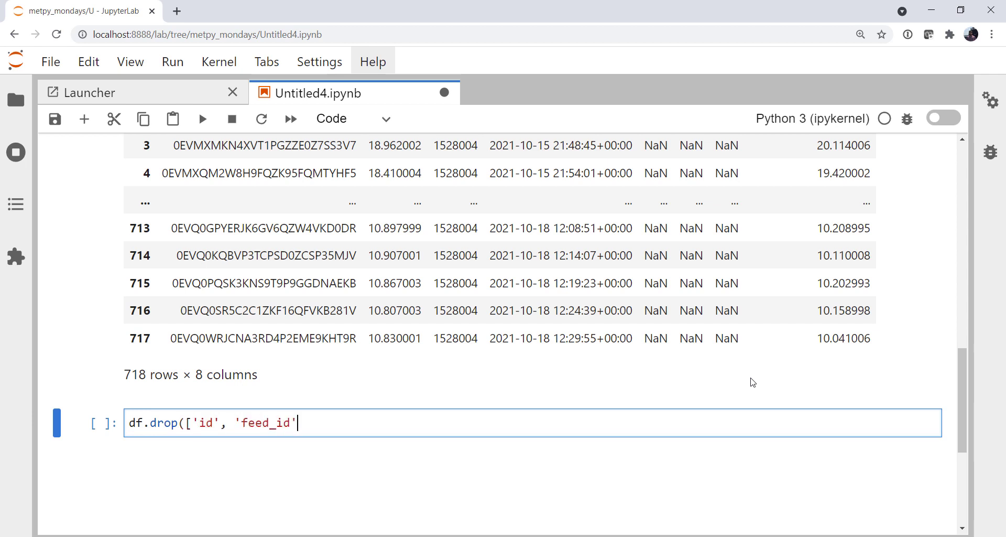
{"action": "type", "text": ", 'lat', 'lon', 'ele"}
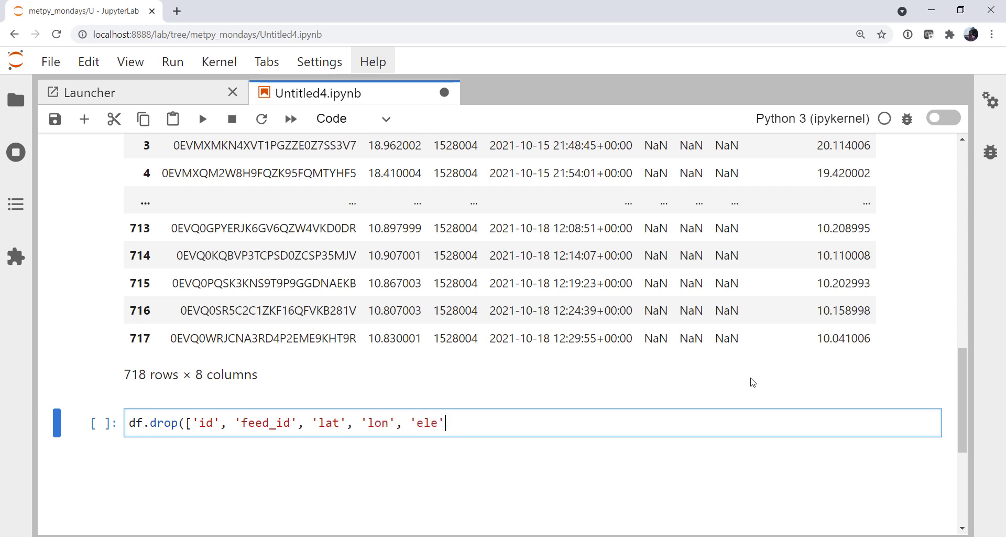
{"action": "type", "text": "],"}
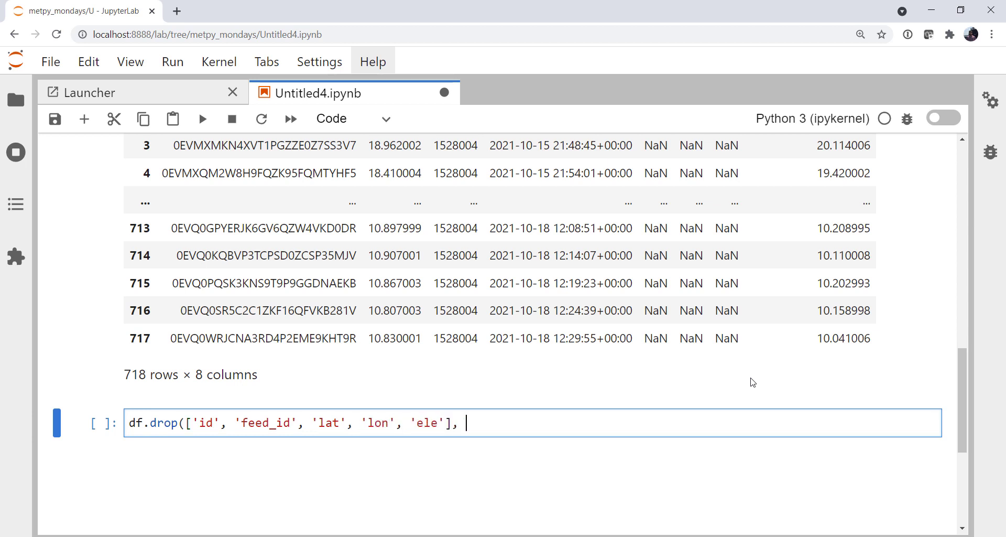
{"action": "type", "text": "axis=1"}
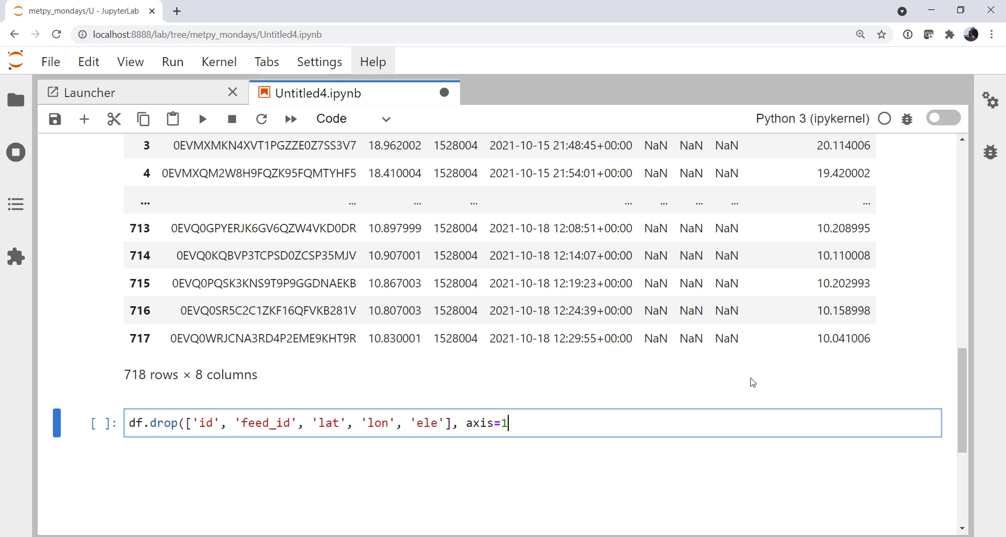
{"action": "type", "text": ", in"}
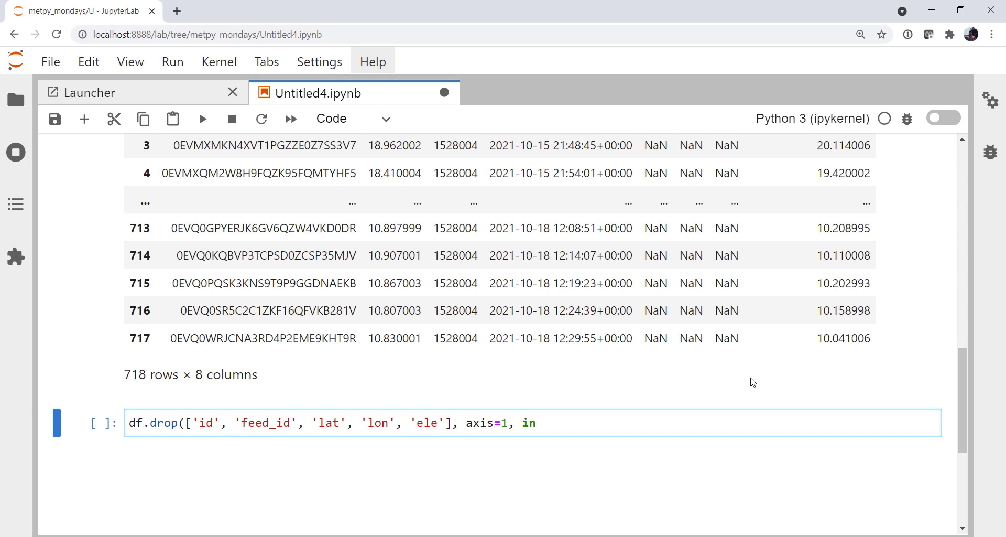
{"action": "type", "text": "place"}
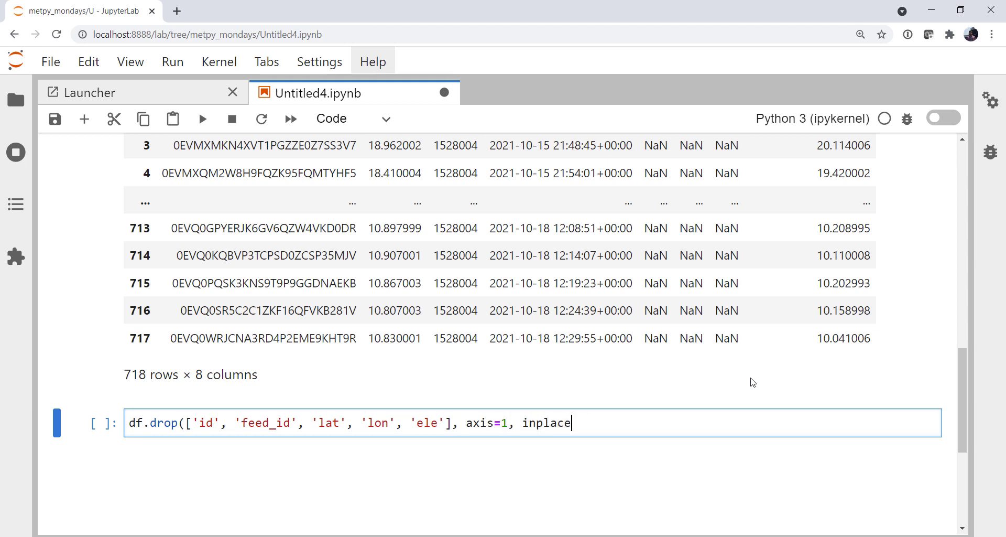
{"action": "key", "text": "shift+enter"}
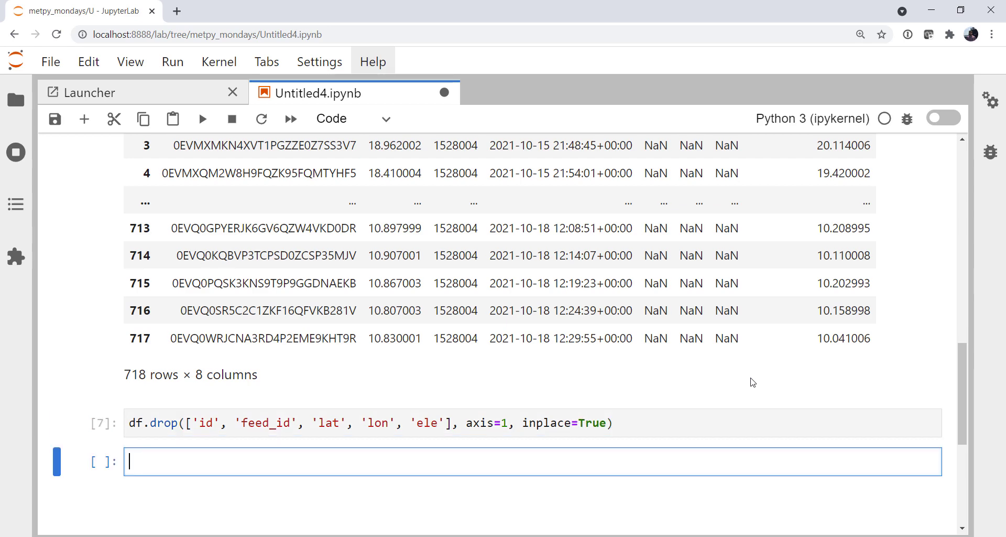
Show only the first rows of the trimmed table with df.head().
{"action": "key", "text": "shift+enter"}
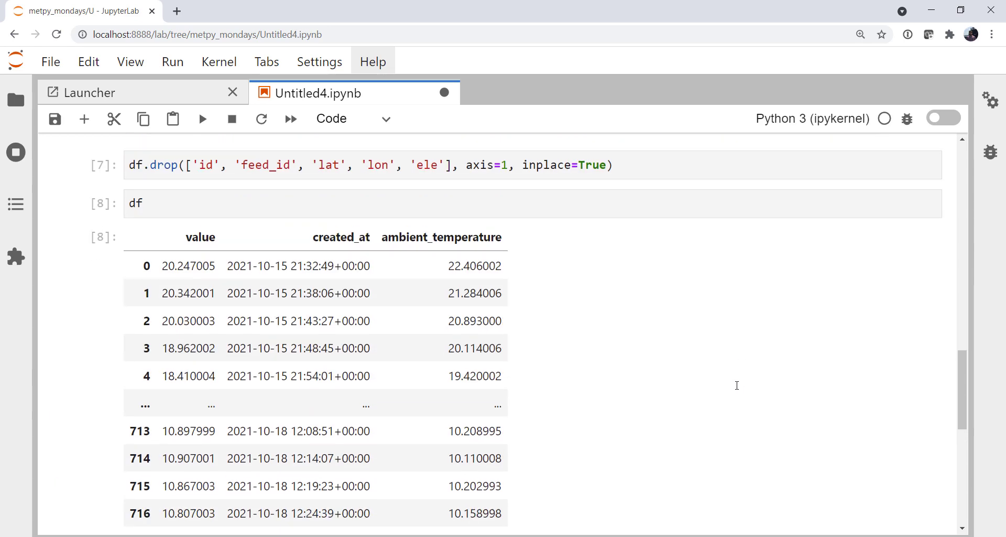
{"action": "left_click", "coordinate": [137, 200]}
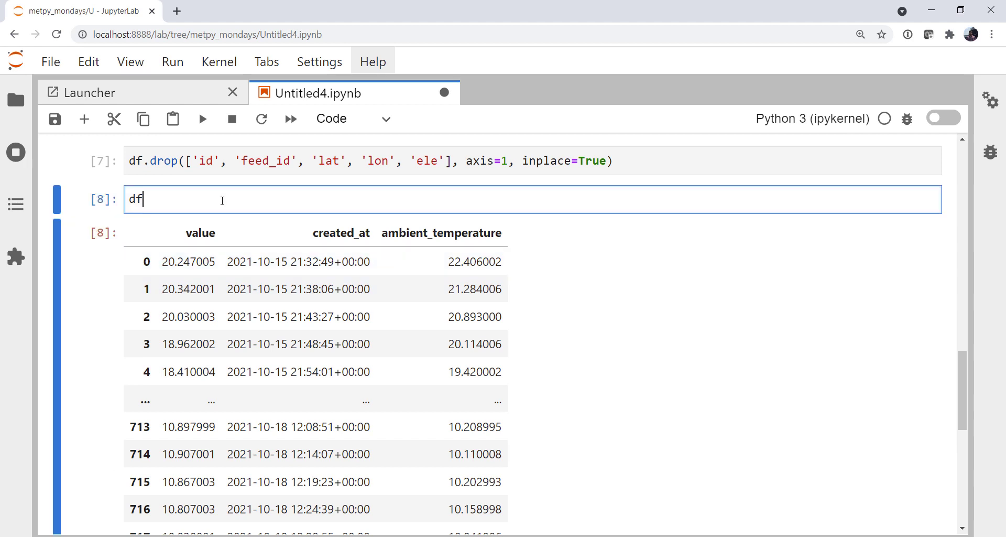
{"action": "key", "text": "Shift+Enter"}
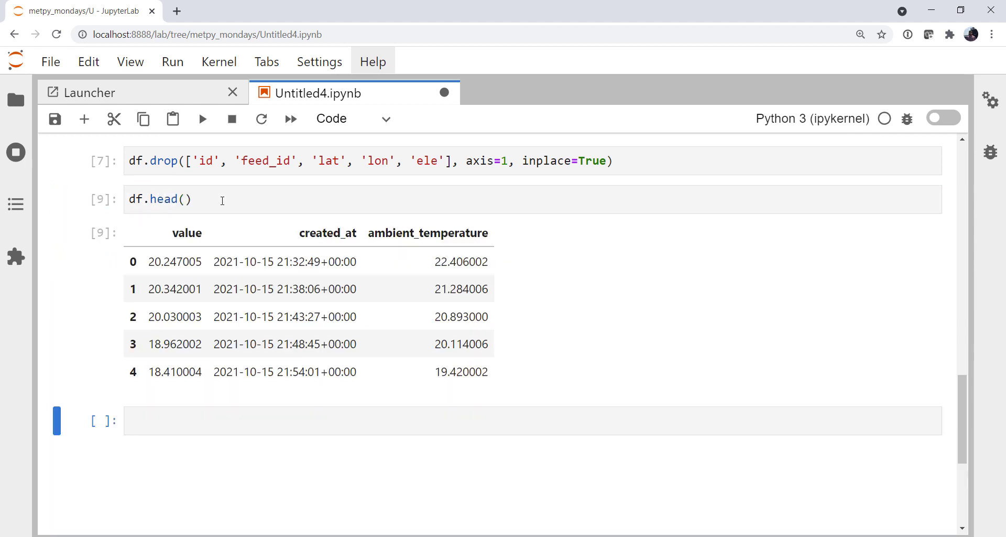
{"action": "left_click", "coordinate": [532, 421]}
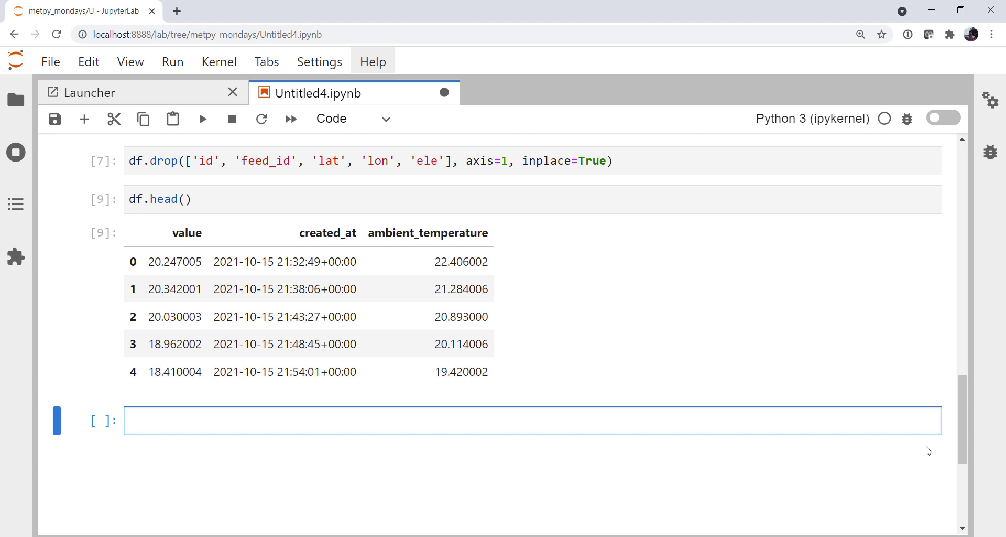
Rename value to soil_temperature and created_at to time in place, then preview the headers.
{"action": "type", "text": "df.rename"}
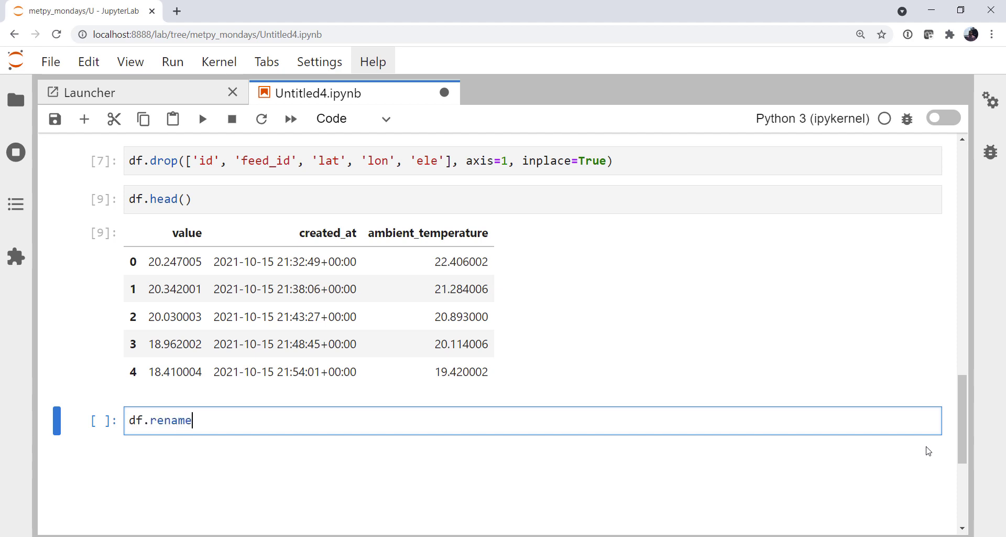
{"action": "type", "text": "("}
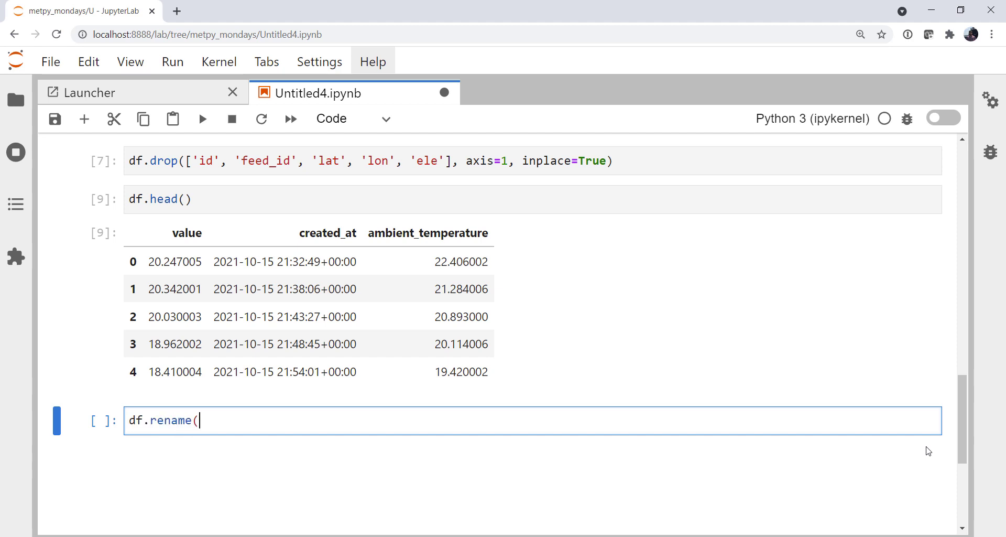
{"action": "type", "text": "colun"}
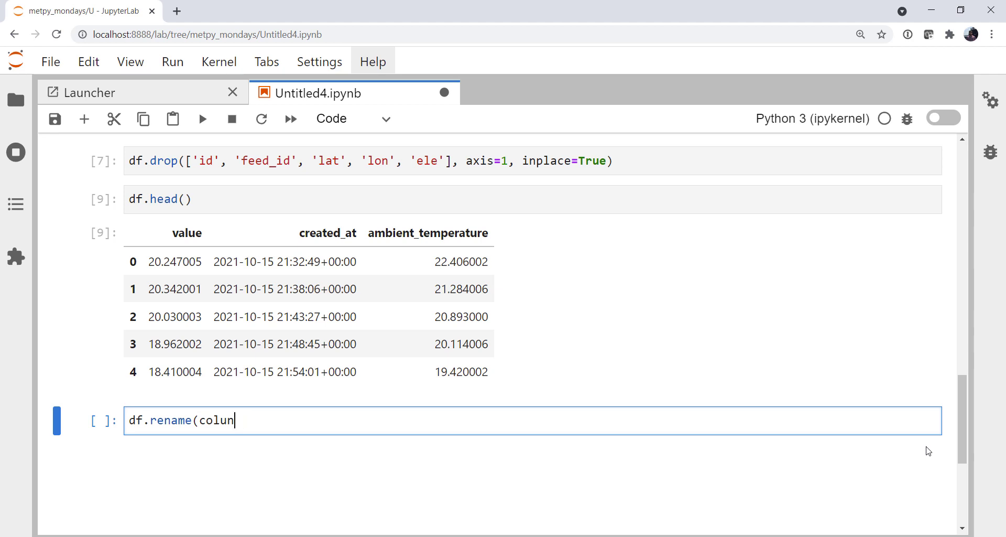
{"action": "type", "text": "ns="}
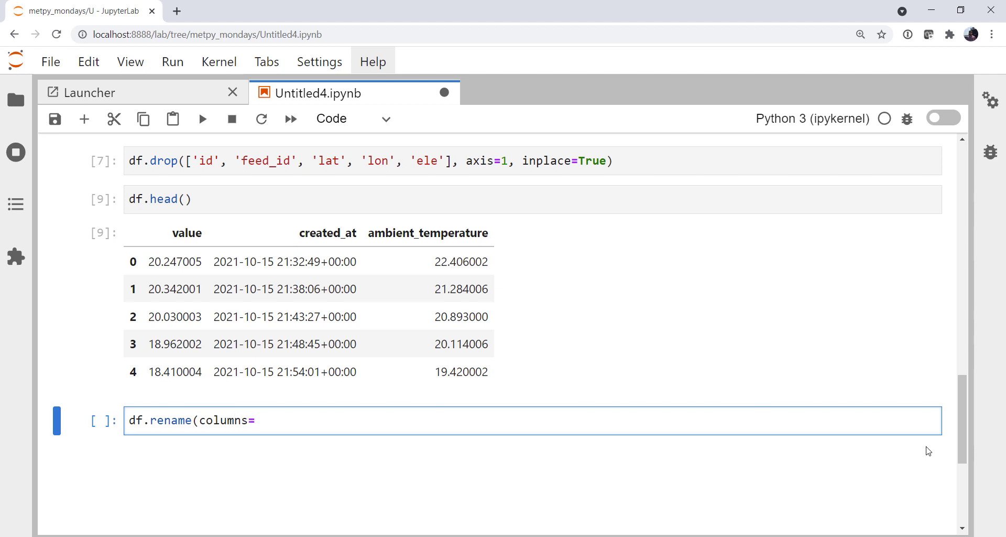
{"action": "type", "text": "{'"}
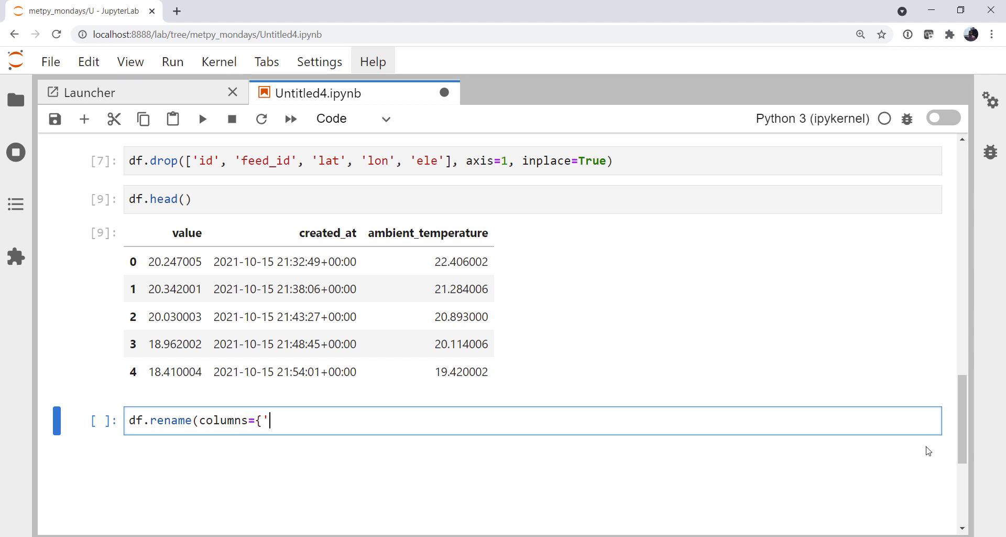
{"action": "type", "text": "value':L"}
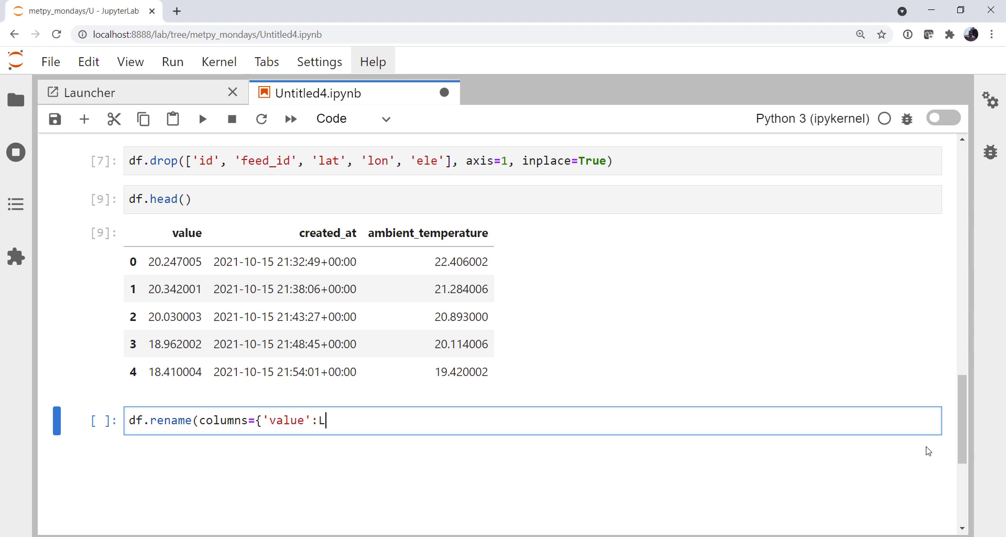
{"action": "key", "text": "Backspace"}
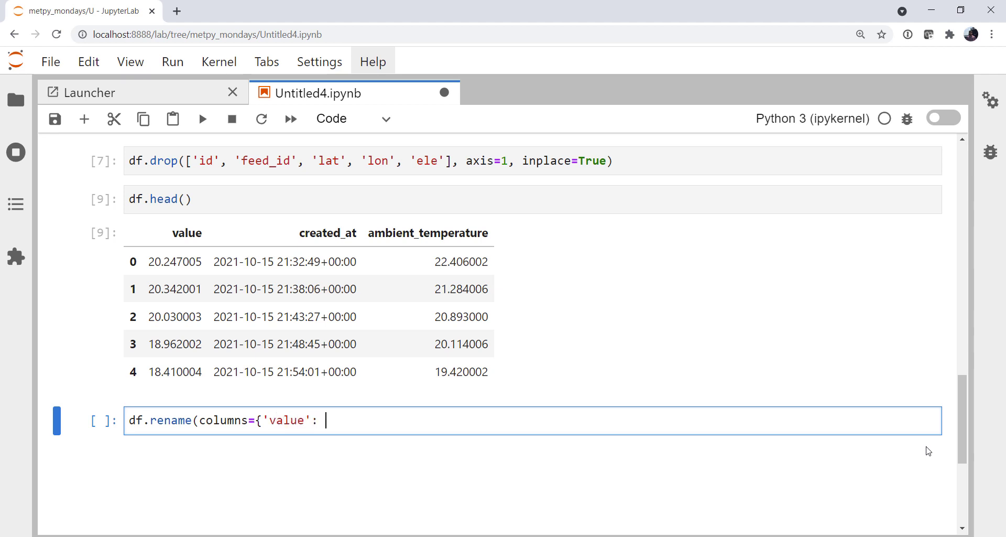
{"action": "type", "text": "'soil"}
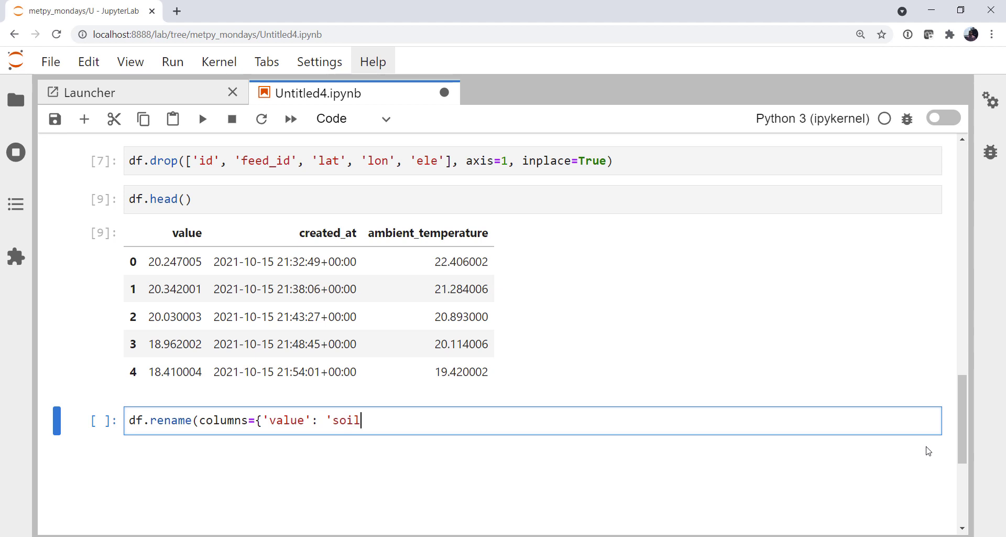
{"action": "type", "text": "_temperature', '"}
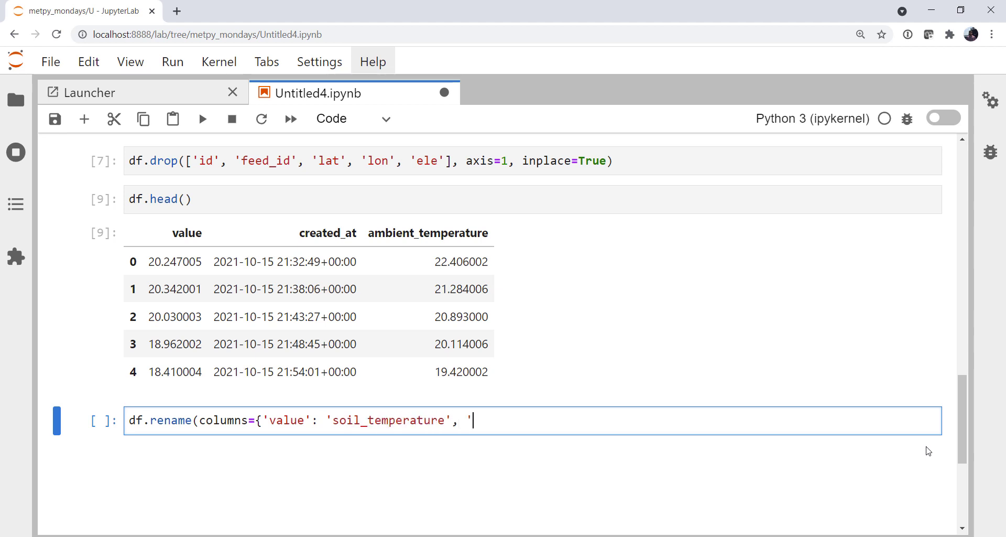
{"action": "type", "text": "create"}
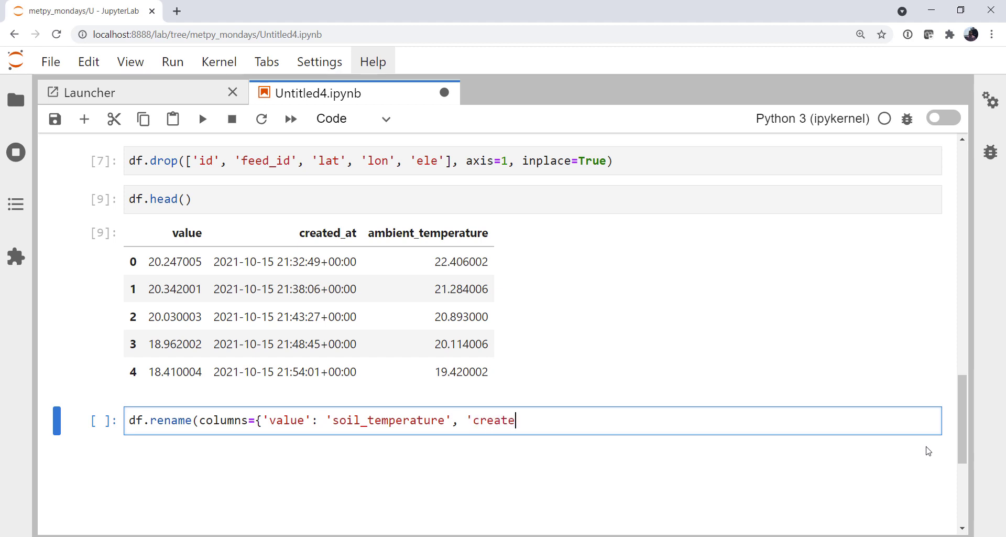
{"action": "type", "text": "d_at': '"}
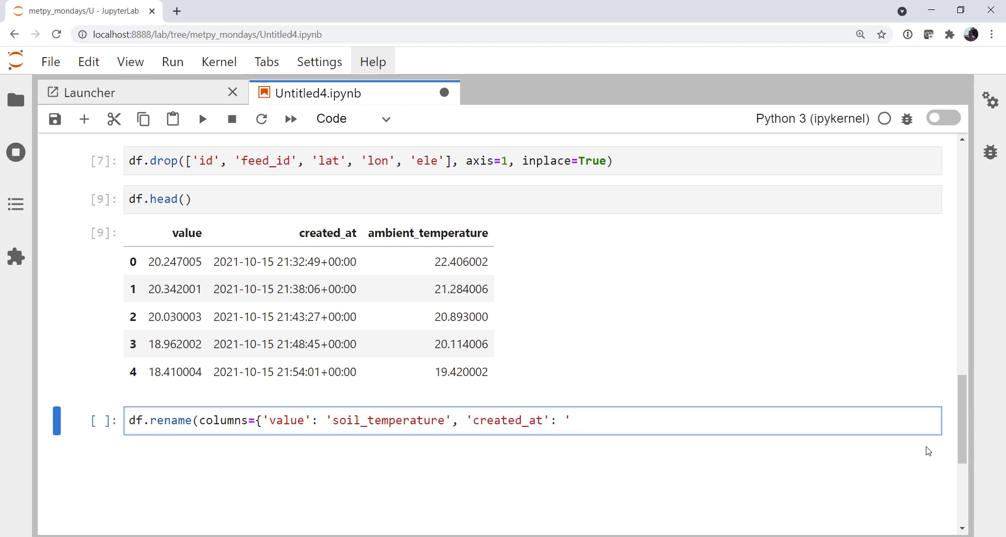
{"action": "type", "text": "time'},"}
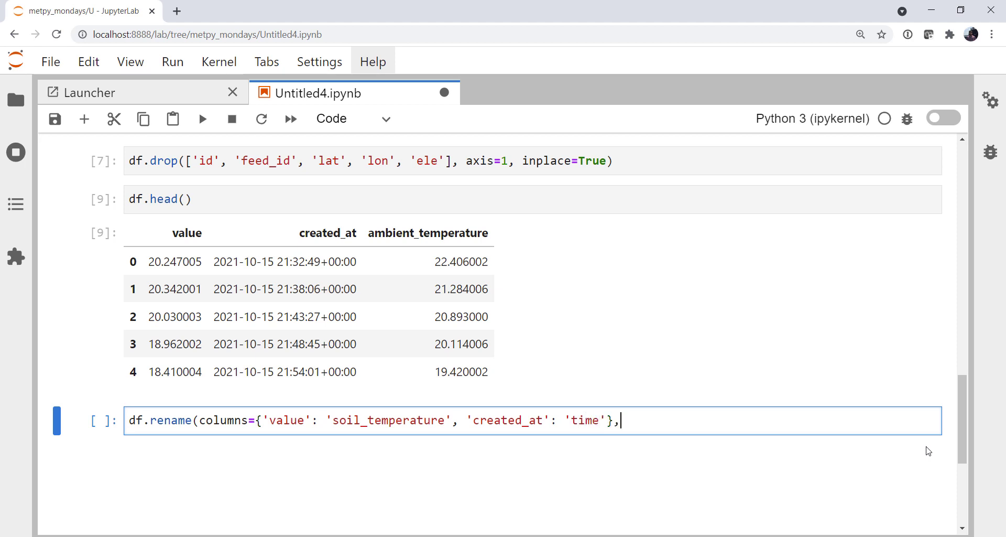
{"action": "type", "text": "inplace=Tr"}
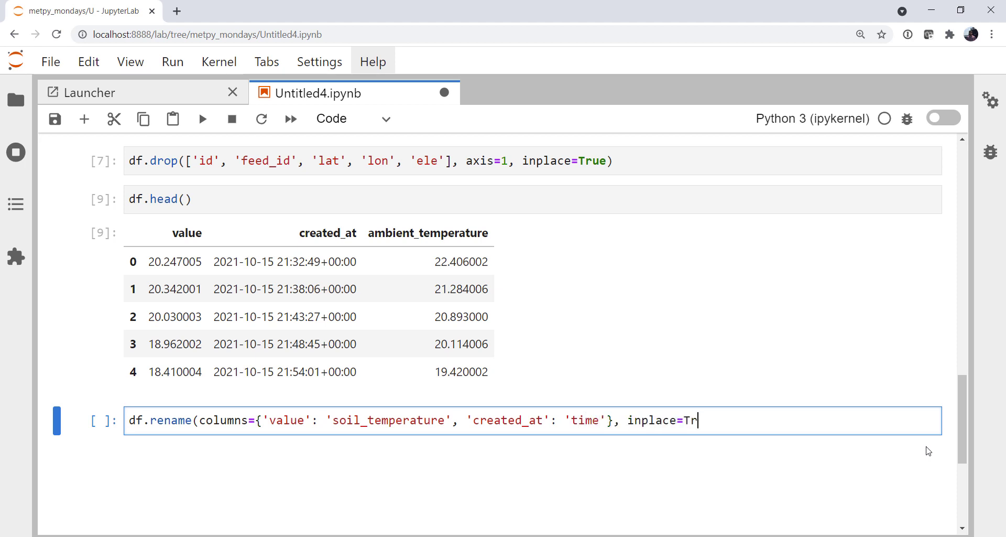
{"action": "key", "text": "shift+enter"}
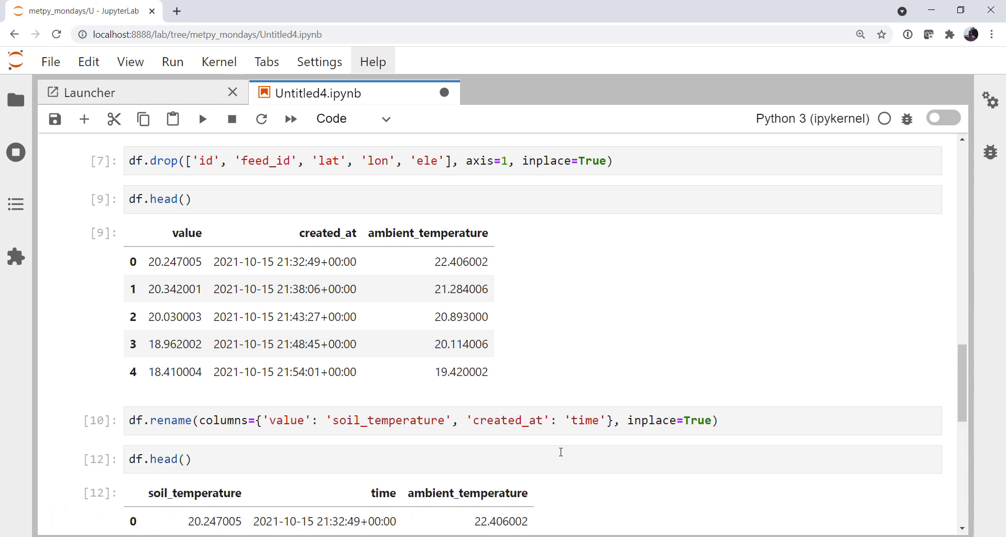
{"action": "scroll", "scroll_direction": "down", "scroll_amount": 3}
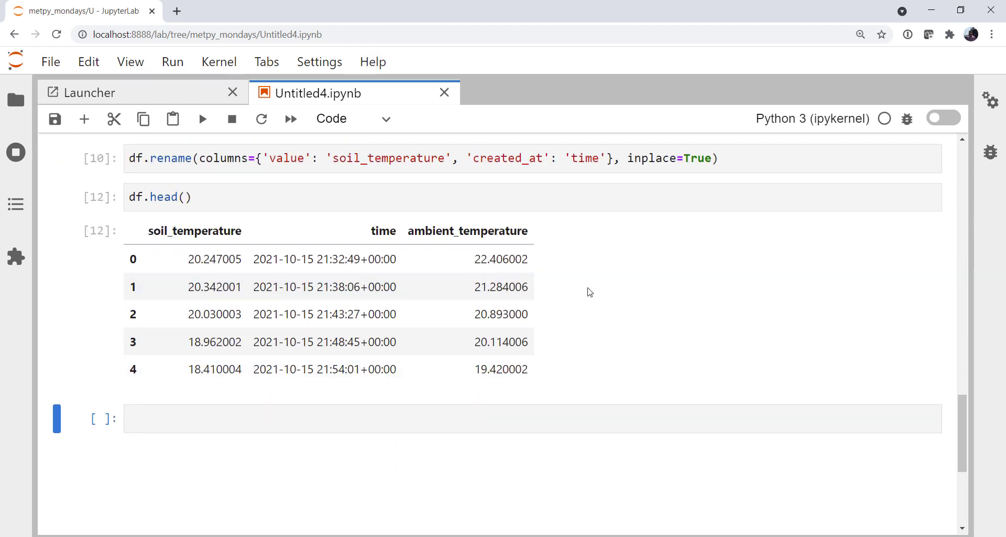
{"action": "mouse_move", "coordinate": [686, 342]}
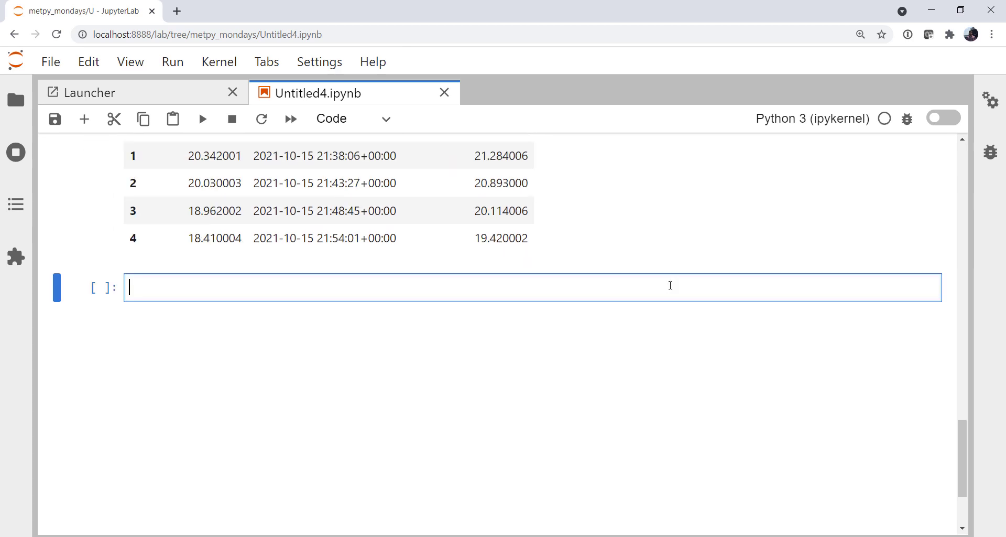
Create a 12×6 figure and plot ambient_temperature against time, labelled Air.
{"action": "type", "text": "fig,"}
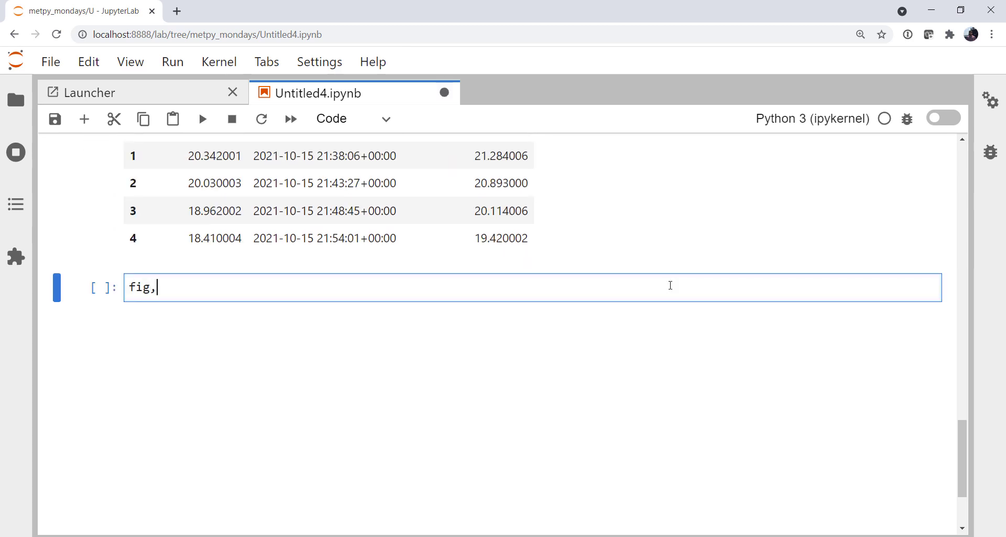
{"action": "type", "text": "ax = pl"}
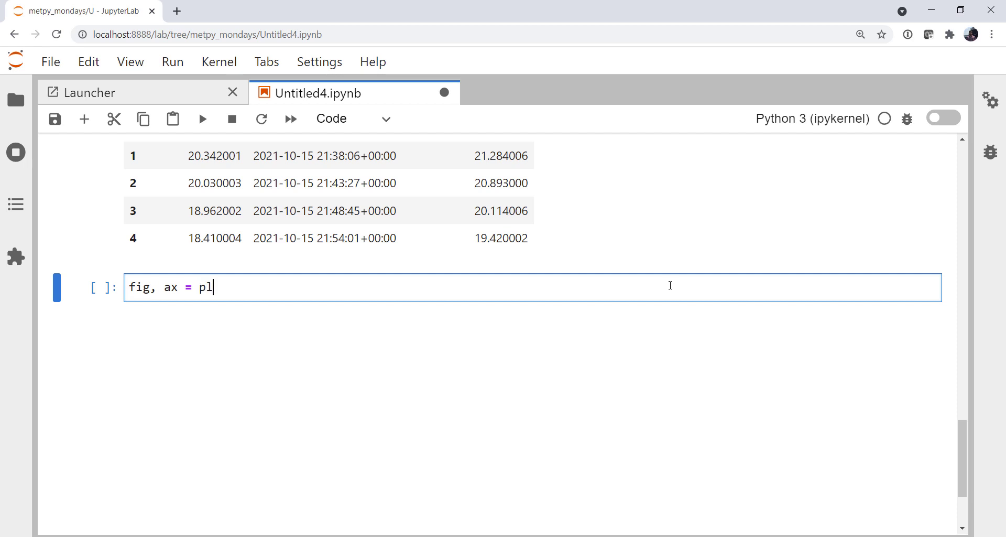
{"action": "type", "text": "t.subplots("}
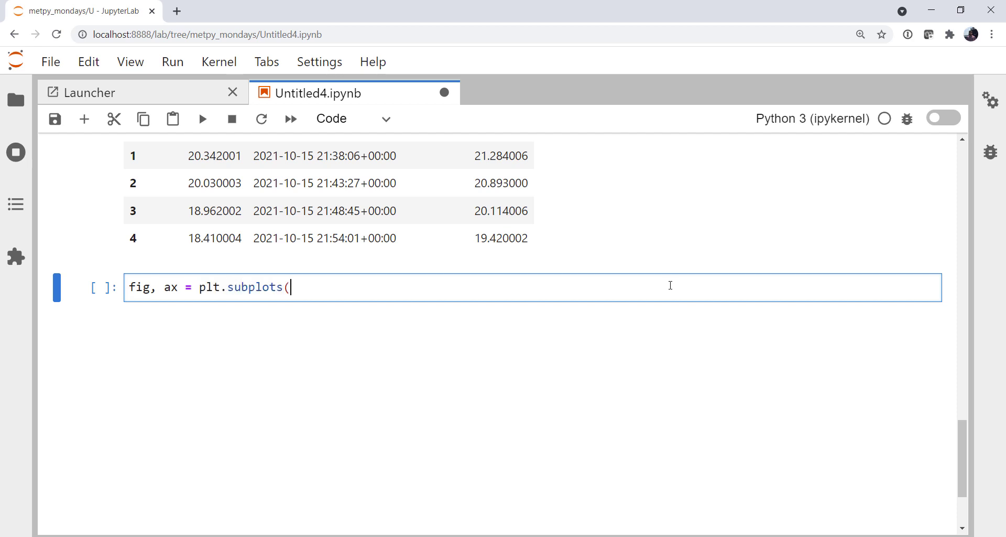
{"action": "type", "text": "figsize="}
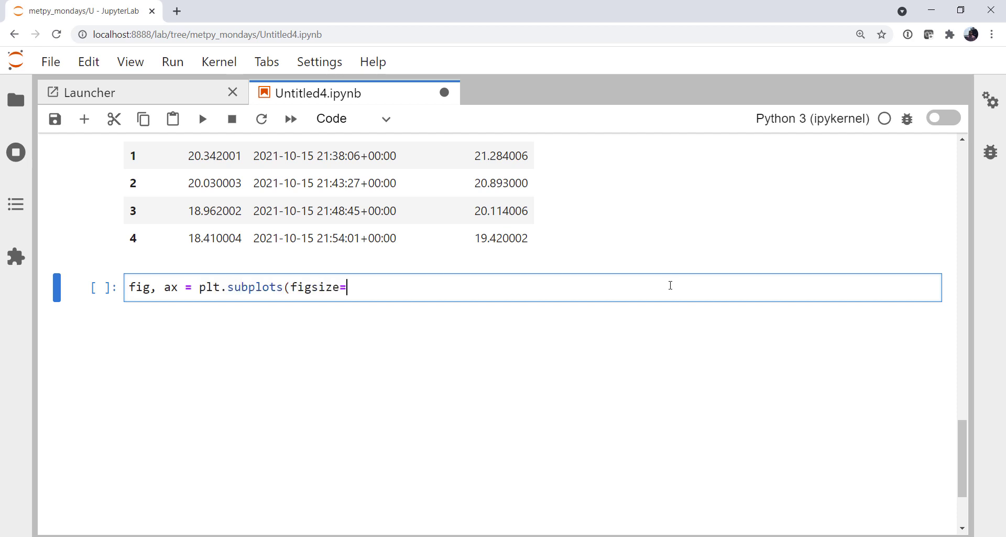
{"action": "type", "text": "("}
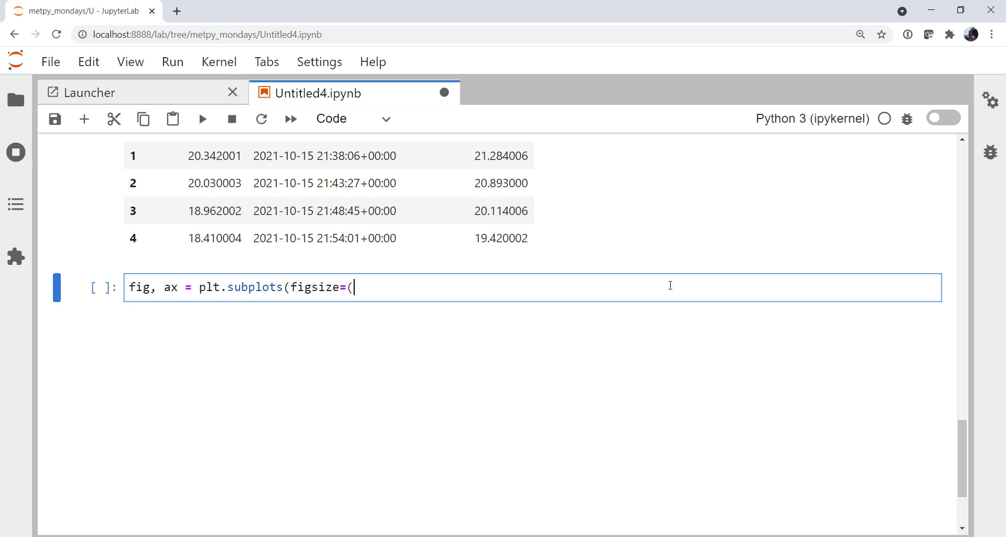
{"action": "type", "text": "12, 6))"}
{"action": "type", "text": "ax.plot("}
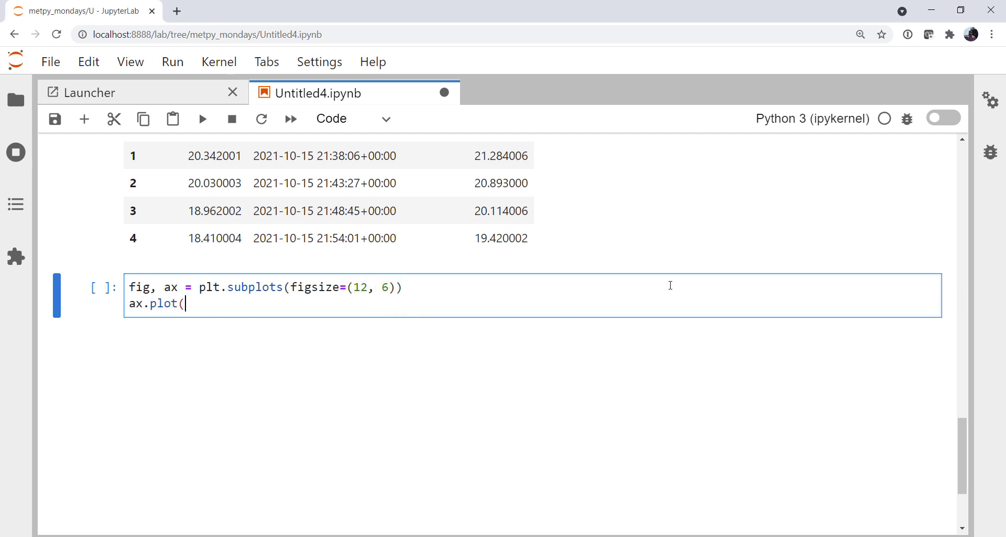
{"action": "type", "text": "df['time"}
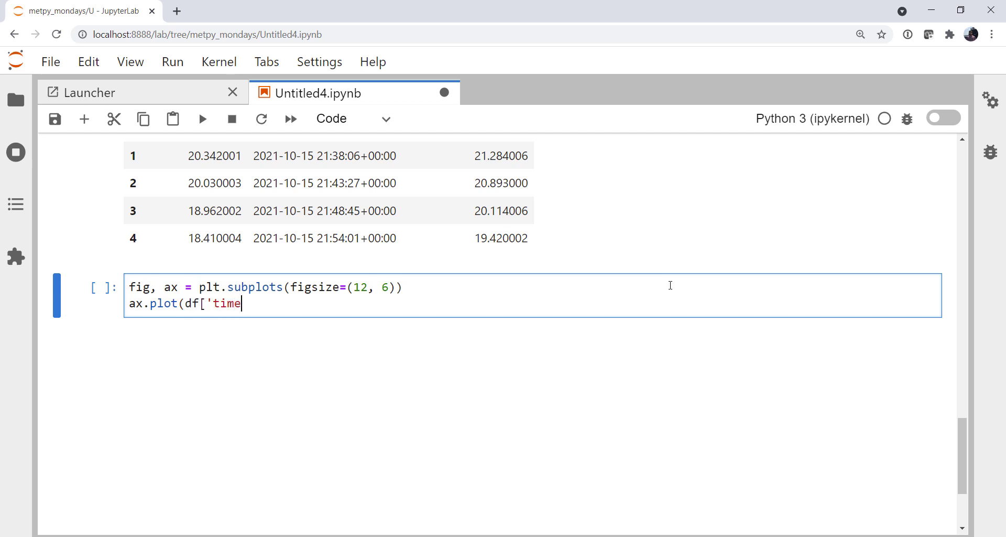
{"action": "type", "text": "'],"}
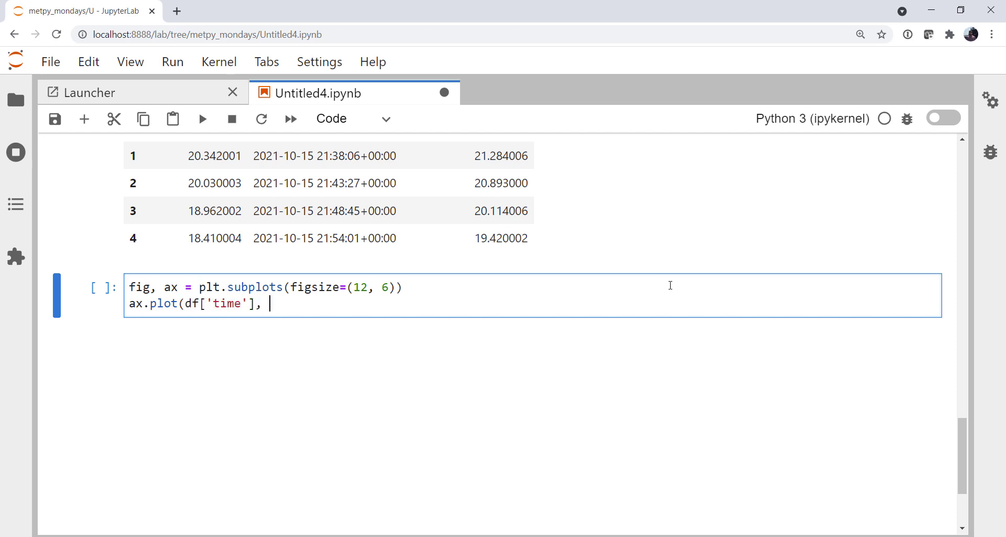
{"action": "type", "text": "df['ambi"}
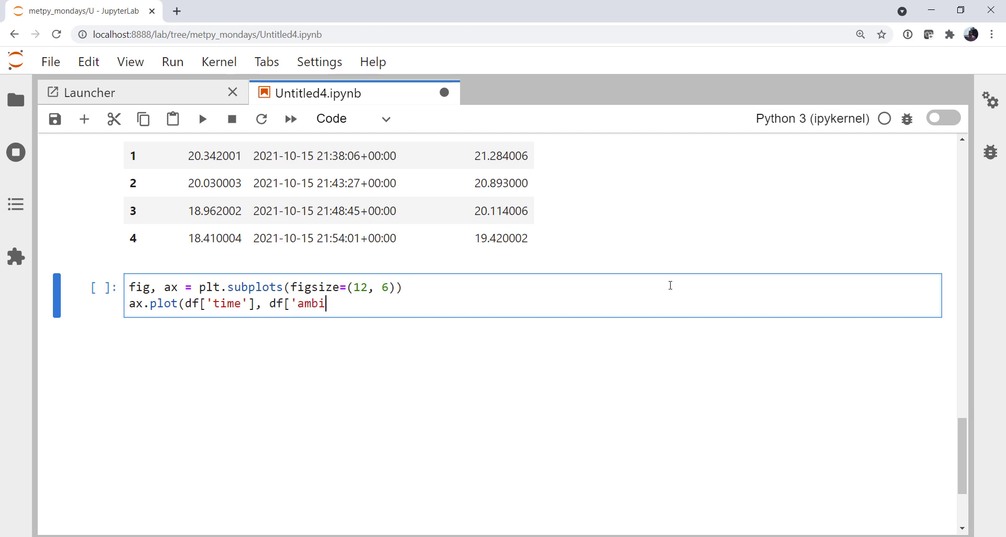
{"action": "type", "text": "ent_temperature']"}
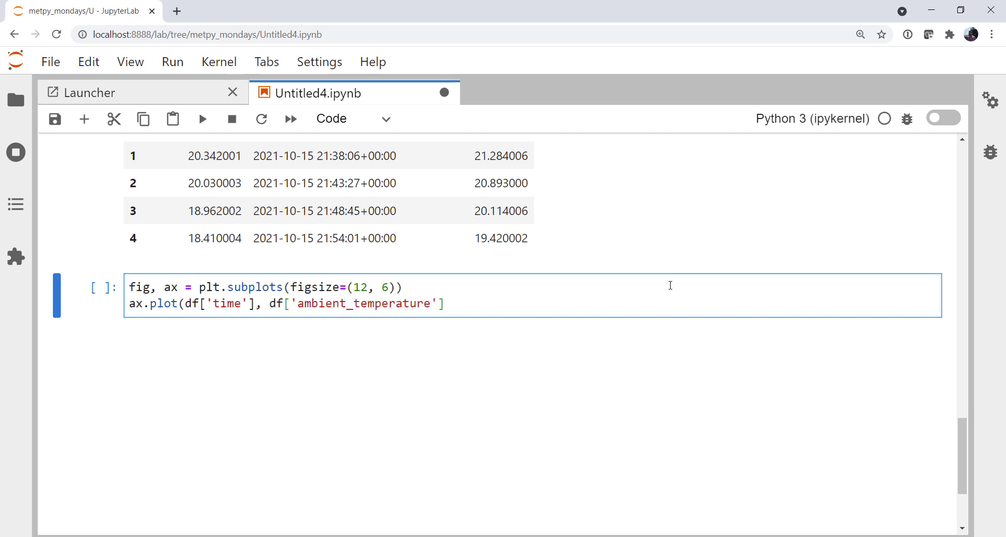
{"action": "type", "text": ", label='Air')"}
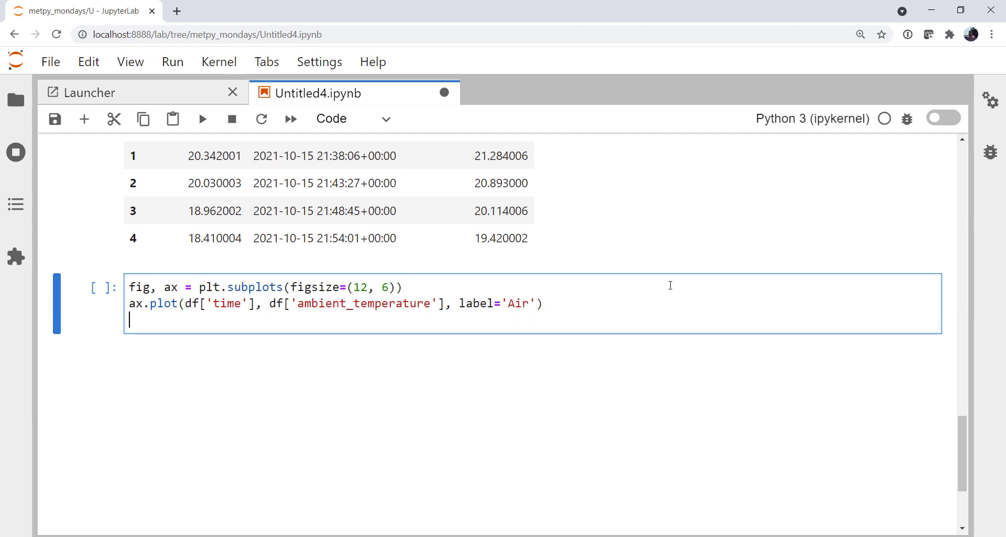
Plot soil_temperature against time labelled Soil, and add a legend.
{"action": "type", "text": "ax.plot("}
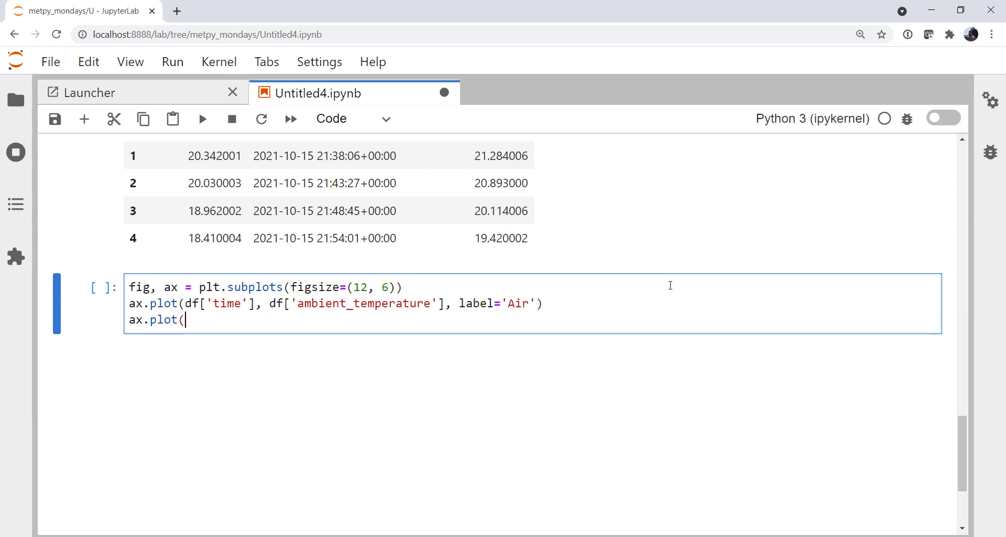
{"action": "type", "text": "df['"}
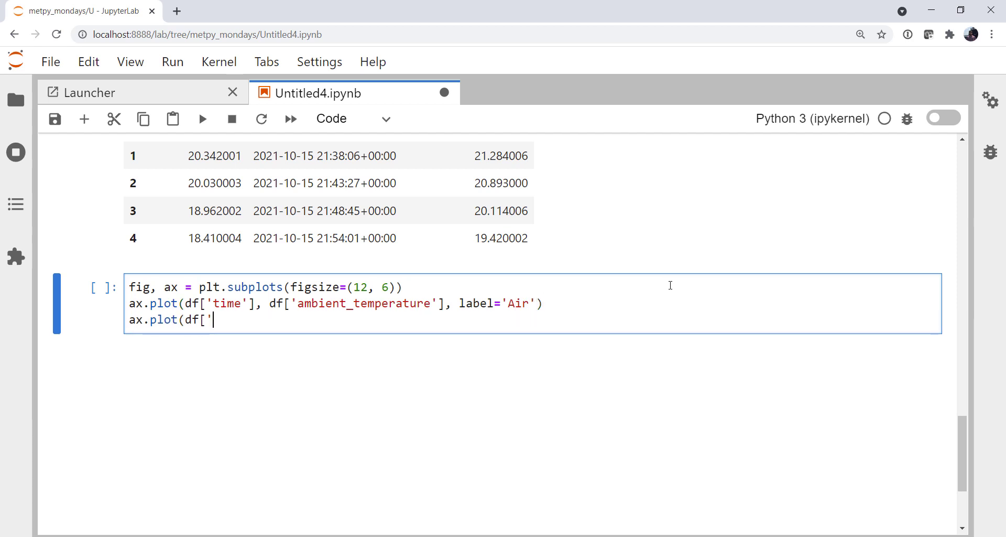
{"action": "type", "text": "time"}
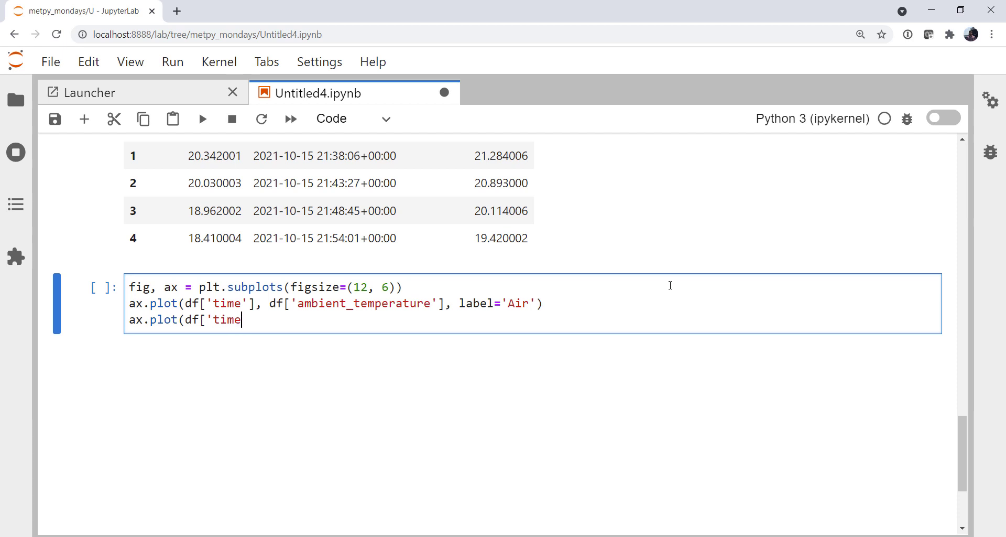
{"action": "type", "text": "'], df['"}
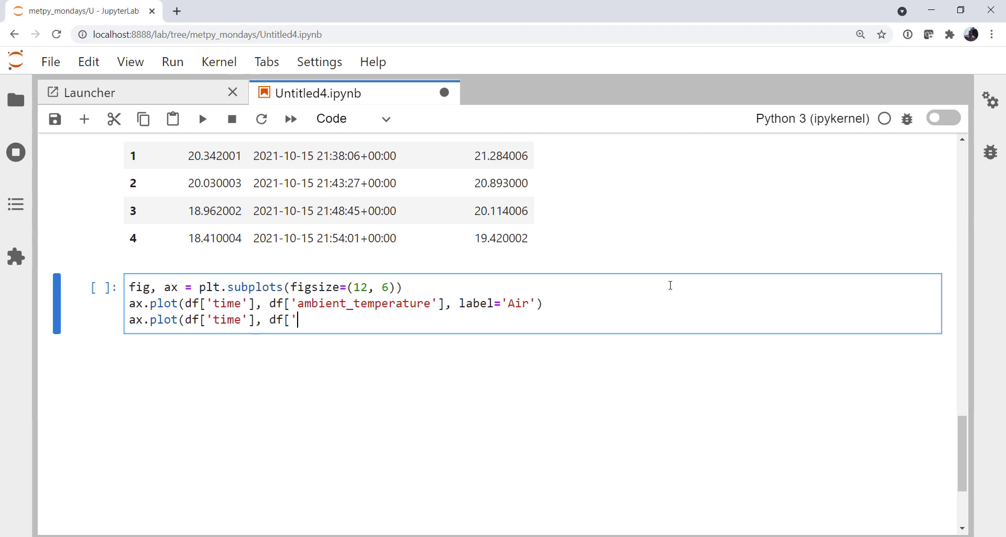
{"action": "type", "text": "sur"}
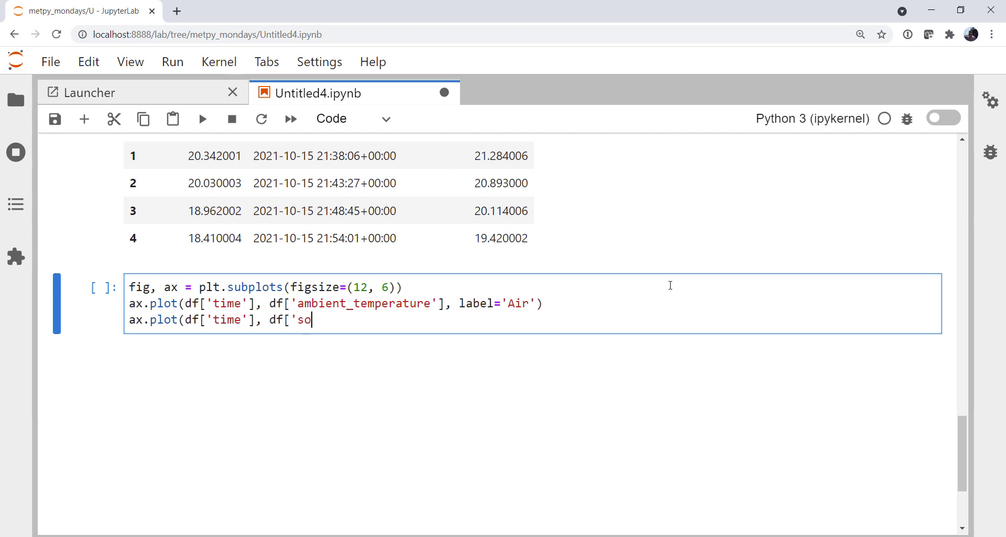
{"action": "type", "text": "il_temperature']"}
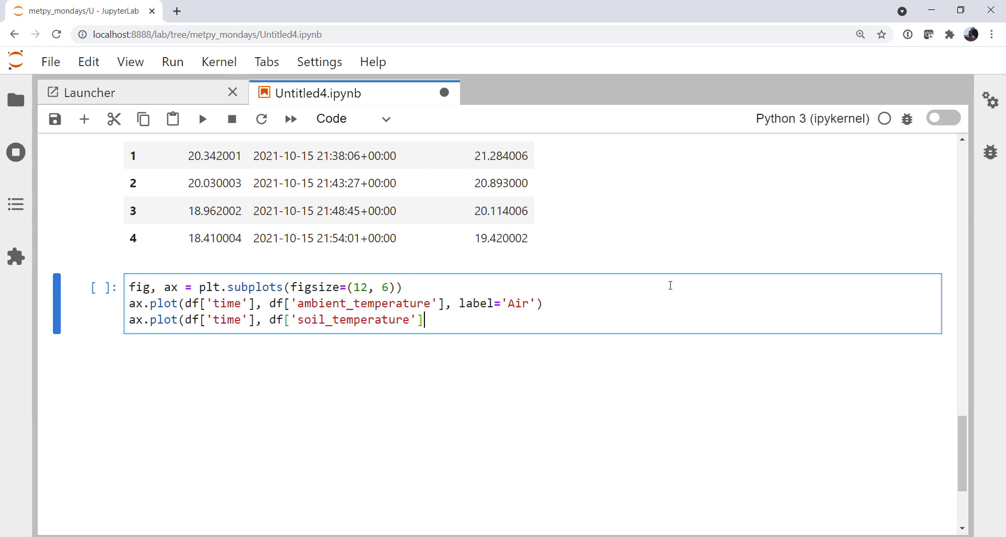
{"action": "type", "text": ", label='S"}
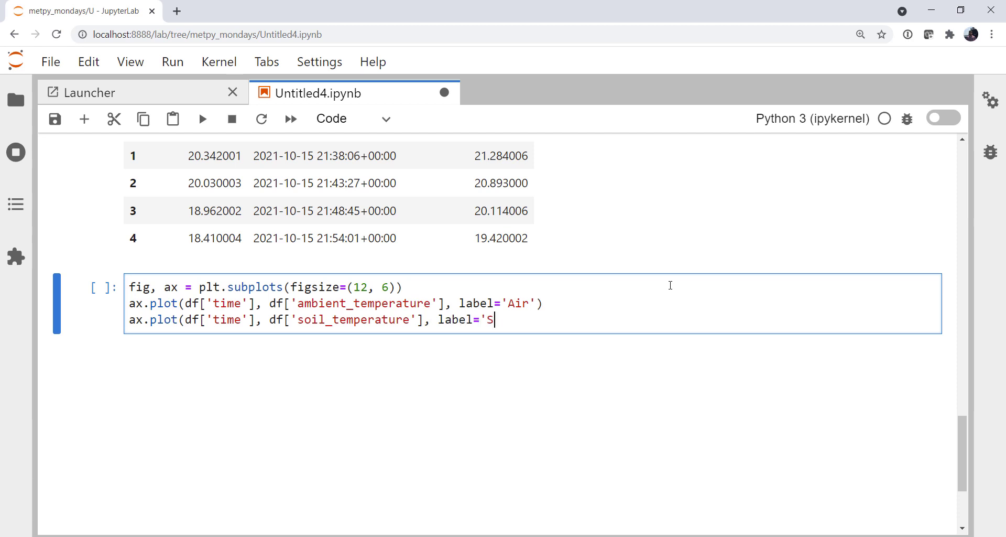
{"action": "type", "text": "oil')"}
{"action": "type", "text": "plt."}
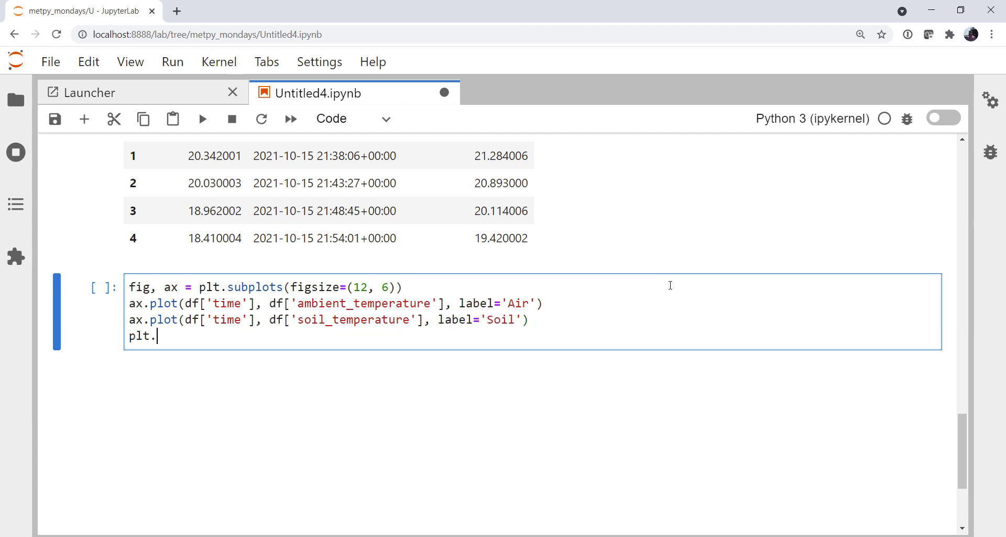
{"action": "type", "text": "legend()"}
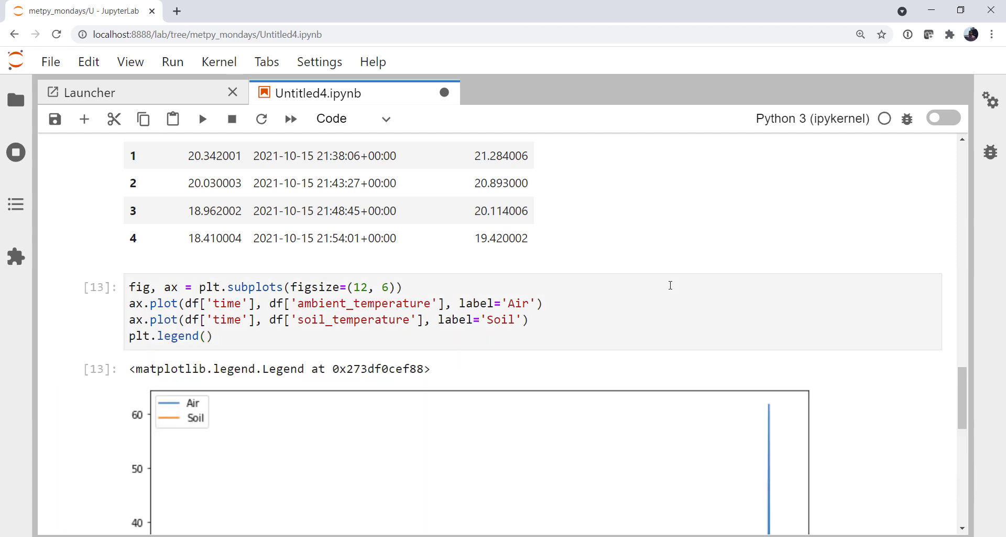
Scroll through the drawn Air and Soil temperature figure with its late air spike.
{"action": "scroll", "scroll_direction": "down", "scroll_amount": 3}
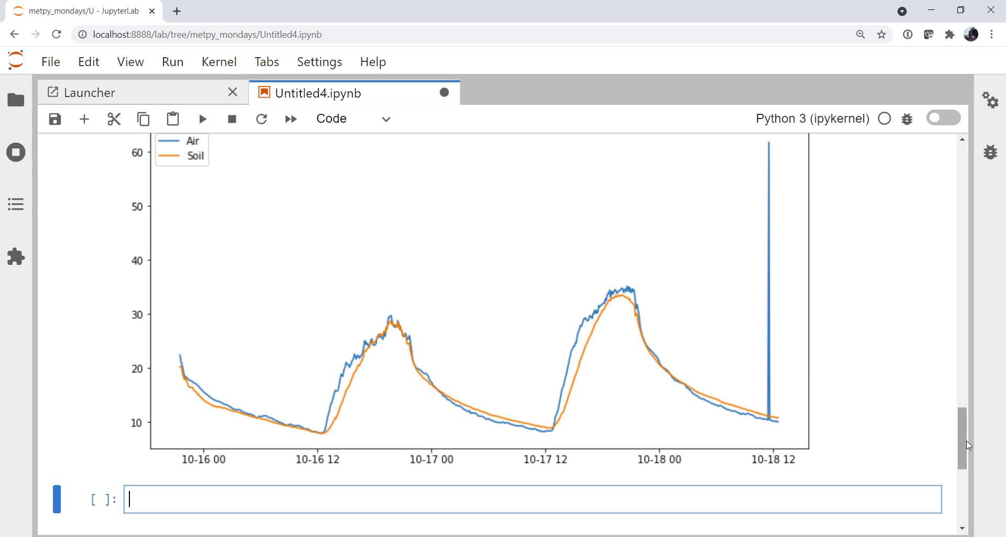
{"action": "scroll", "scroll_direction": "up", "scroll_amount": 3}
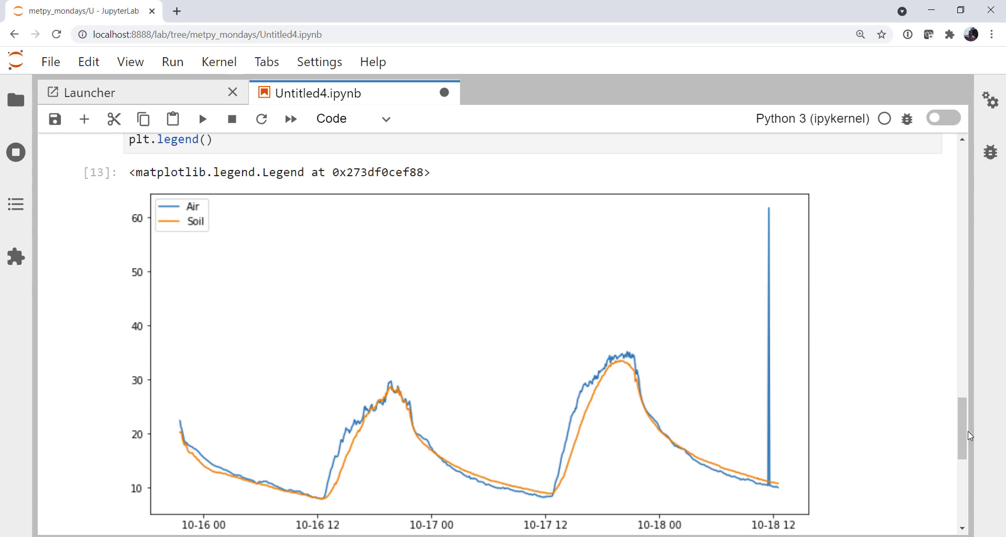
{"action": "mouse_move", "coordinate": [623, 236]}
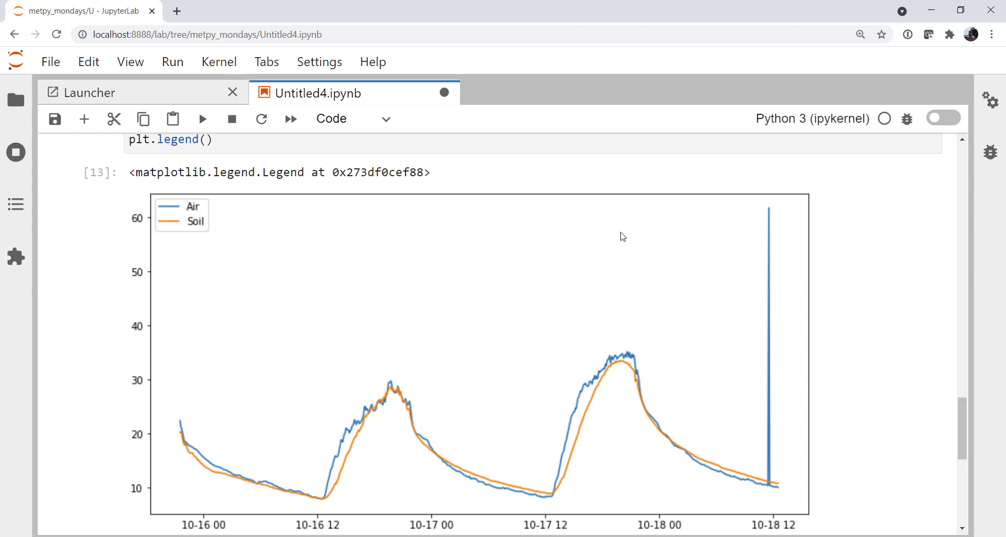
{"action": "mouse_move", "coordinate": [829, 367]}
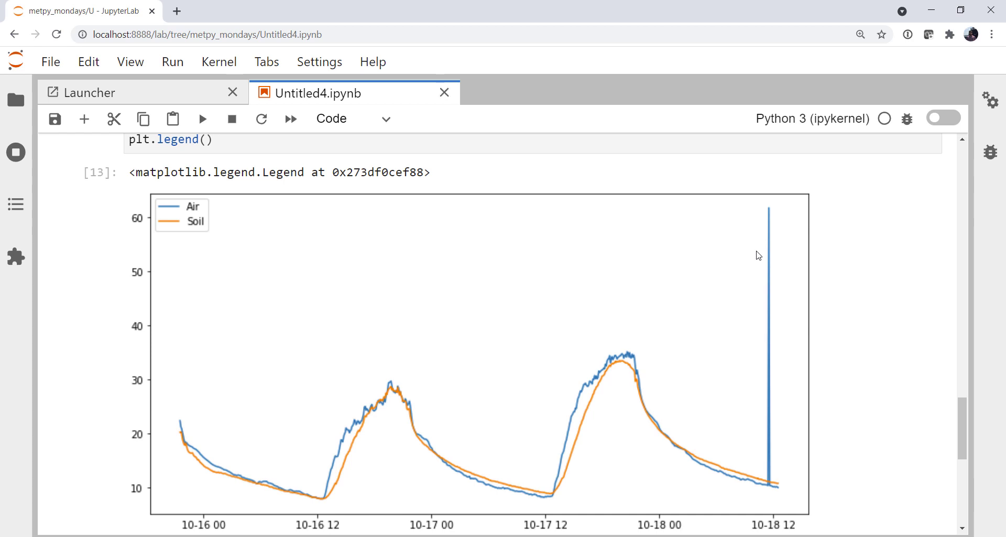
{"action": "scroll", "scroll_direction": "up", "scroll_amount": 3}
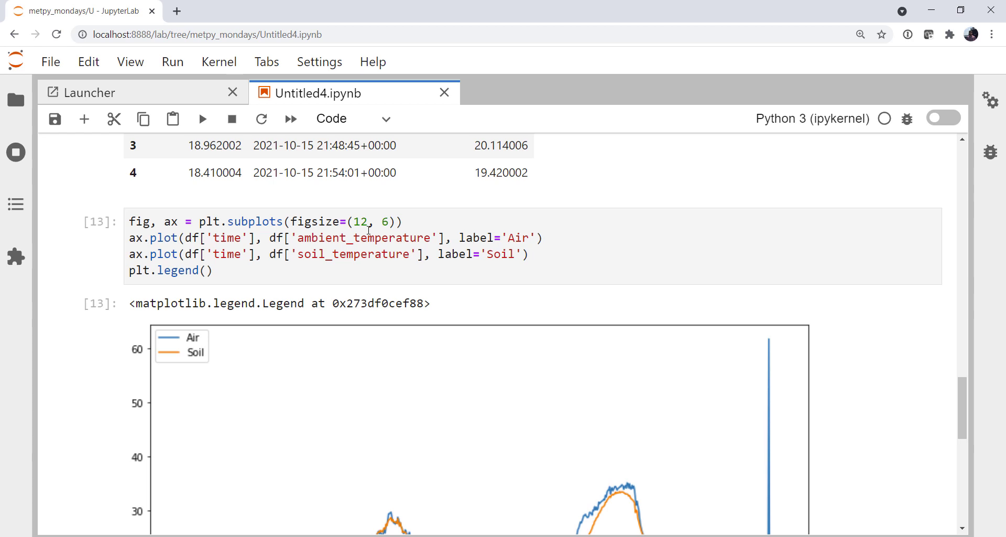
{"action": "mouse_move", "coordinate": [422, 262]}
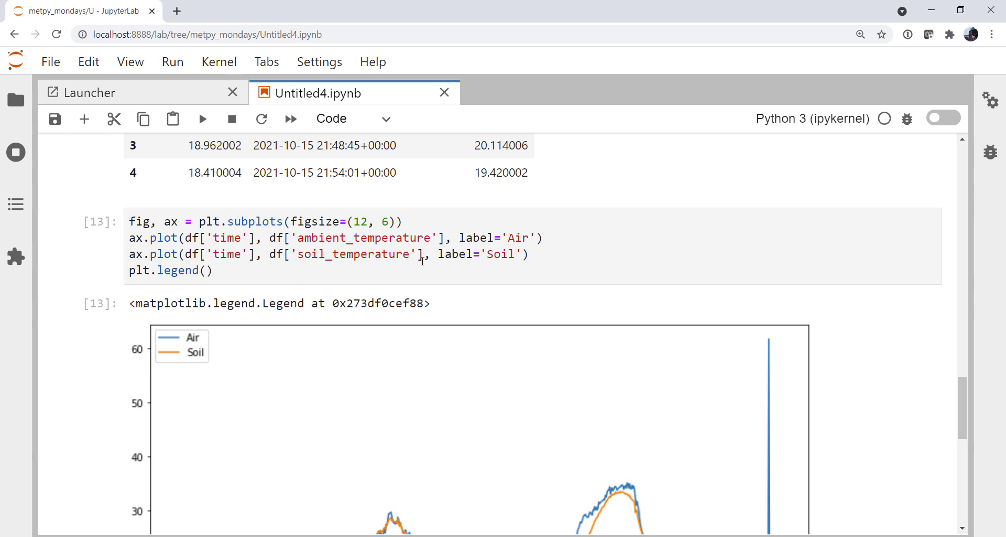
{"action": "scroll", "scroll_direction": "down", "scroll_amount": 3}
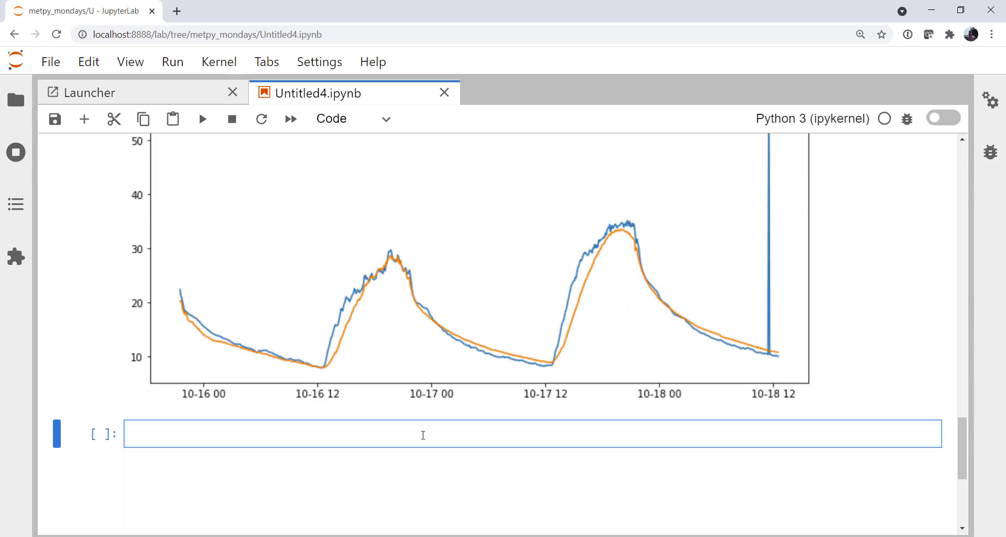
Start an rcParams cell for tick labels 16, font size 14, line width 2, tick sizes.
{"action": "left_click", "coordinate": [422, 434]}
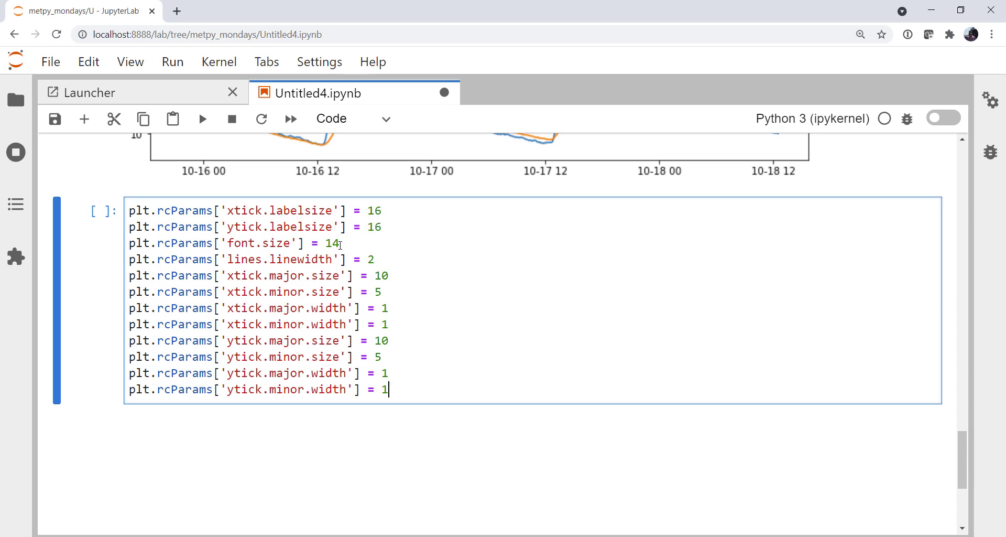
{"action": "mouse_move", "coordinate": [406, 205]}
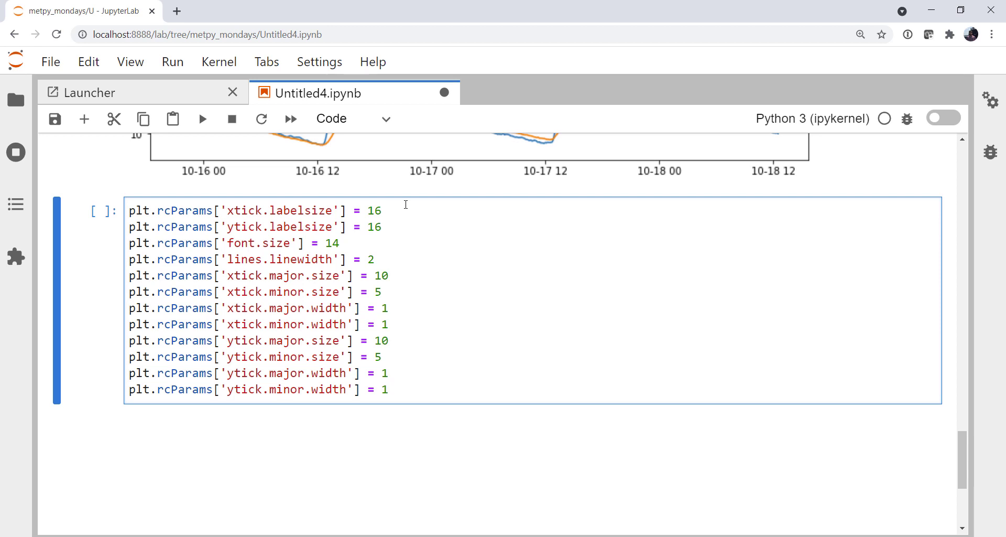
{"action": "mouse_move", "coordinate": [384, 294]}
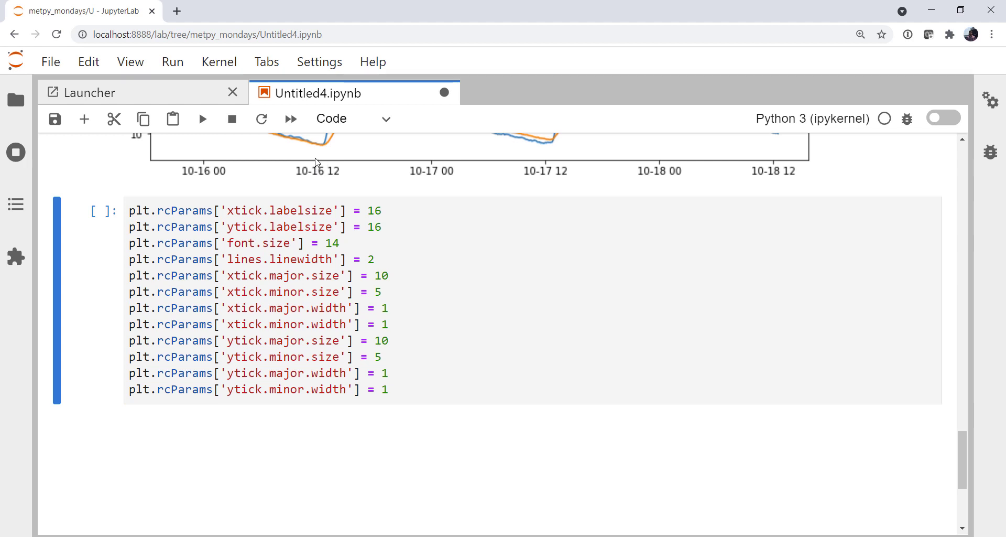
{"action": "mouse_move", "coordinate": [278, 159]}
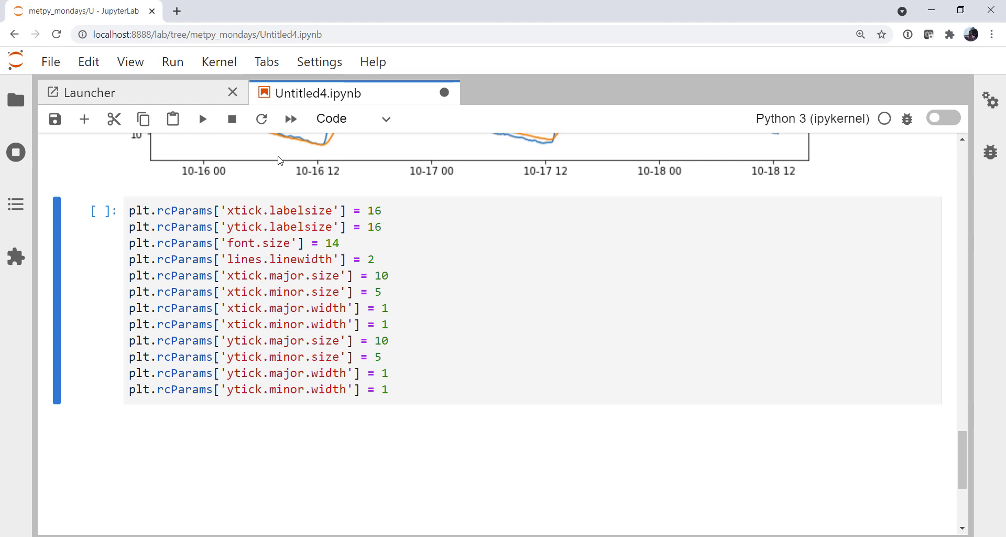
{"action": "mouse_move", "coordinate": [315, 156]}
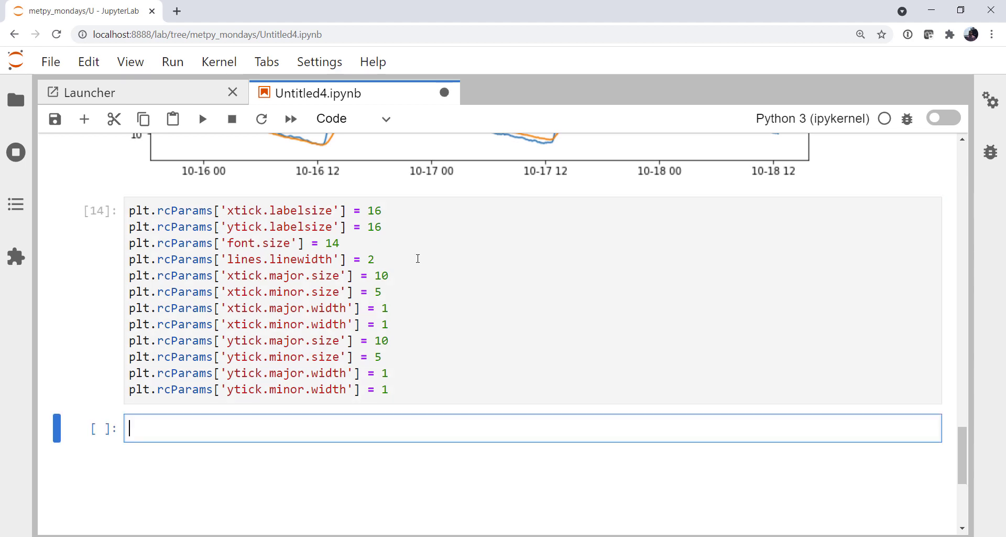
Rerun the plotting cell and view the figure with larger tick labels and thicker lines.
{"action": "scroll", "scroll_direction": "down", "scroll_amount": 3}
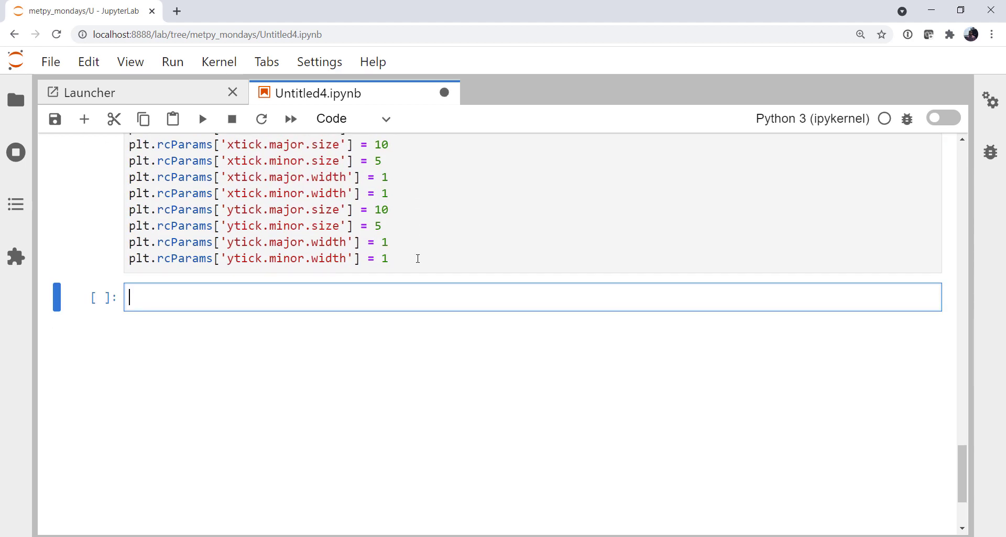
{"action": "left_click", "coordinate": [202, 119]}
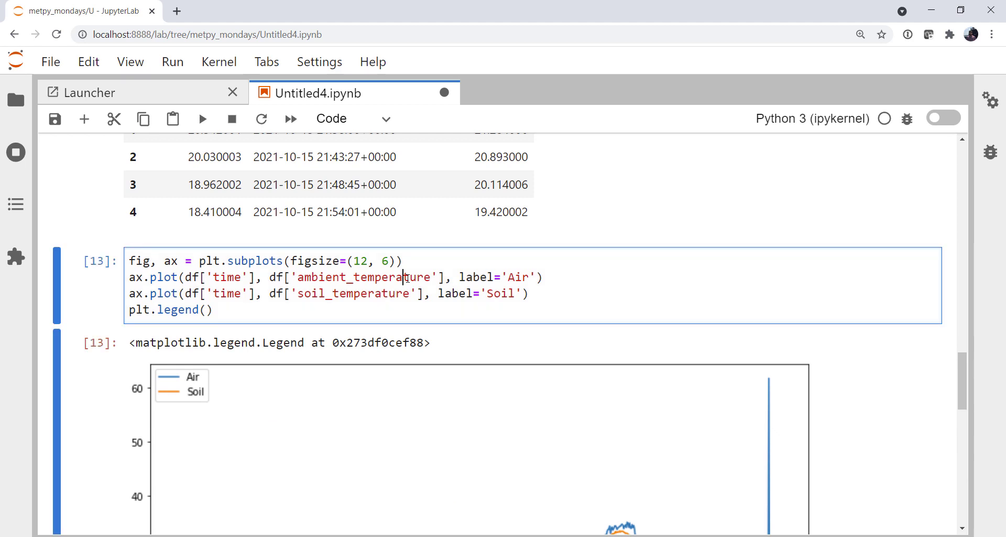
{"action": "scroll", "scroll_direction": "down", "scroll_amount": 3}
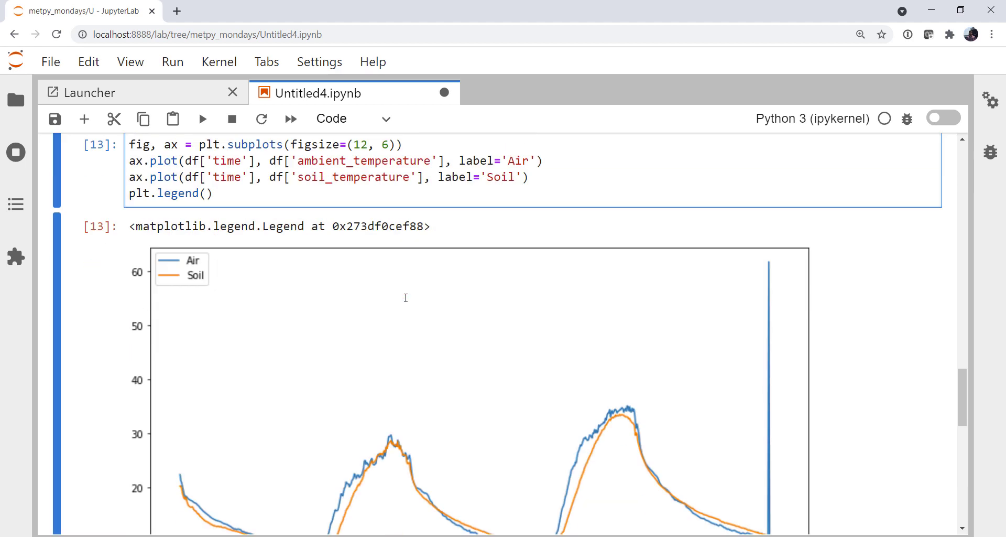
{"action": "scroll", "scroll_direction": "down", "scroll_amount": 3}
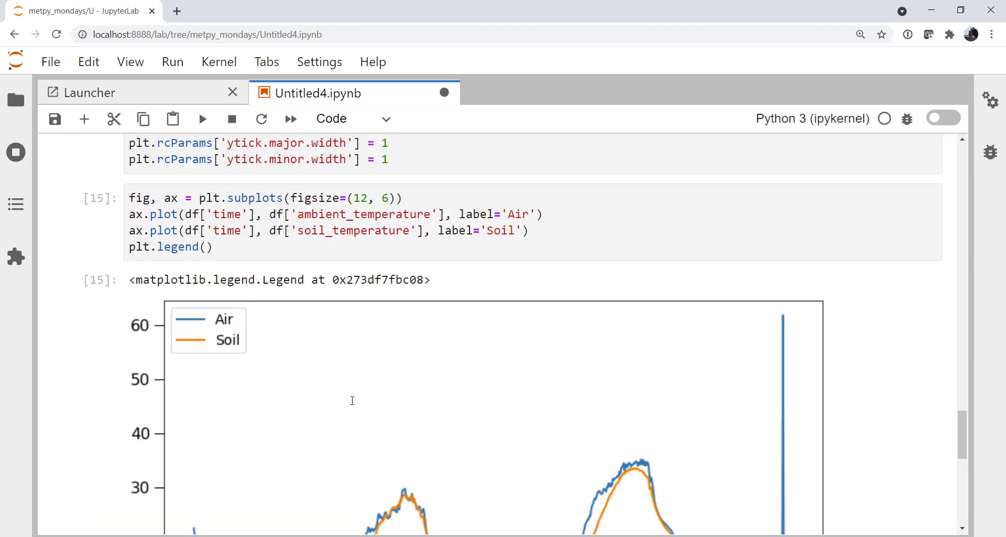
{"action": "scroll", "scroll_direction": "down", "scroll_amount": 3}
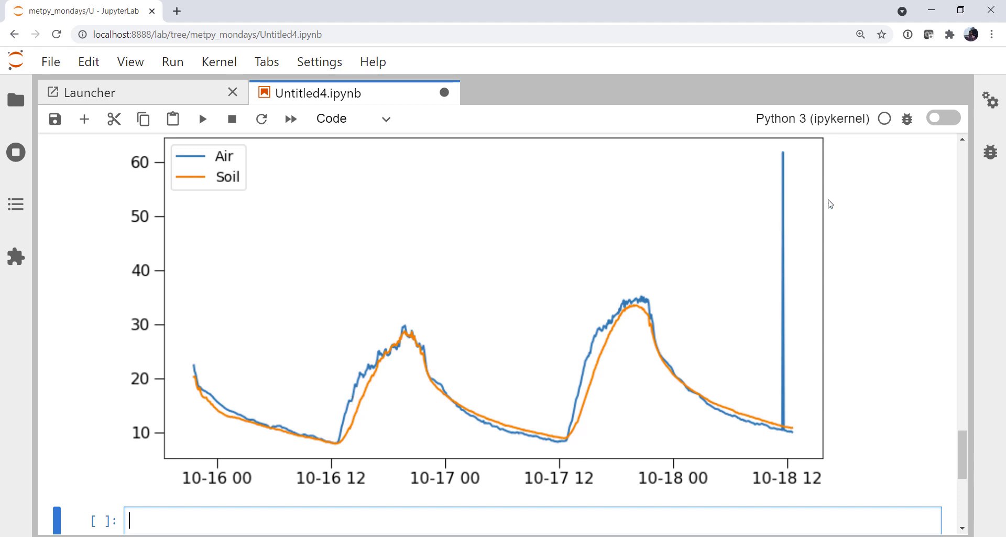
{"action": "scroll", "scroll_direction": "down", "scroll_amount": 3}
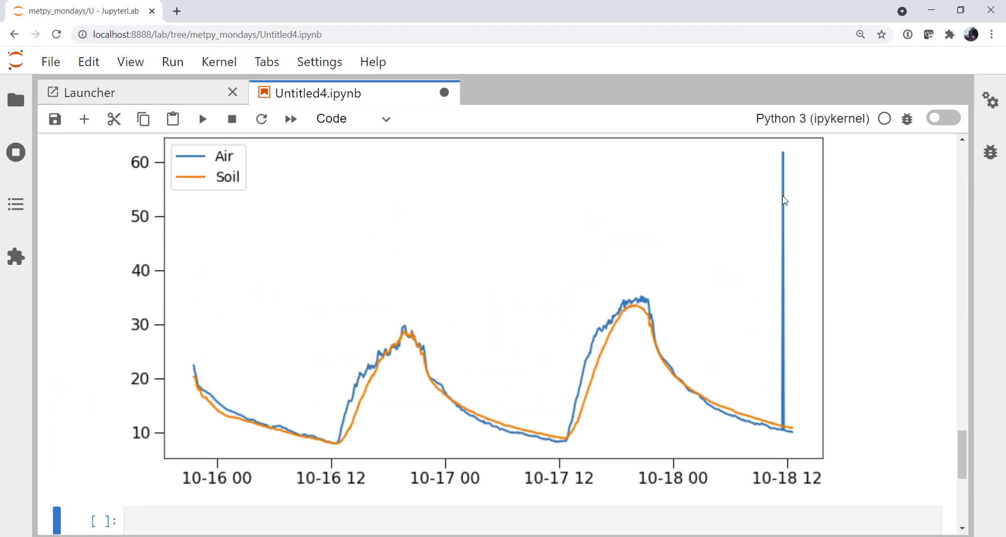
{"action": "mouse_move", "coordinate": [781, 159]}
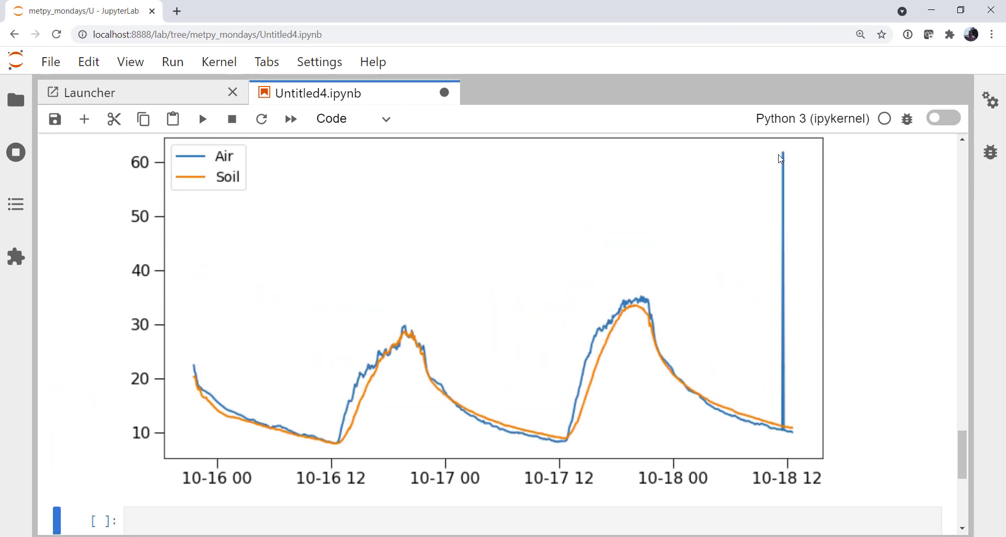
{"action": "mouse_move", "coordinate": [770, 337]}
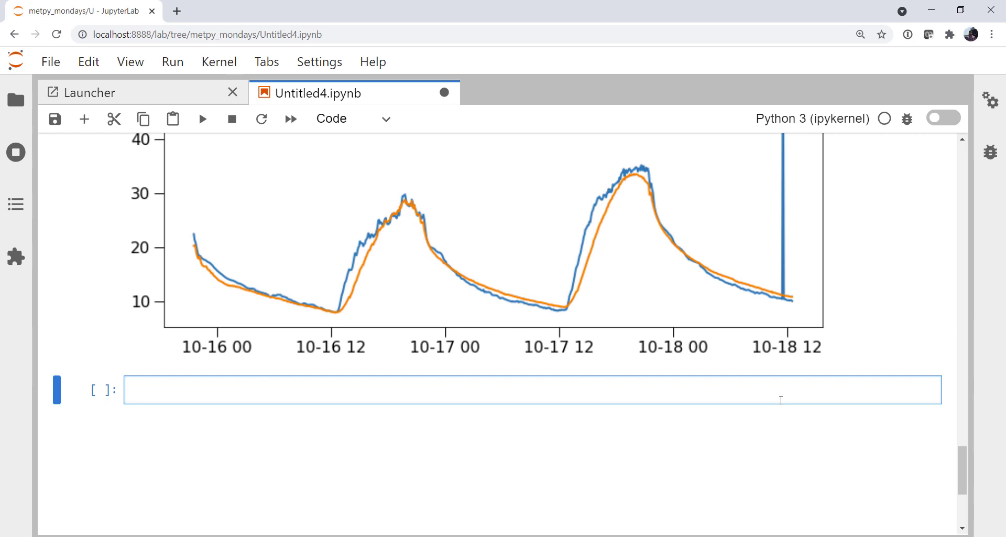
{"action": "mouse_move", "coordinate": [621, 259]}
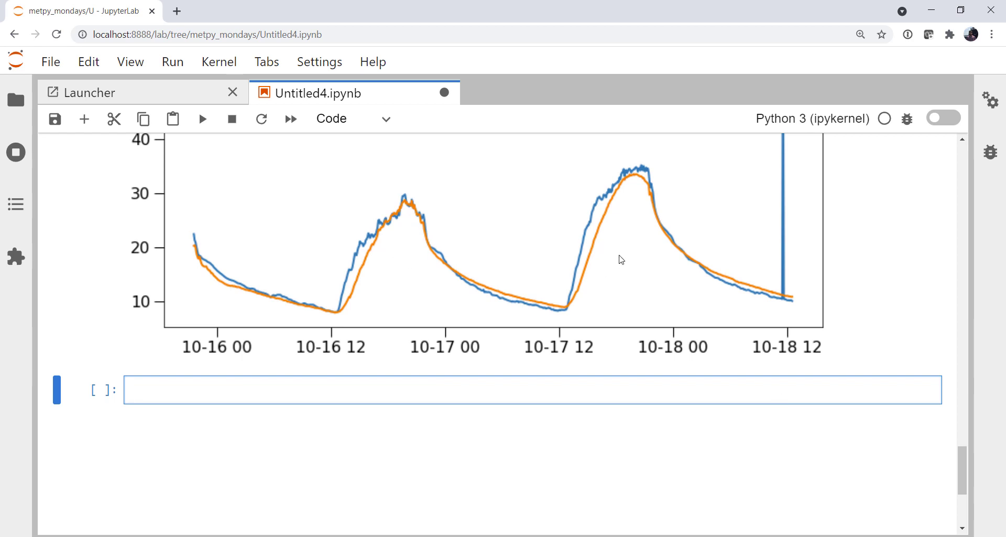
Import medfilt from scipy.signal and run that cell.
{"action": "type", "text": "form"}
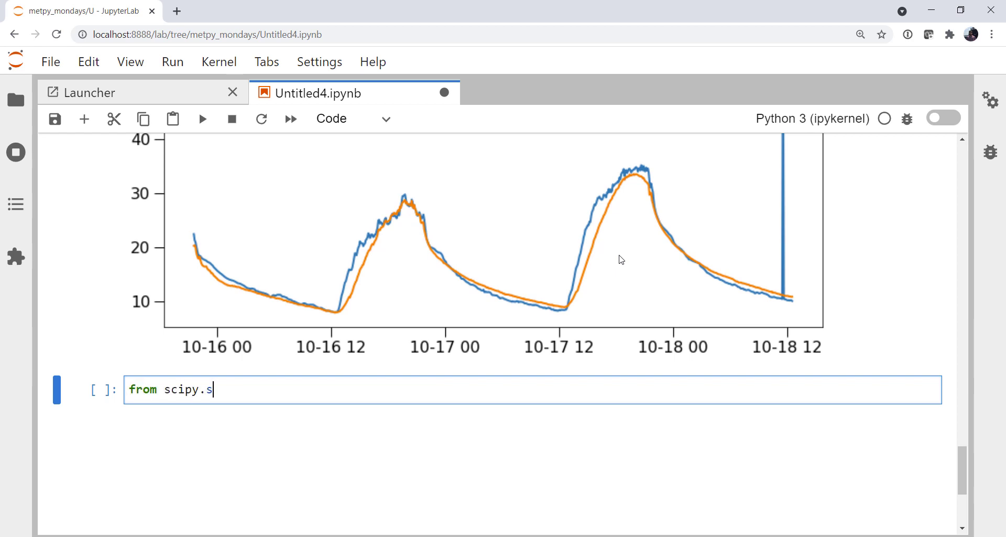
{"action": "type", "text": "ignal import me"}
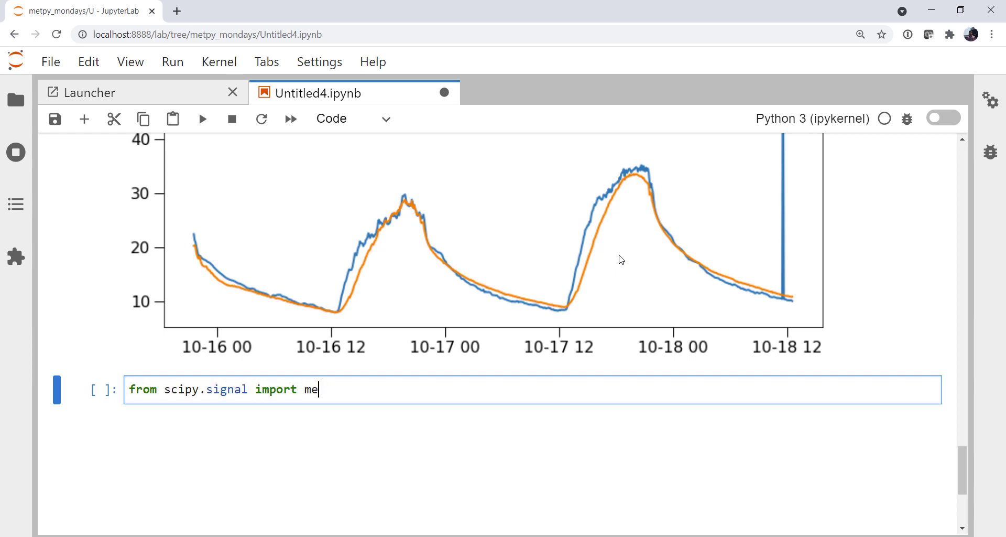
{"action": "key", "text": "shift+enter"}
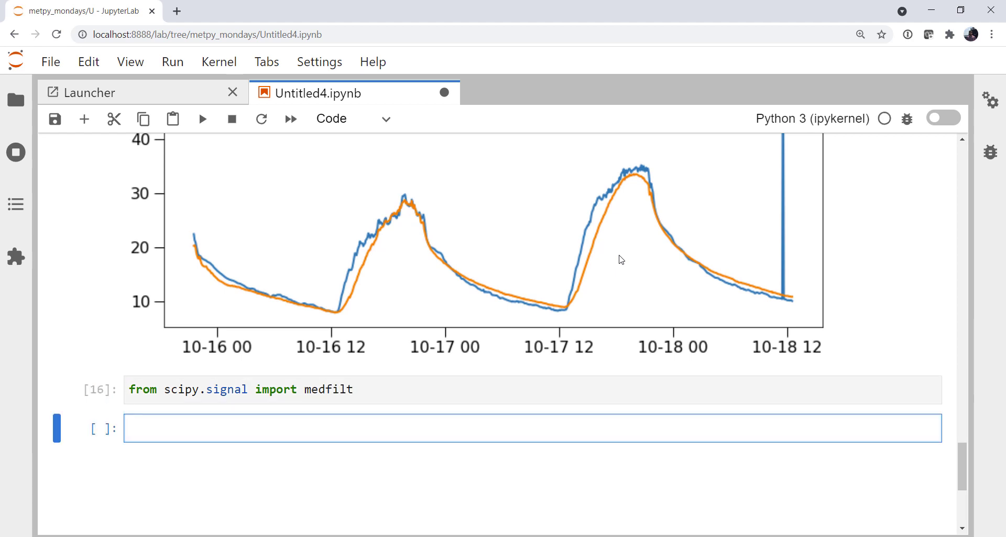
{"action": "scroll", "scroll_direction": "up", "scroll_amount": 3}
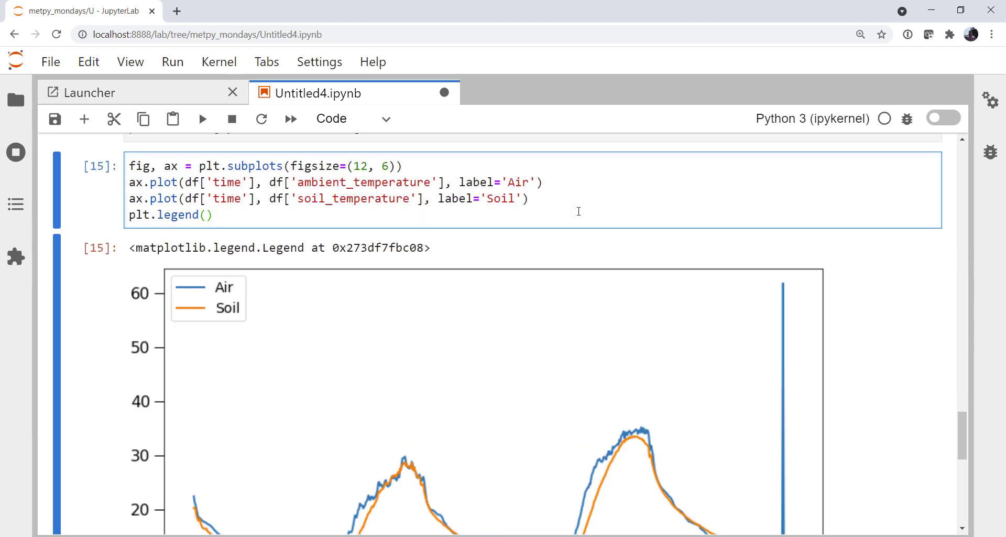
{"action": "scroll", "scroll_direction": "down", "scroll_amount": 3}
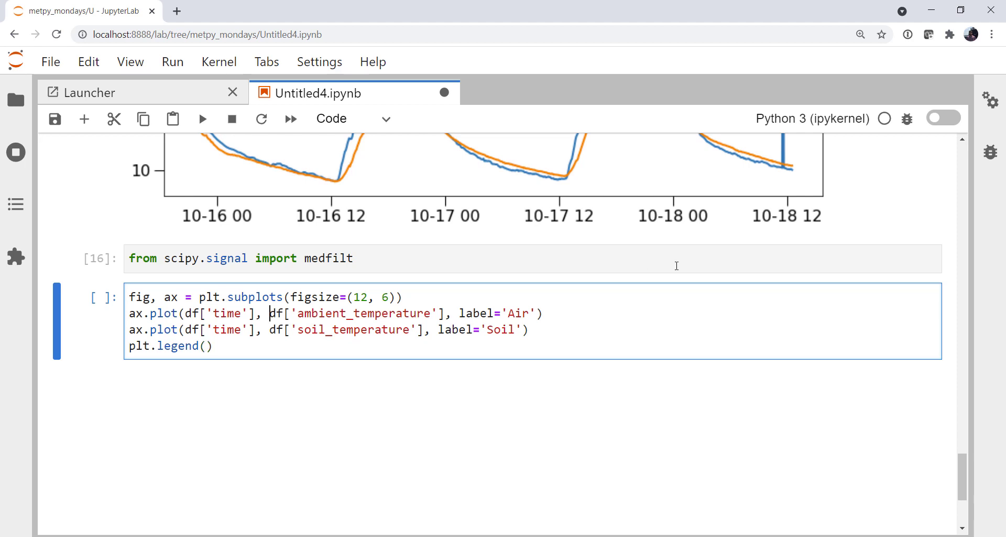
Wrap the air and soil temperature series in medfilt(..., 3) and view the rerun plot.
{"action": "type", "text": "mefilt("}
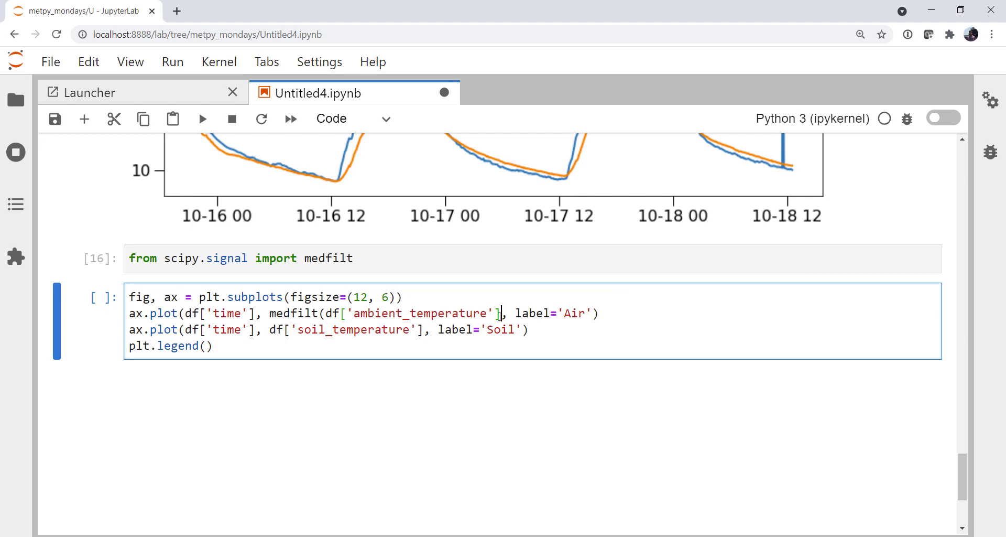
{"action": "type", "text": ", 3),"}
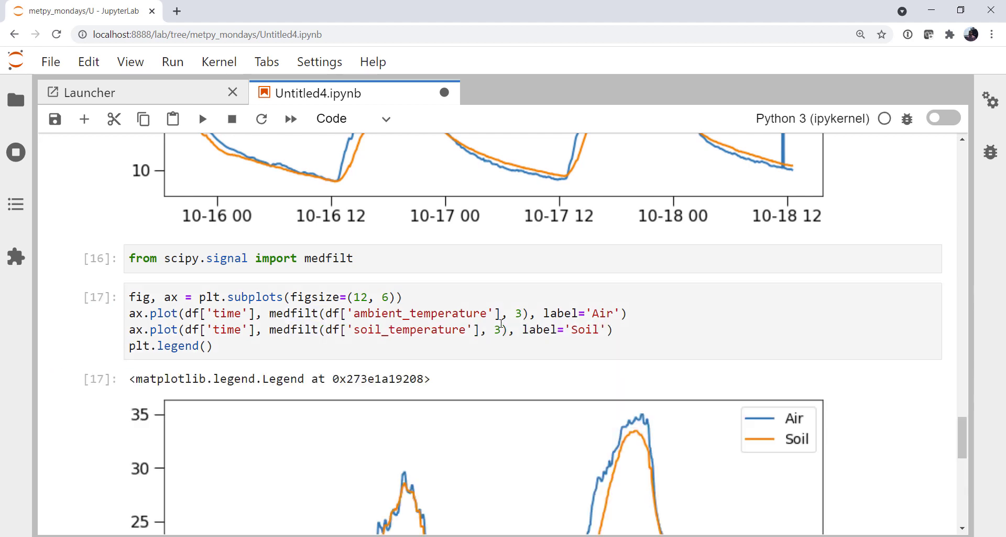
{"action": "scroll", "scroll_direction": "down", "scroll_amount": 3}
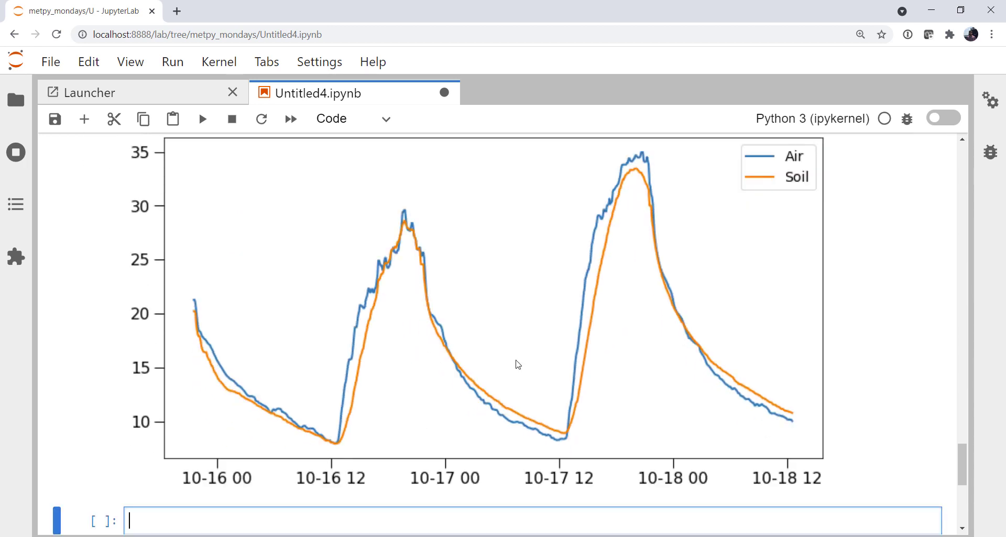
{"action": "mouse_move", "coordinate": [567, 419]}
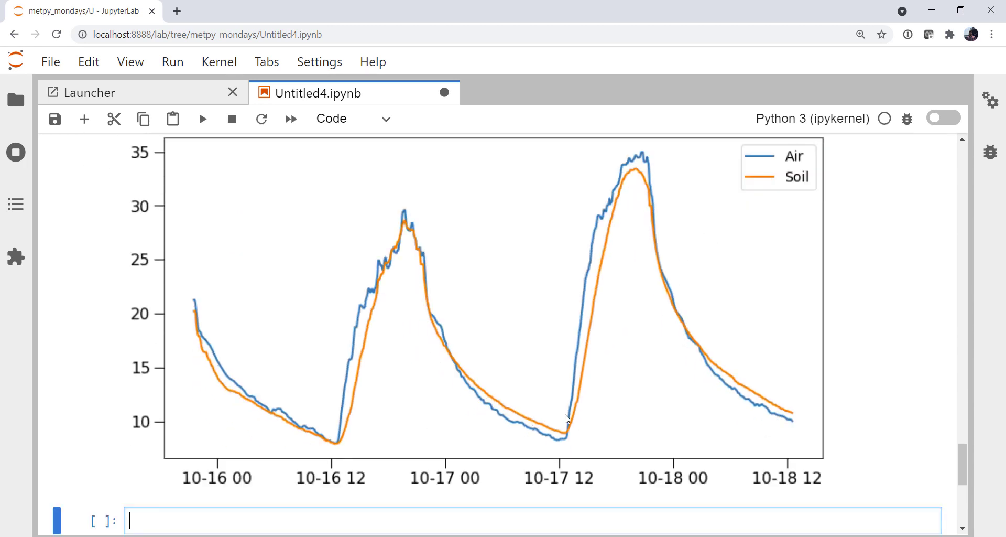
{"action": "mouse_move", "coordinate": [730, 222]}
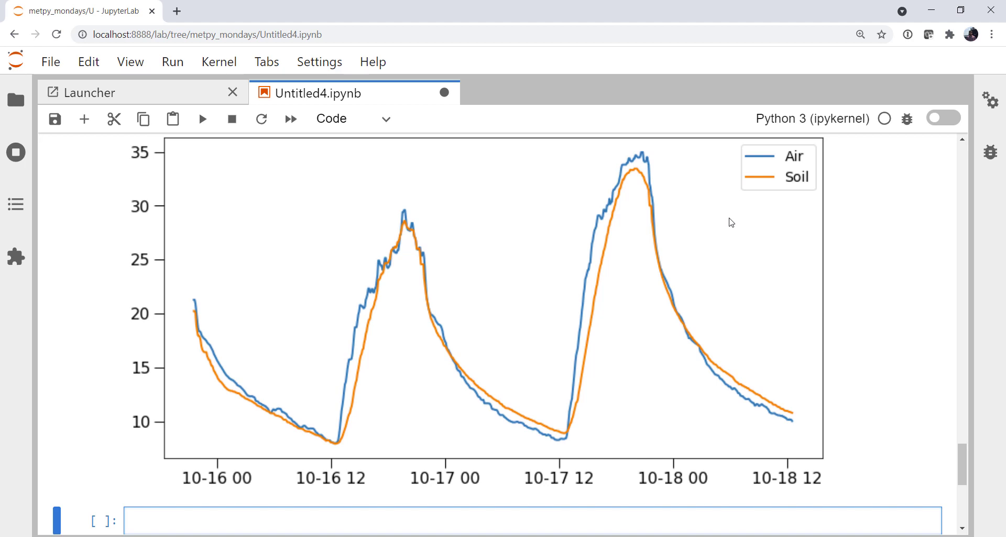
{"action": "scroll", "scroll_direction": "down", "scroll_amount": 3}
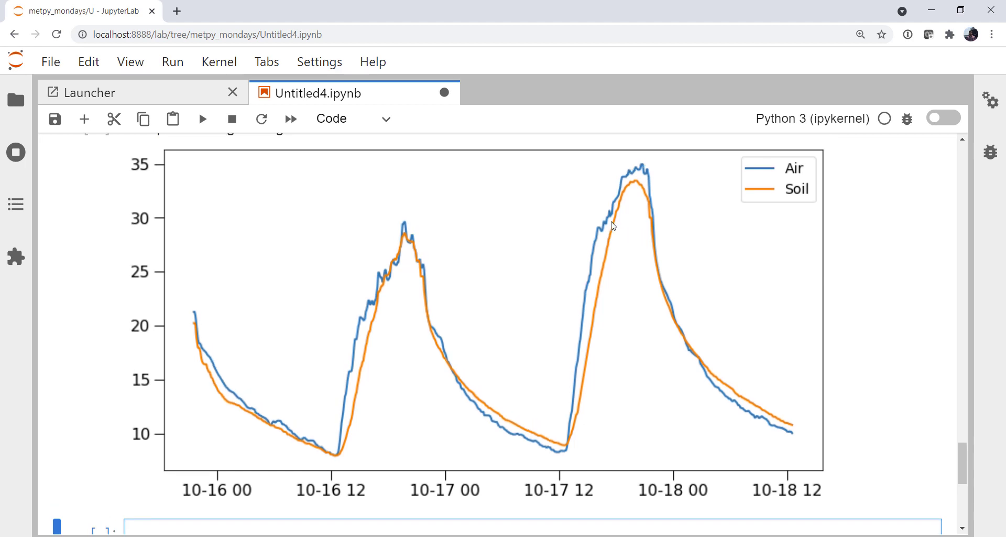
{"action": "scroll", "scroll_direction": "down", "scroll_amount": 3}
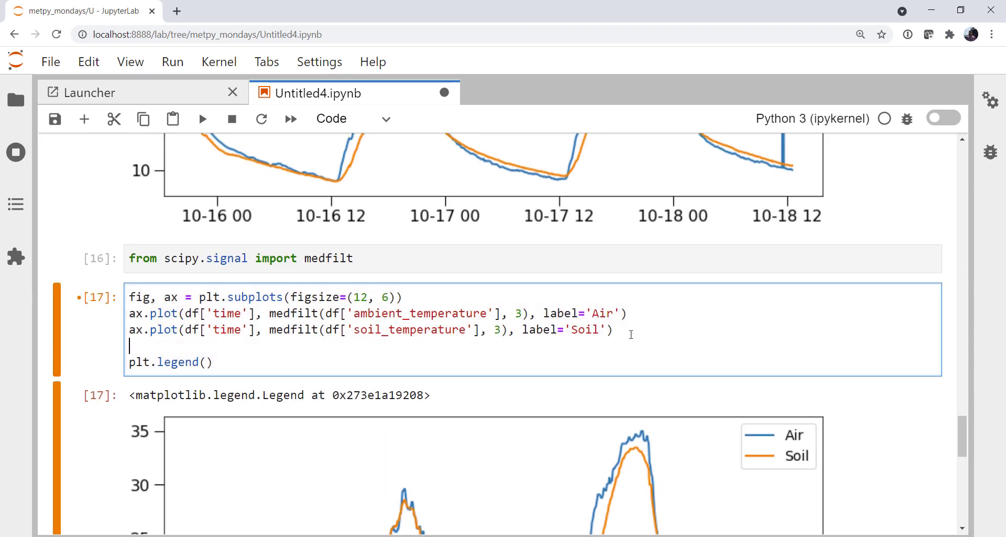
Add ax.set_ylabel('Temperature [degC]') to the plot cell and view the result.
{"action": "type", "text": "ax.set_"}
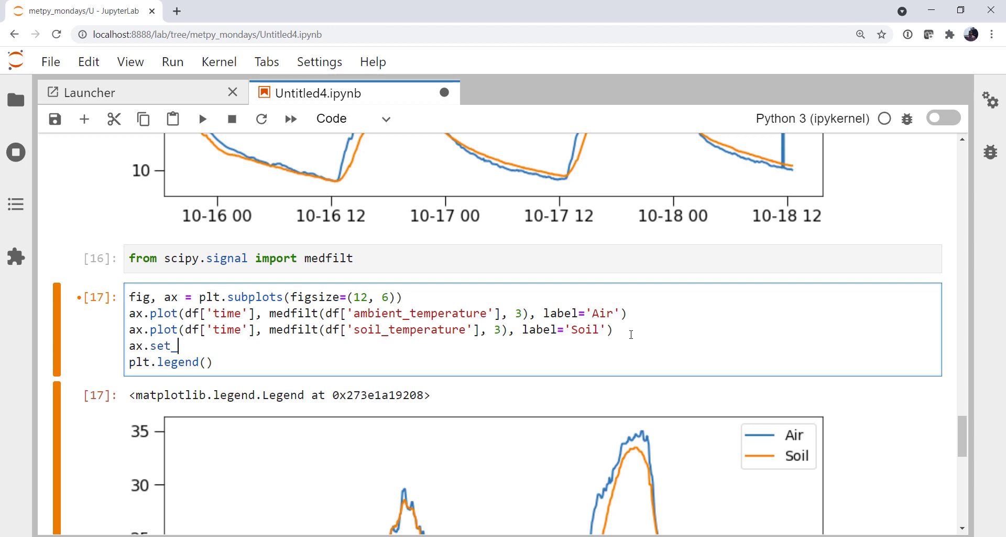
{"action": "type", "text": "ylabel("}
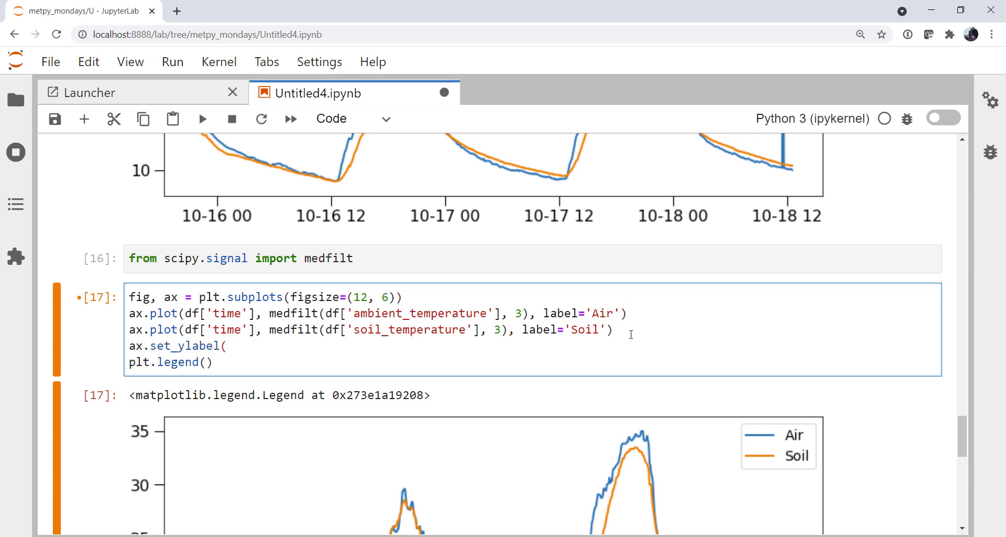
{"action": "type", "text": "'Temperature [degC"}
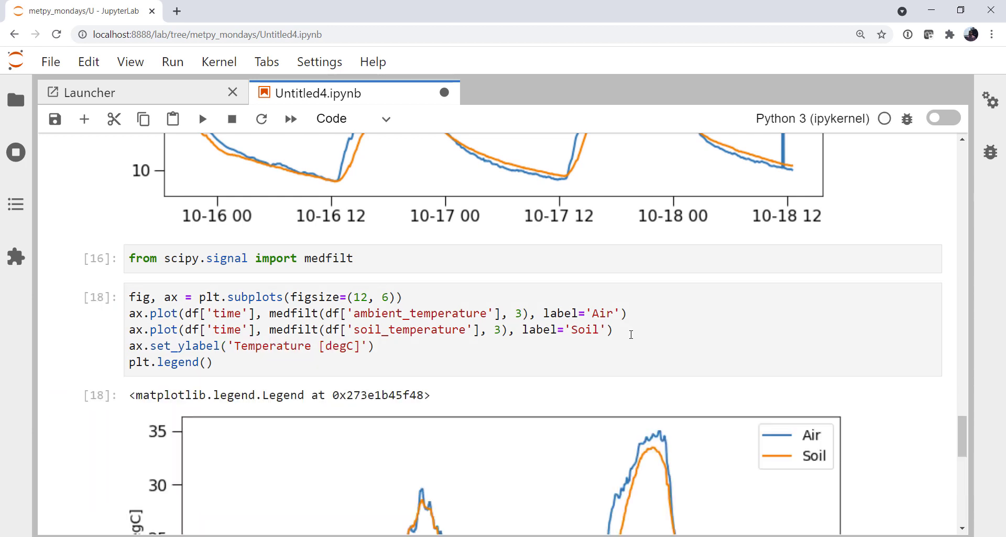
{"action": "scroll", "scroll_direction": "down", "scroll_amount": 3}
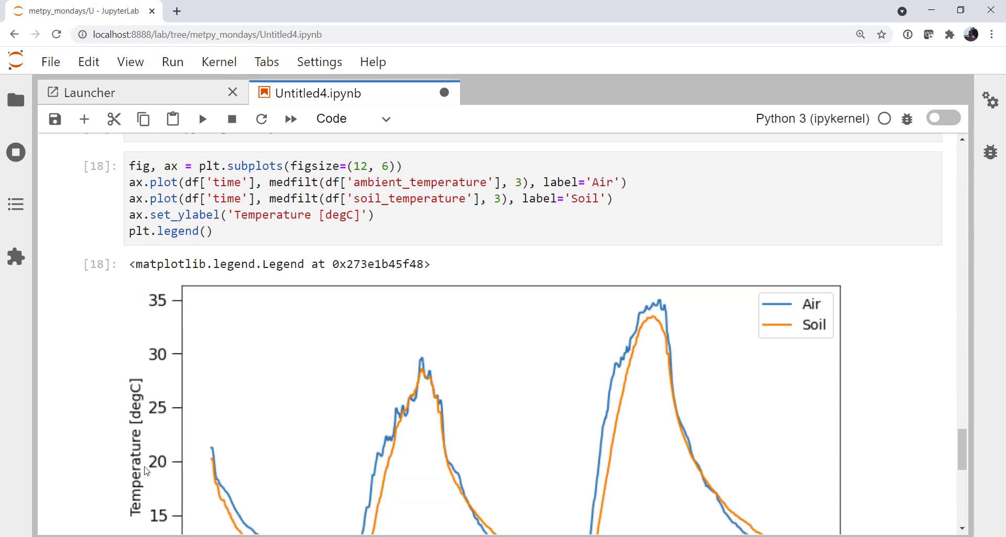
{"action": "mouse_move", "coordinate": [380, 256]}
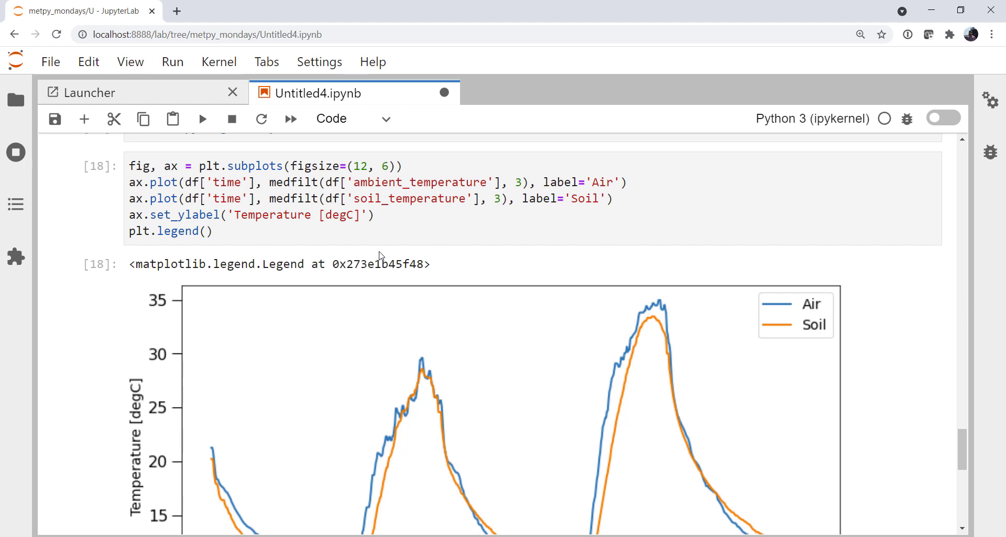
{"action": "mouse_move", "coordinate": [323, 275]}
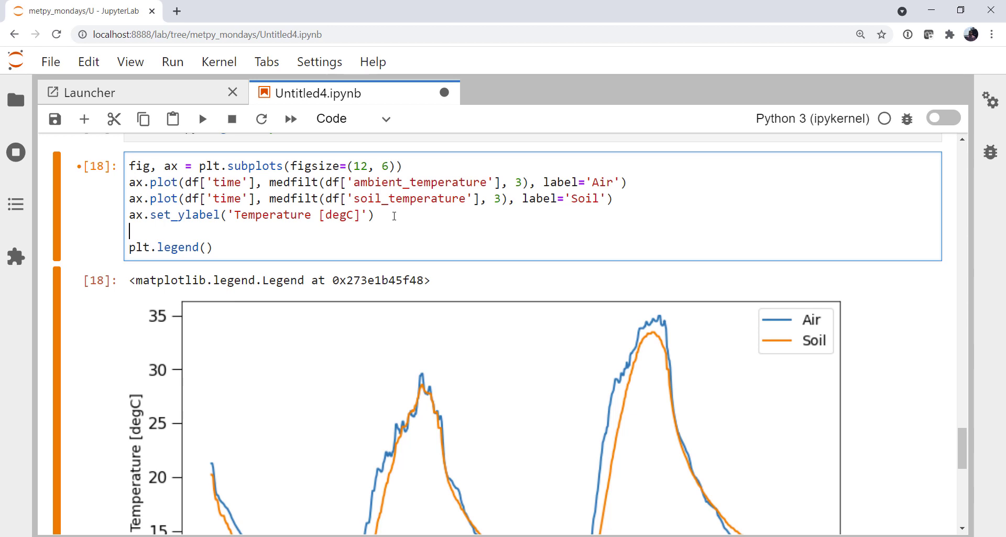
Hide the 'top' and 'right' spines with set_visible(False) and view the rerun plot.
{"action": "type", "text": "ax.sp"}
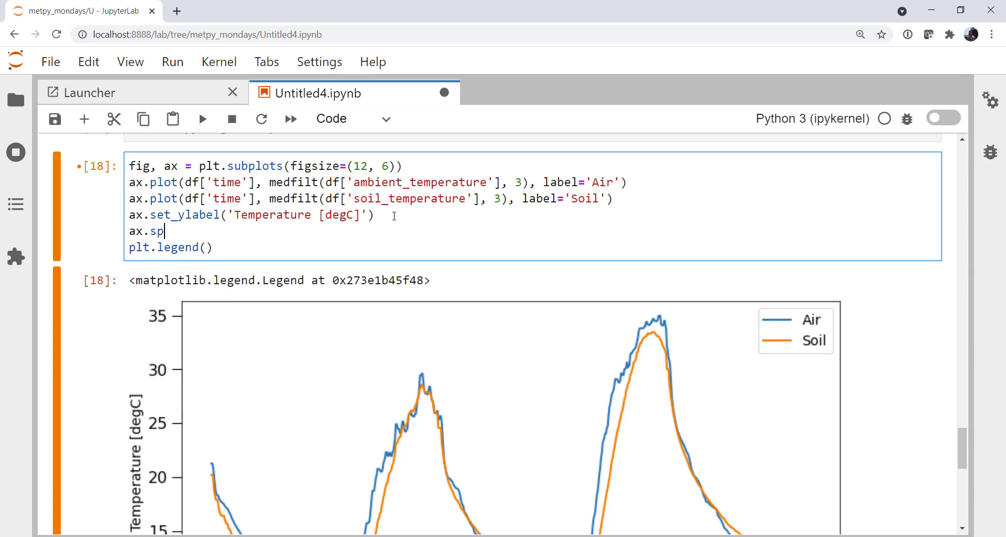
{"action": "type", "text": "ines['top'].set"}
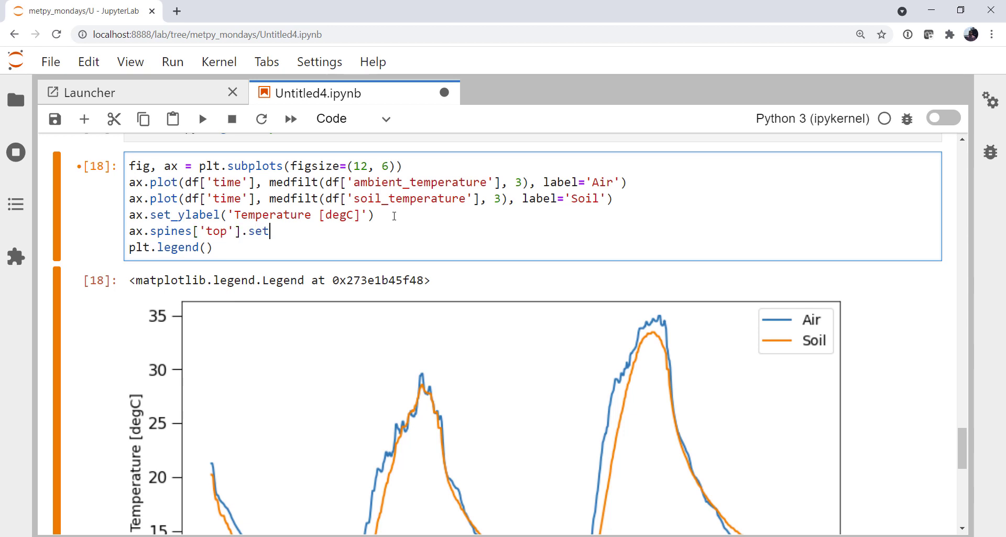
{"action": "type", "text": "_visible"}
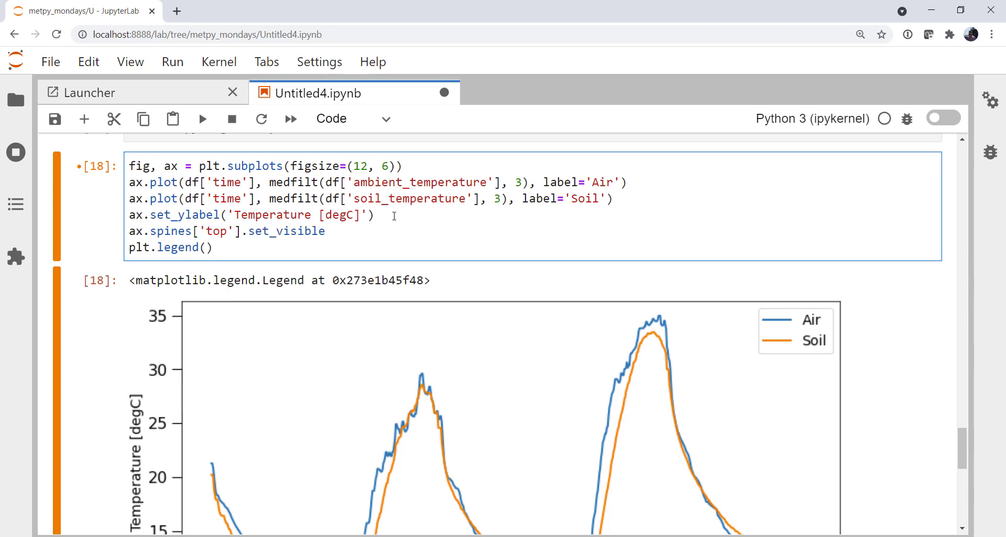
{"action": "type", "text": "(F"}
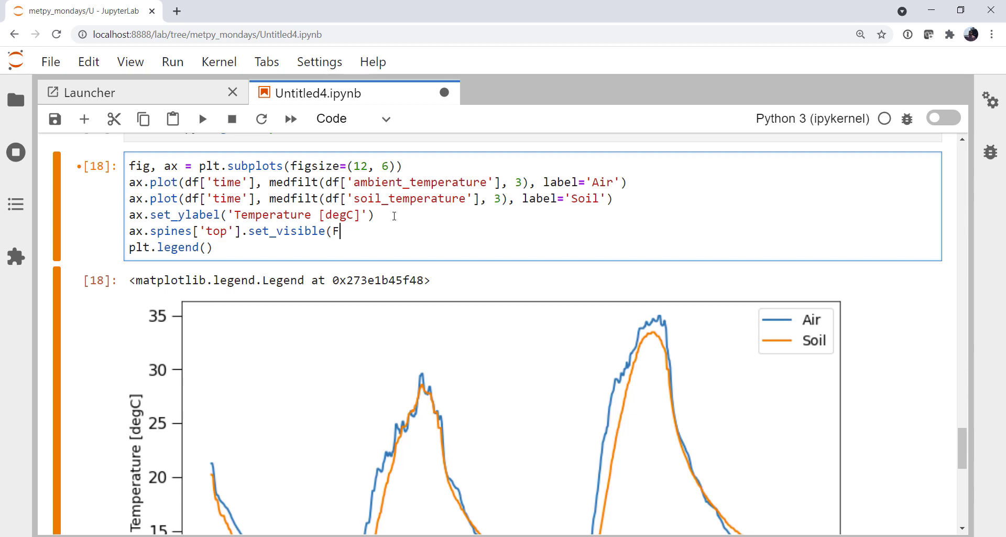
{"action": "type", "text": "alse)"}
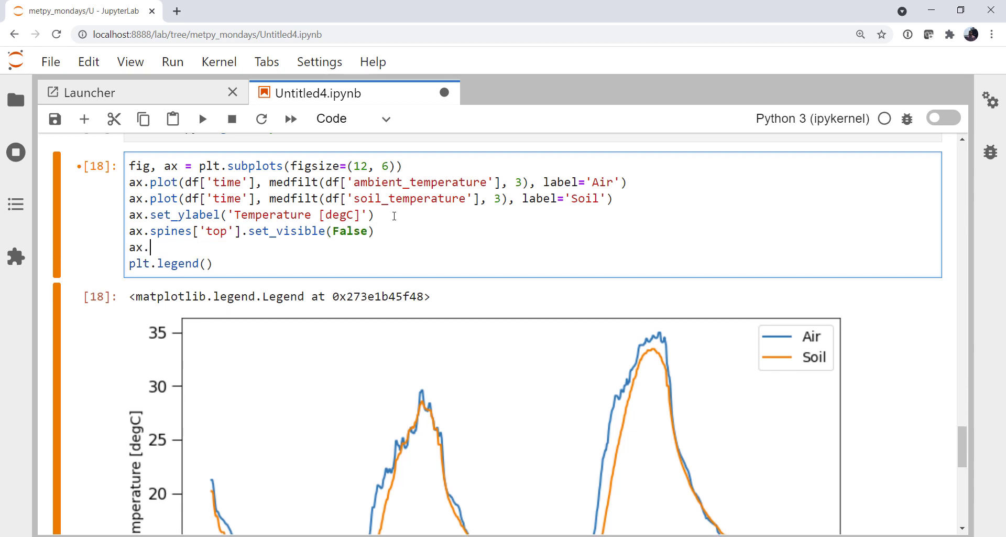
{"action": "type", "text": "spines['righ"}
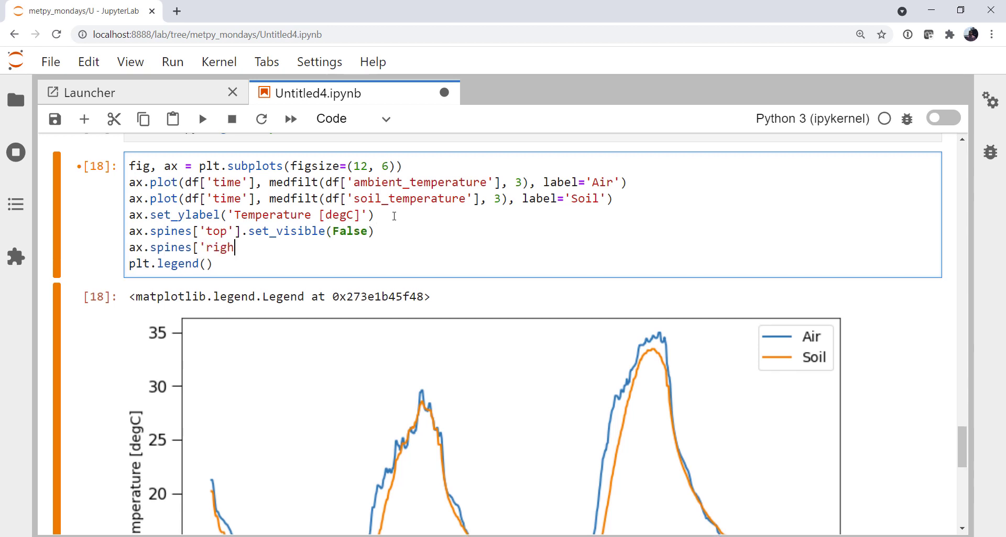
{"action": "type", "text": "t'["}
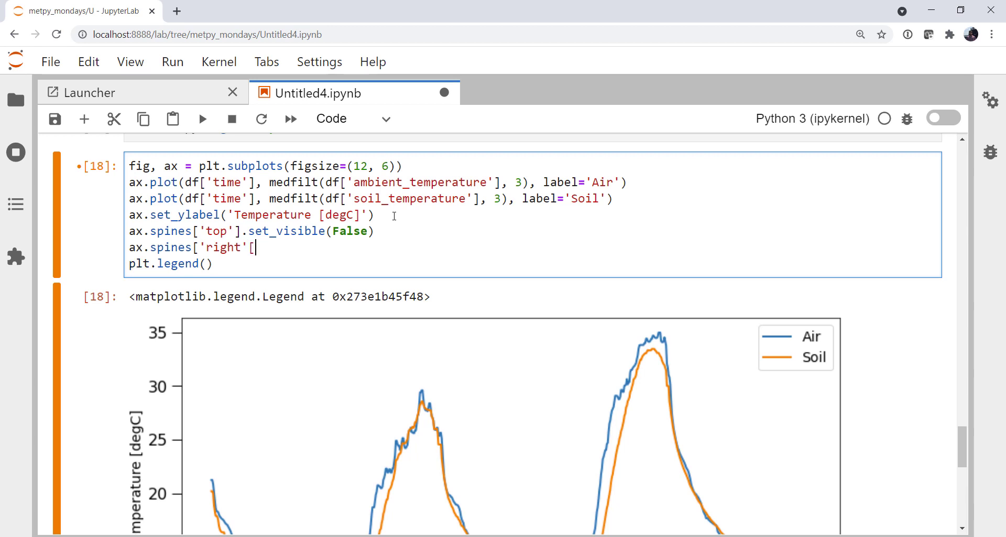
{"action": "type", "text": "].set_vis"}
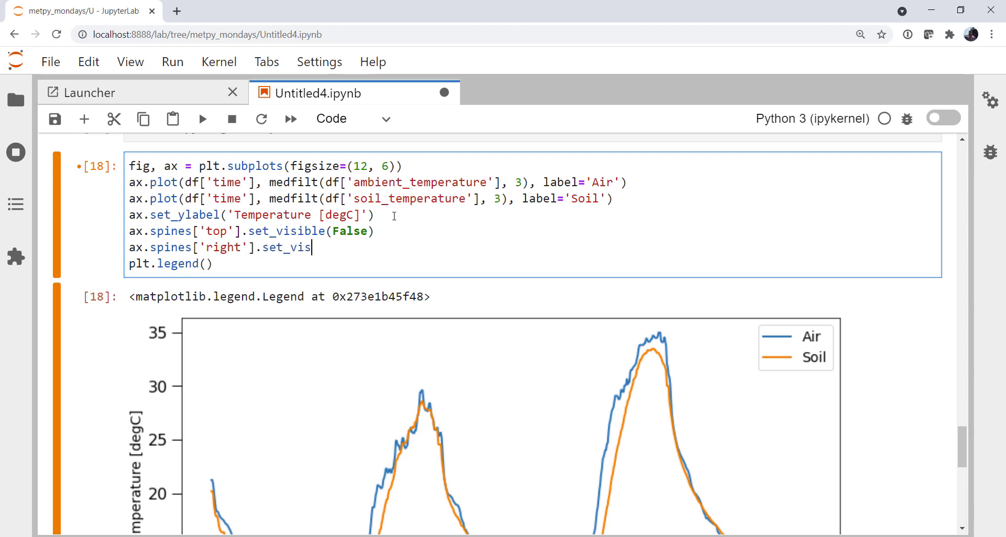
{"action": "type", "text": "ible(False"}
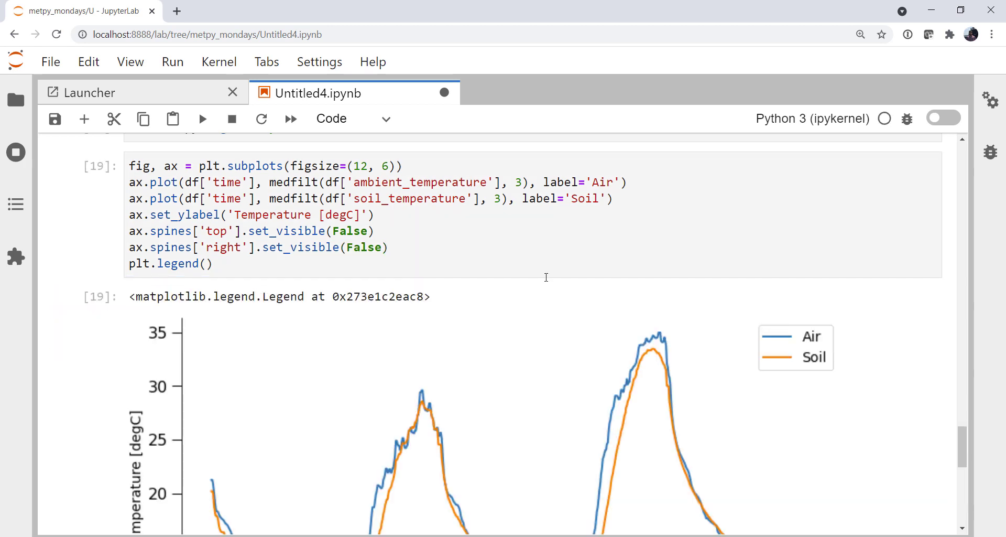
{"action": "scroll", "scroll_direction": "down", "scroll_amount": 3}
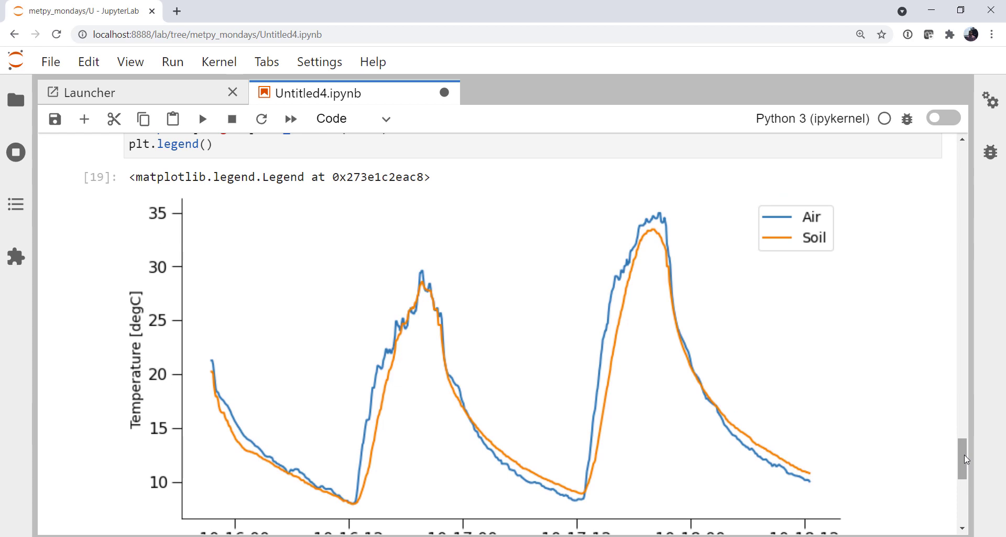
{"action": "scroll", "scroll_direction": "down", "scroll_amount": 3}
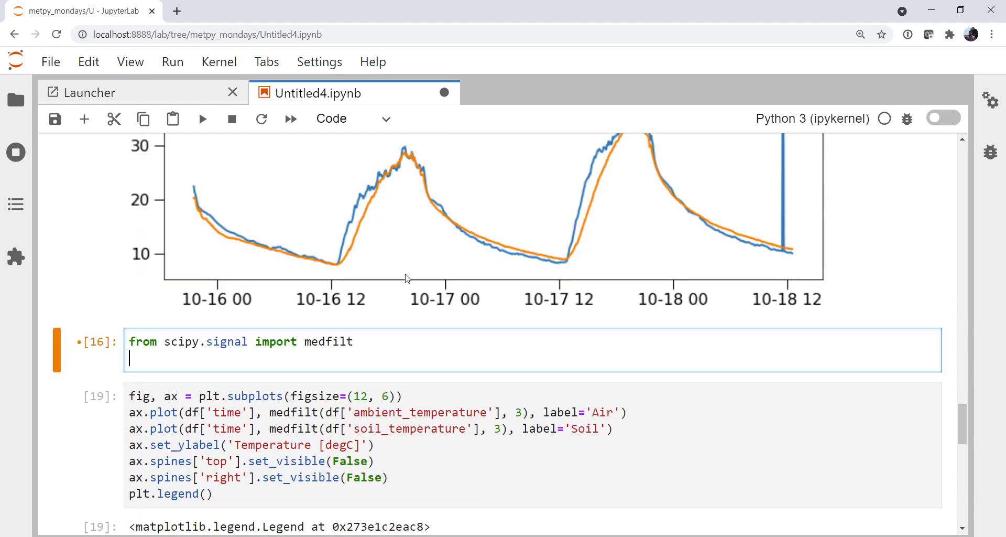
Add 'import matplotlib.dates as mdates' beside the medfilt import.
{"action": "type", "text": "import m"}
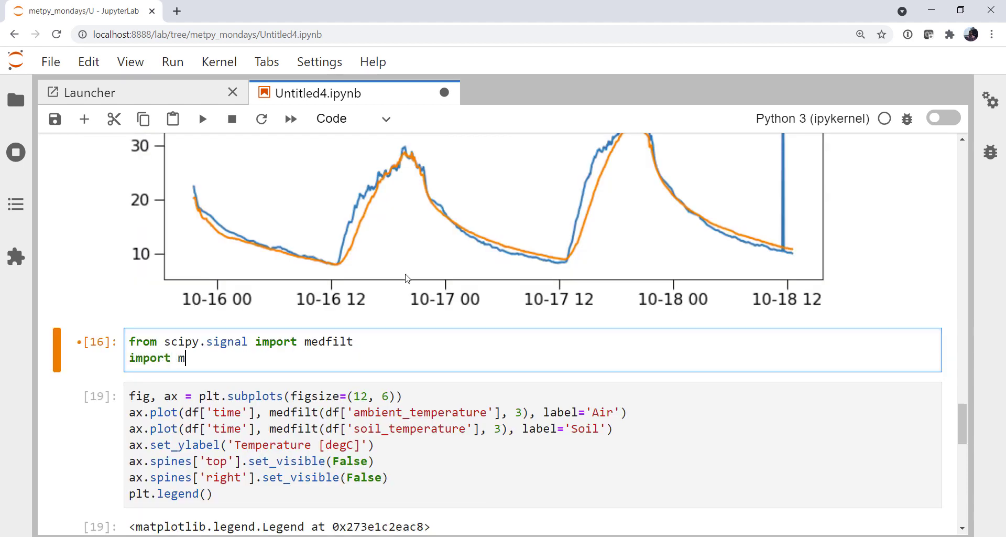
{"action": "type", "text": "atplotlib.da"}
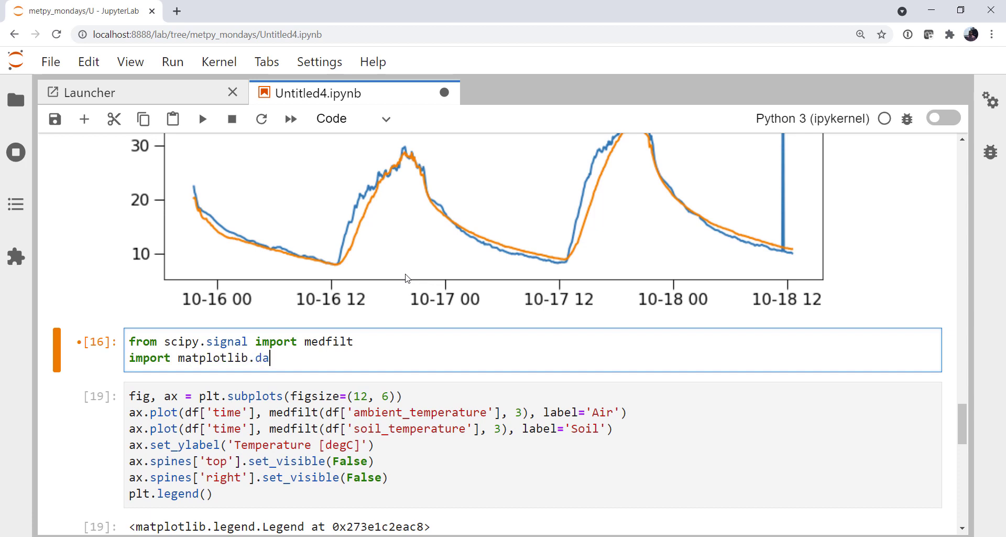
{"action": "type", "text": "tes as mdates"}
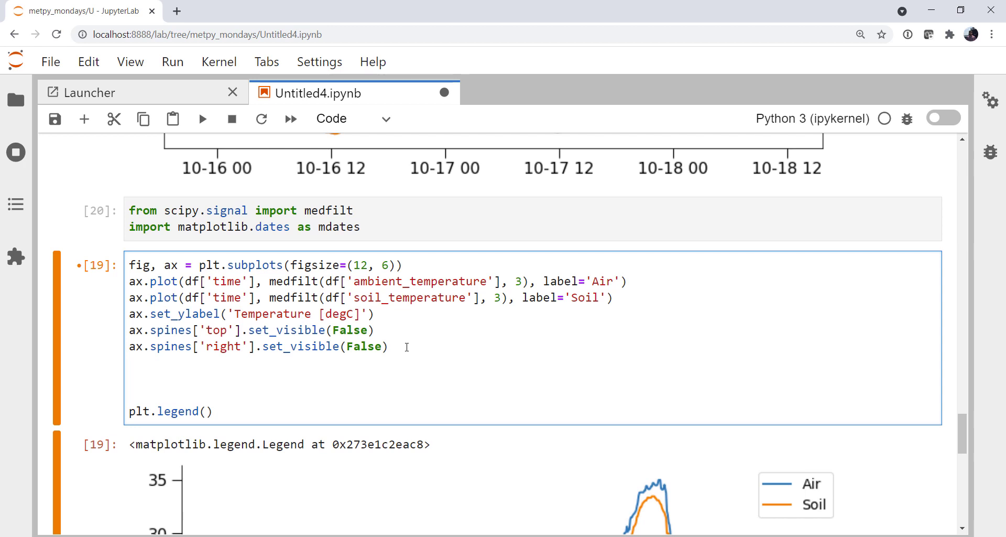
Above the legend, define hours = mdates.HourLocator(np.arange(0, 24, 2)).
{"action": "left_click", "coordinate": [130, 377]}
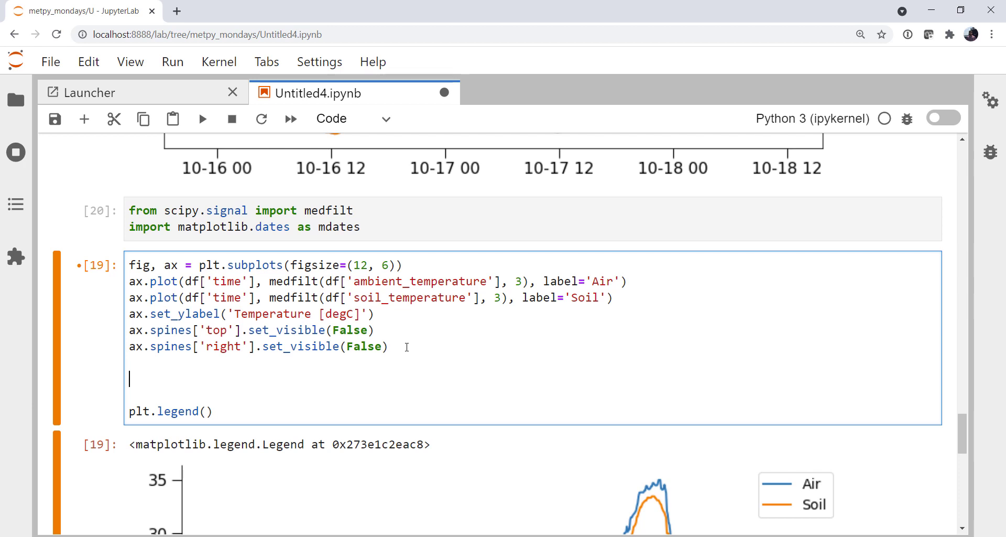
{"action": "type", "text": "houts"}
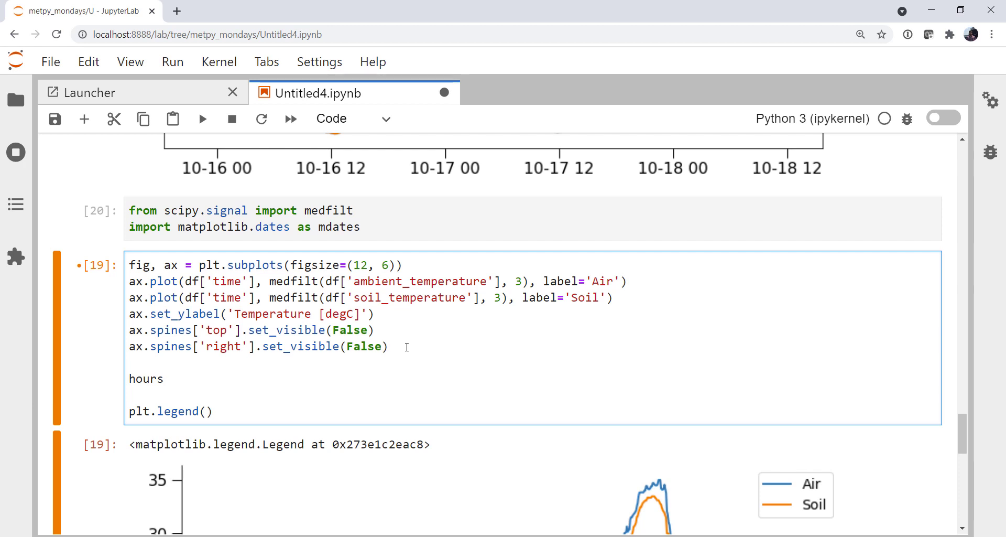
{"action": "type", "text": "= mdates."}
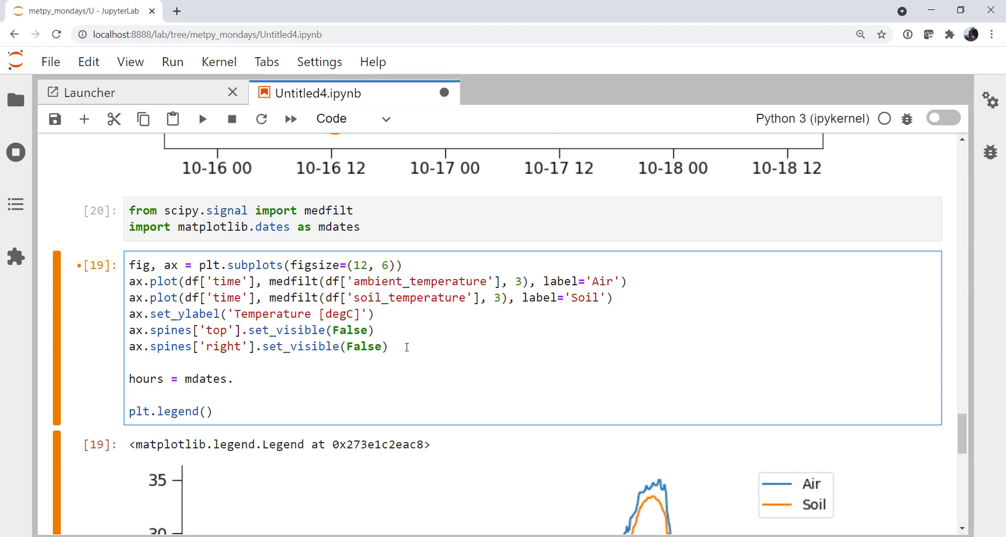
{"action": "type", "text": "HourLocato"}
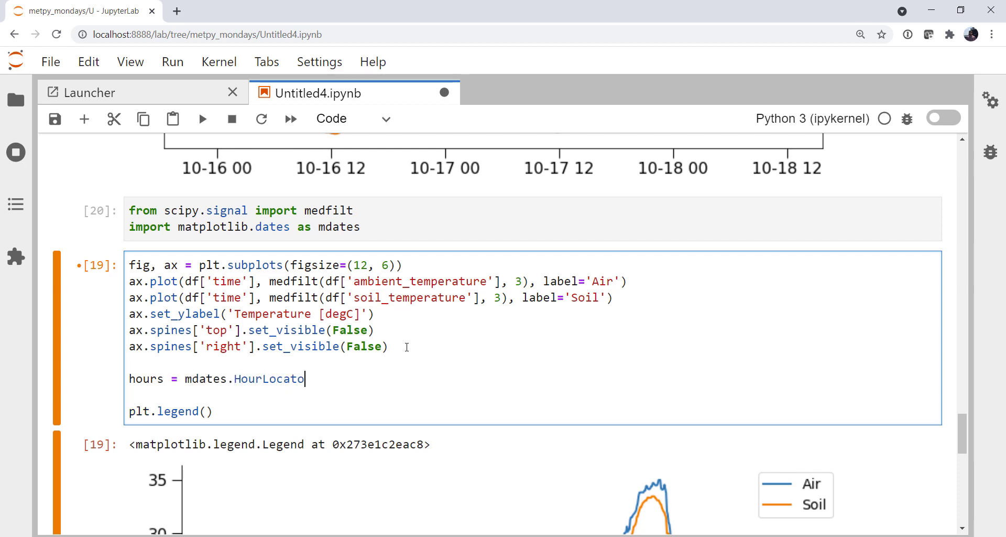
{"action": "type", "text": "(np.arange"}
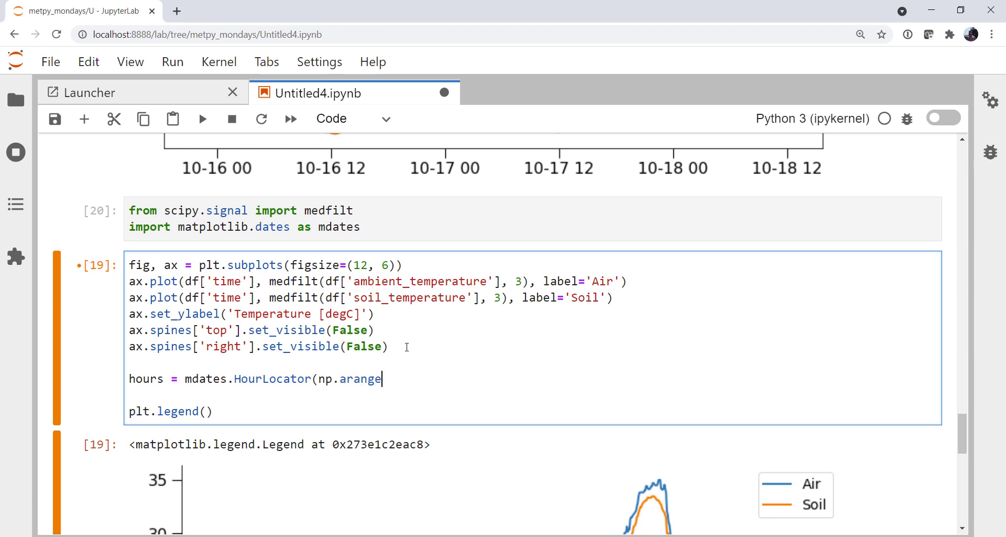
{"action": "type", "text": "(0, 25"}
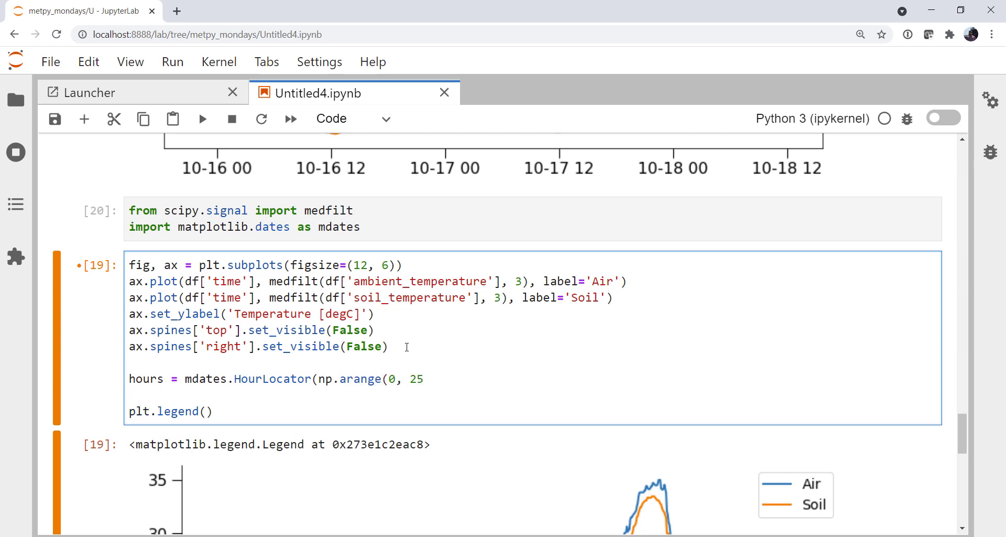
{"action": "type", "text": ", 2"}
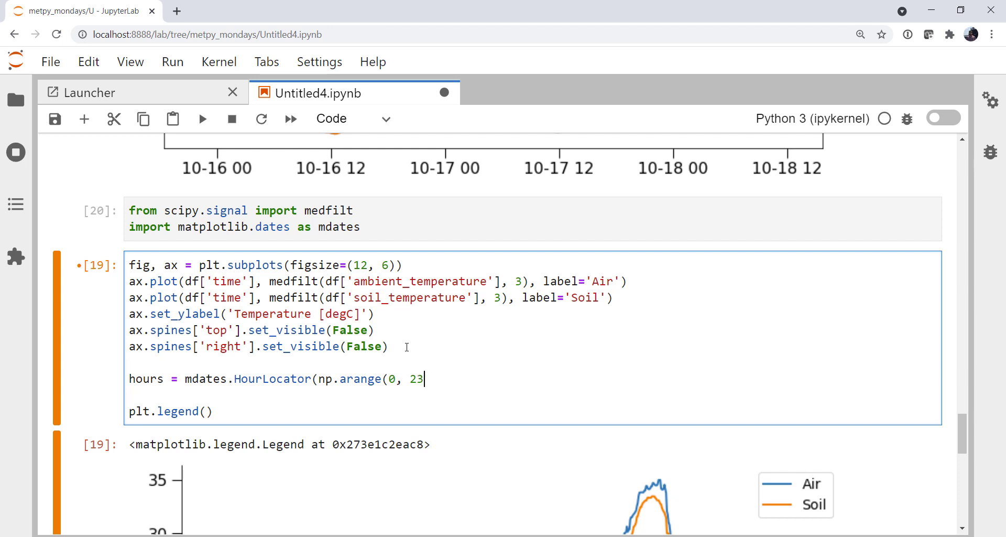
{"action": "type", "text": "4, 0)"}
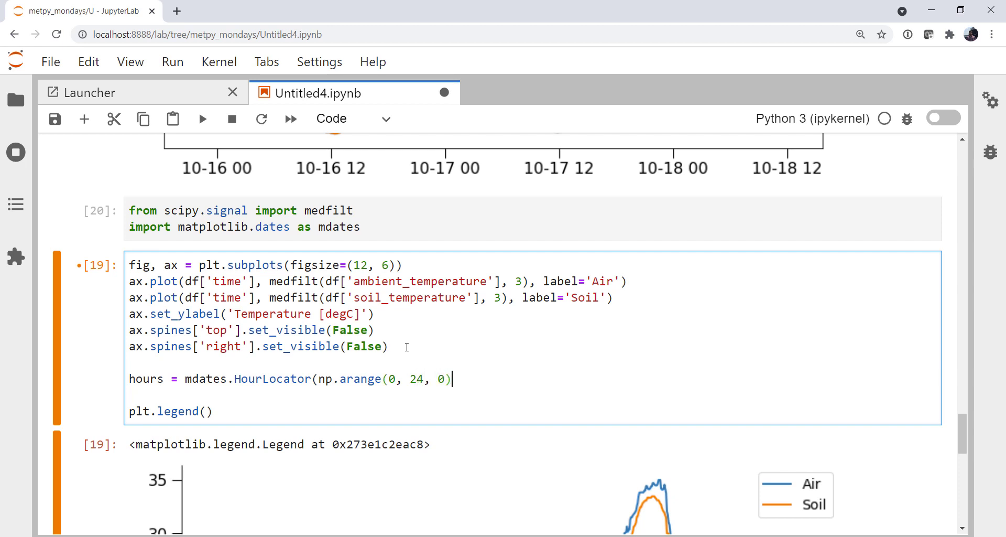
{"action": "type", "text": "2)"}
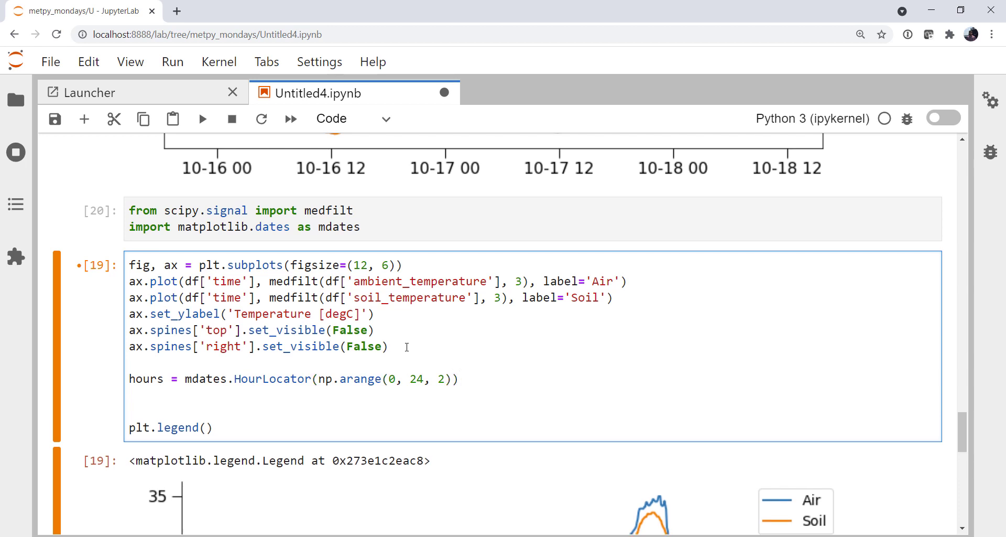
Define days = mdates.DayLocator(interval=1).
{"action": "type", "text": "day"}
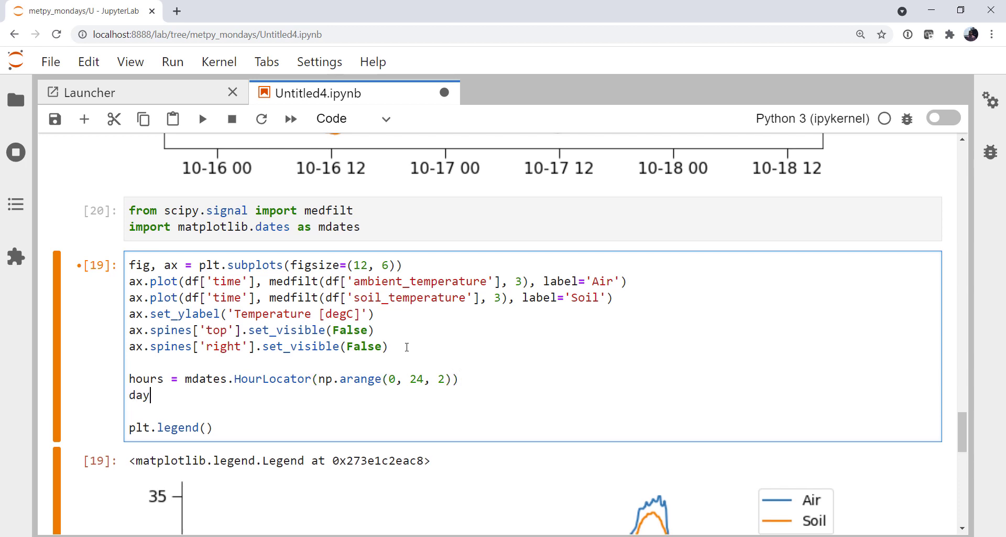
{"action": "type", "text": "s = mdates"}
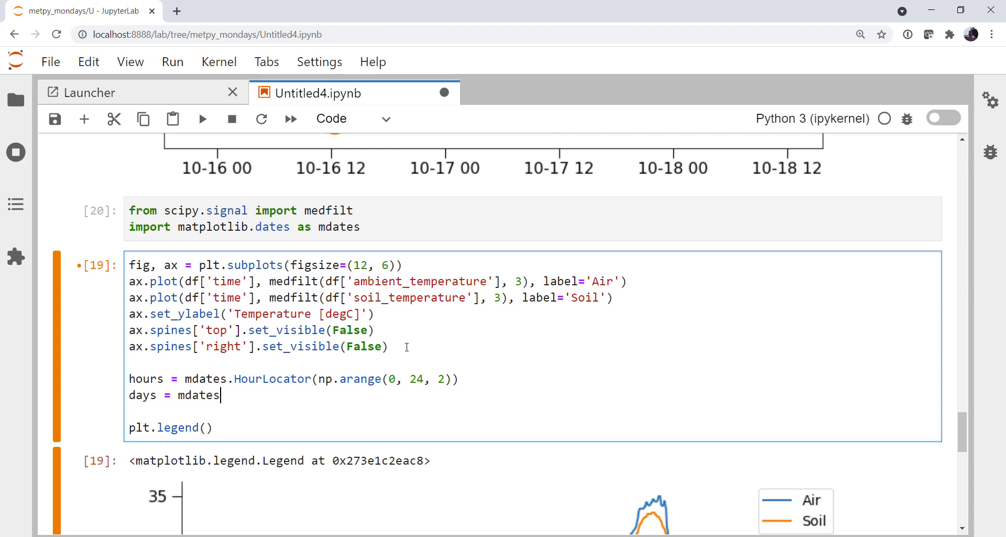
{"action": "type", "text": ".Day"}
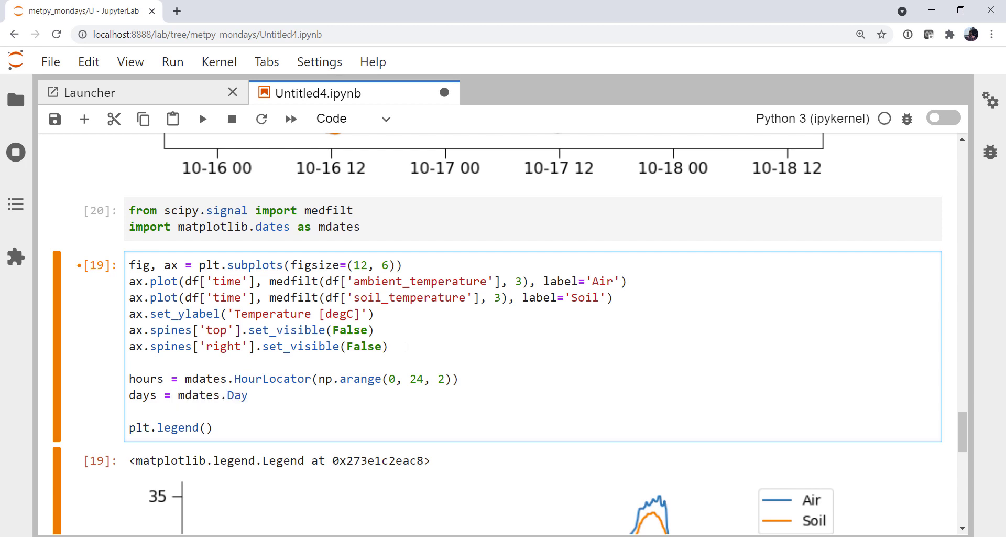
{"action": "type", "text": "Locator("}
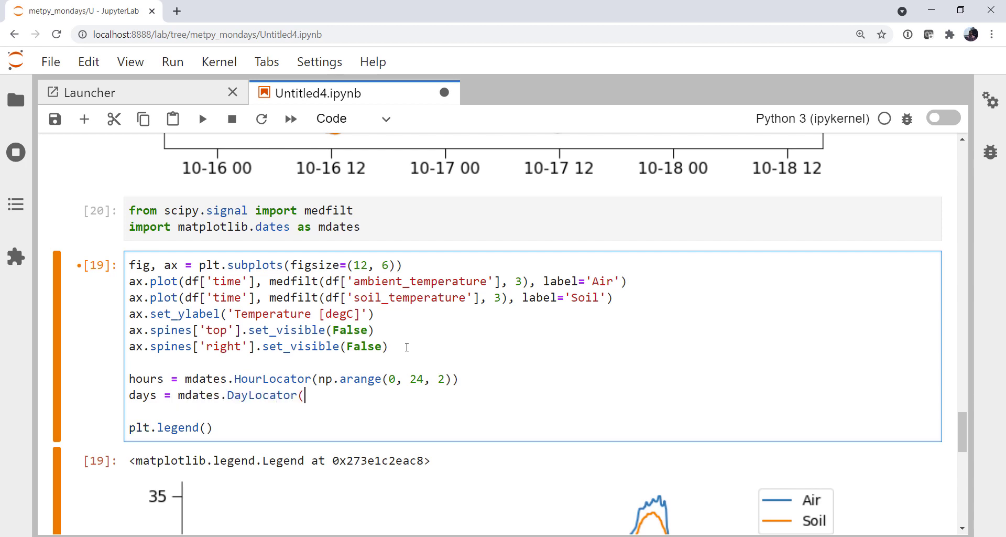
{"action": "type", "text": "interval=1"}
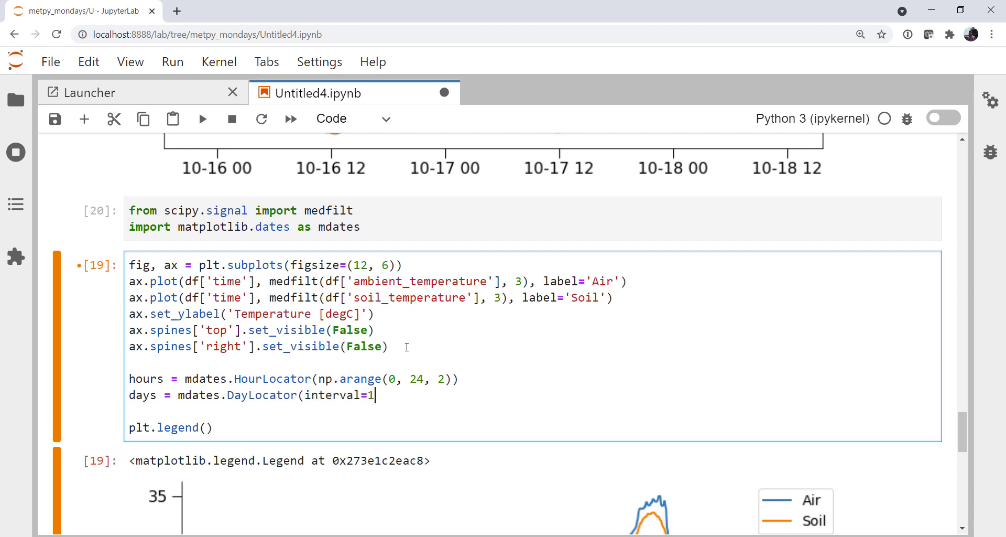
{"action": "key", "text": "enter"}
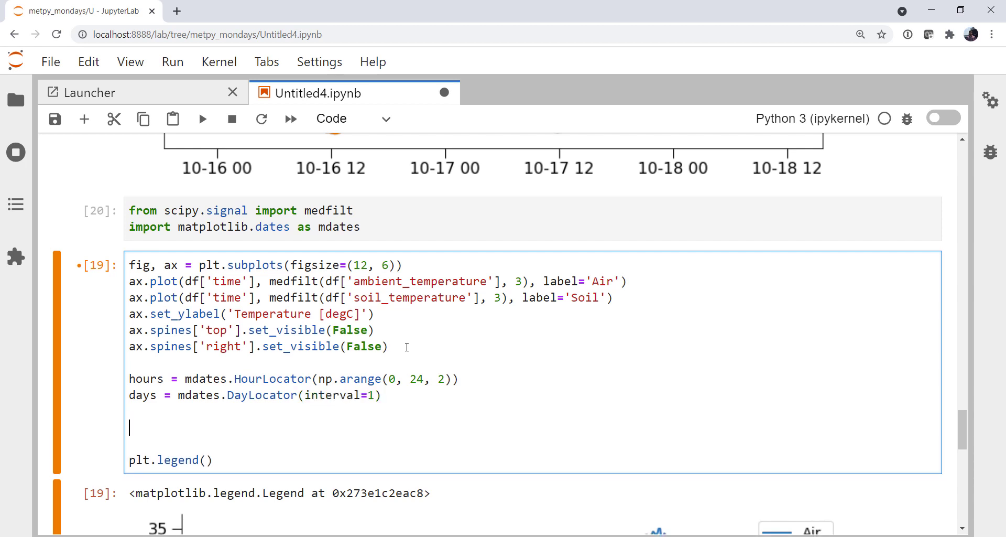
Define d_fmt = DateFormatter('%m/%d') and h_fmt = mdates.DateFormatter('').
{"action": "type", "text": "d_fmt = mdates."}
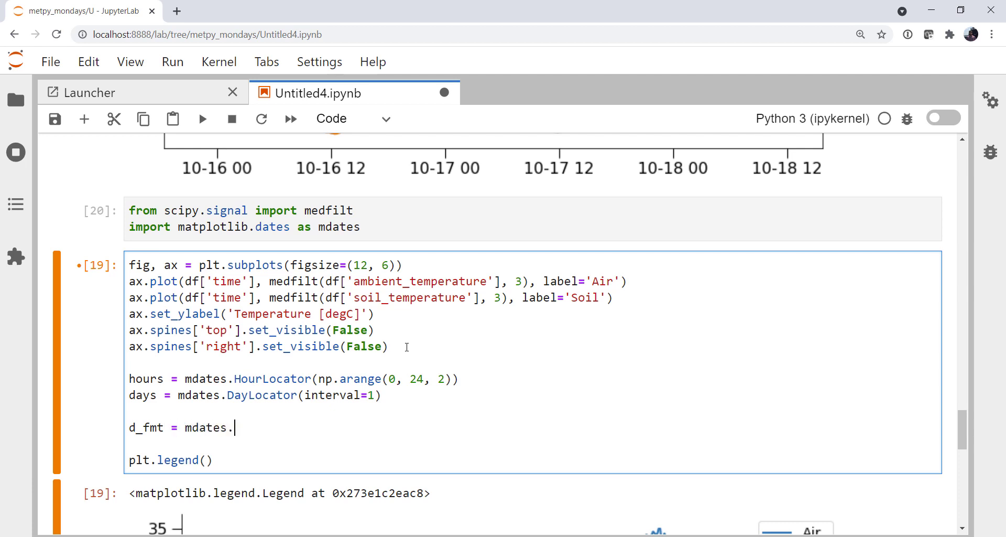
{"action": "type", "text": "DateFormm"}
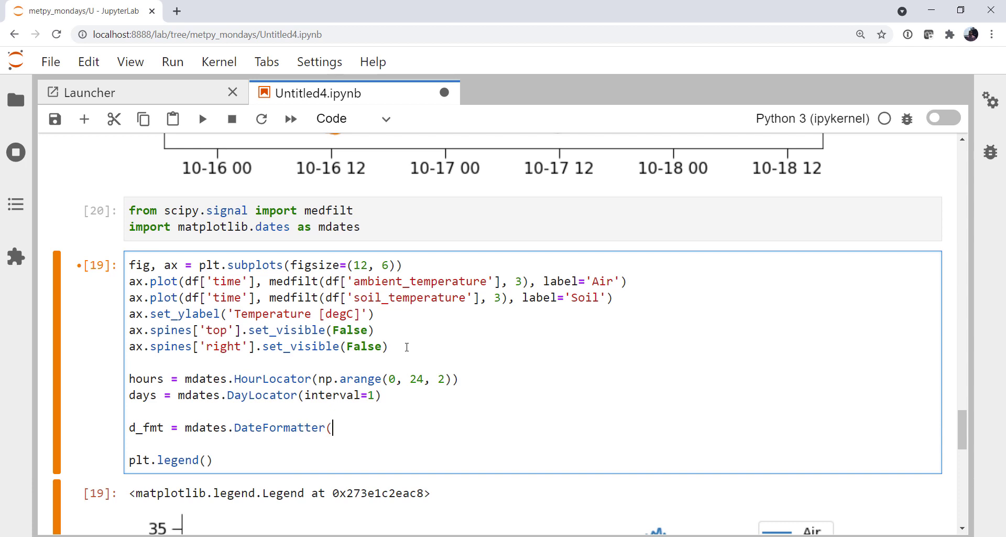
{"action": "type", "text": "'%m"}
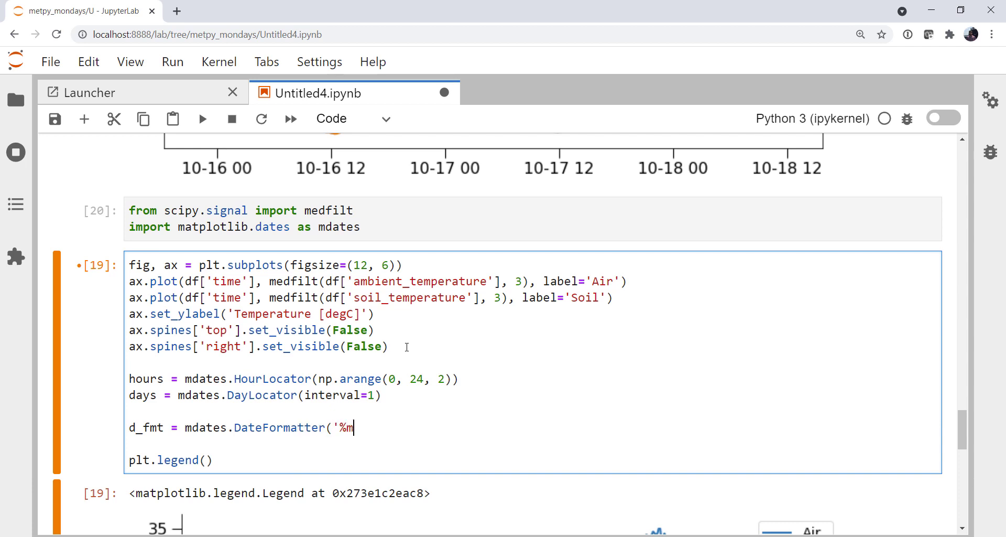
{"action": "type", "text": "/%d')"}
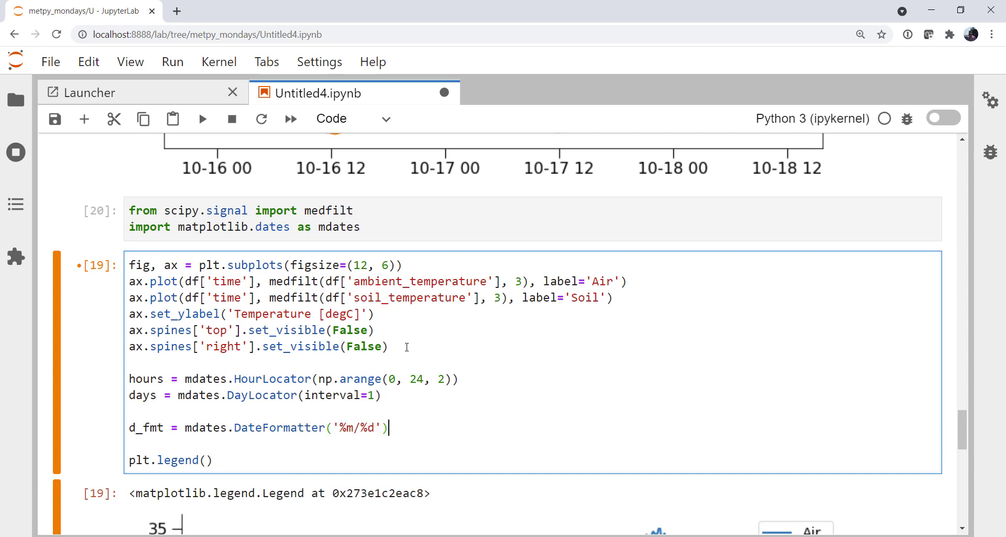
{"action": "type", "text": "h_"}
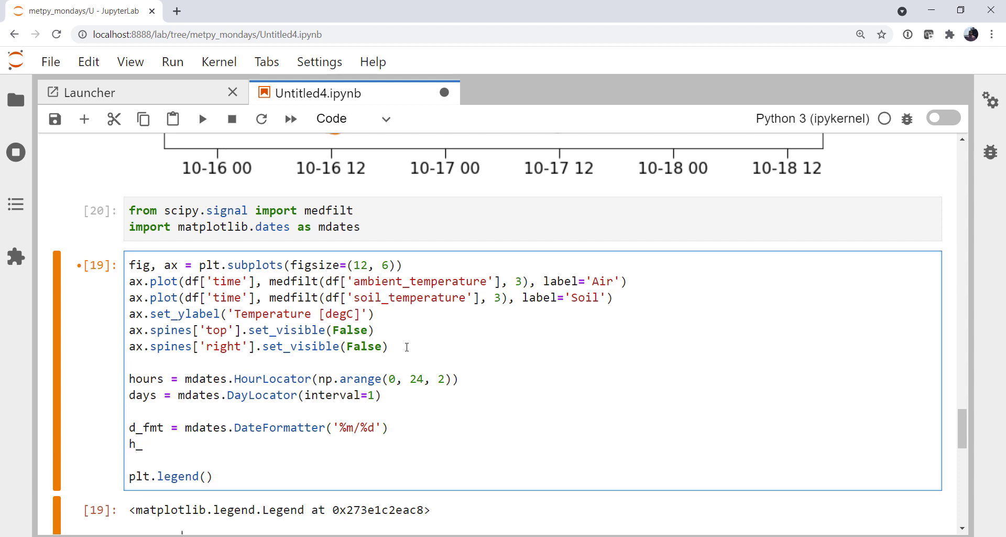
{"action": "type", "text": "fmt = mdat"}
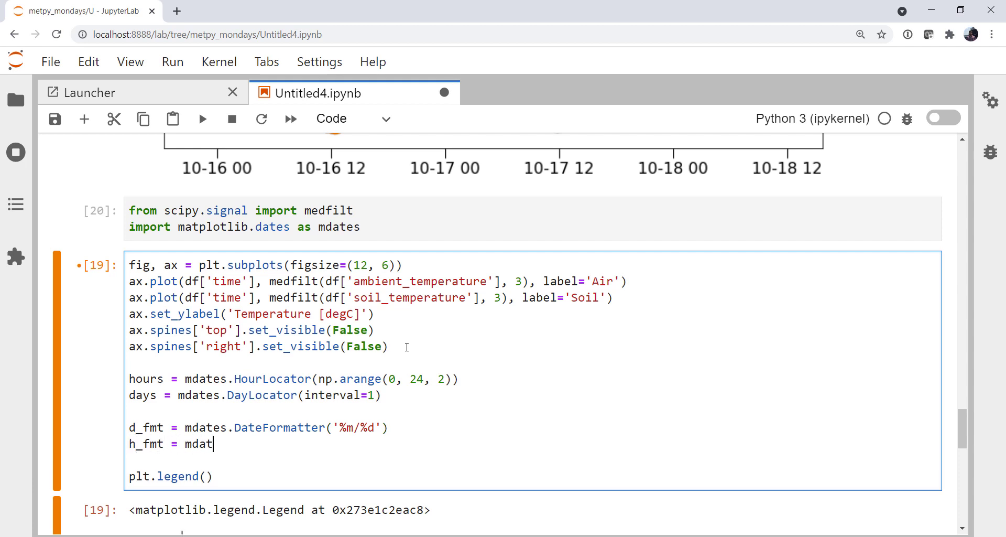
{"action": "type", "text": "es.Date"}
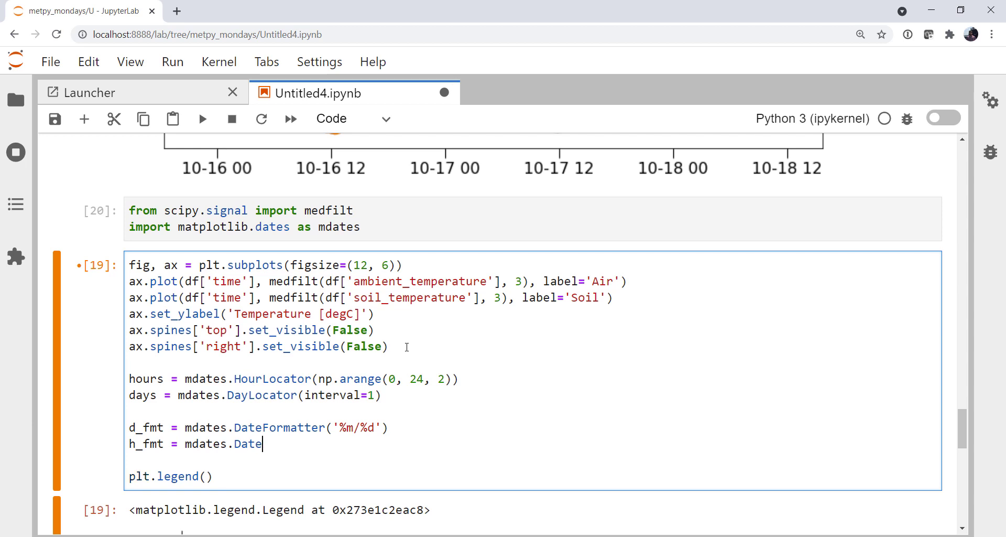
{"action": "type", "text": "Formatter("}
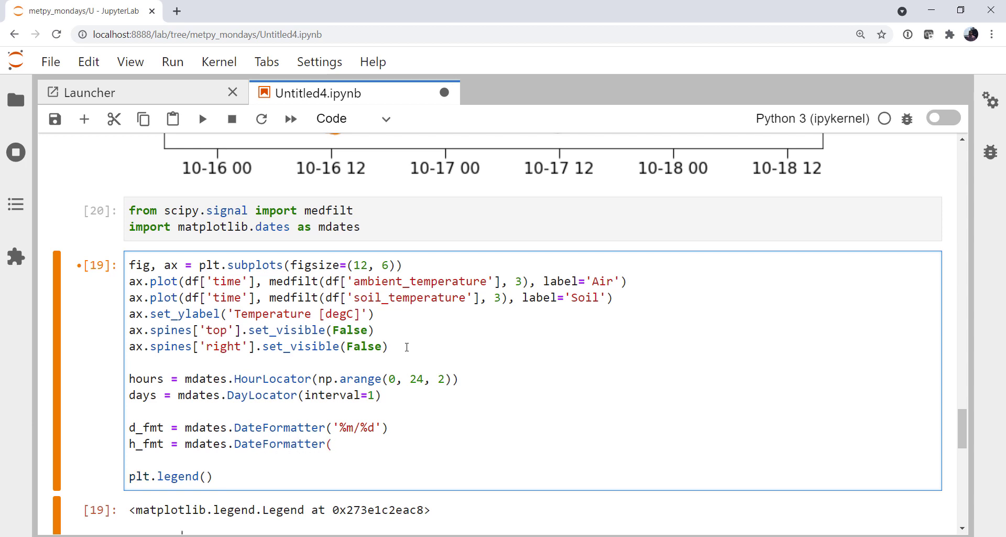
{"action": "type", "text": "'')"}
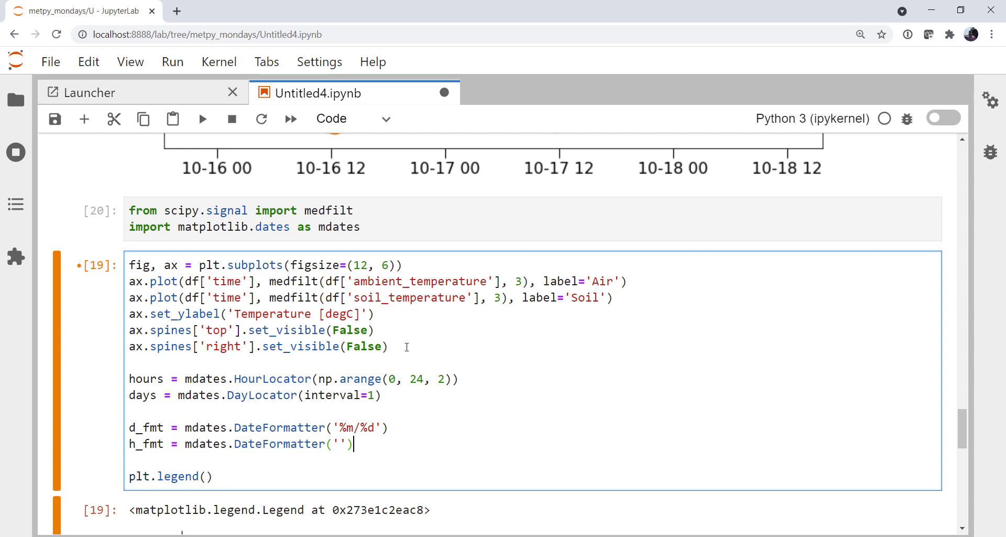
{"action": "mouse_move", "coordinate": [163, 9]}
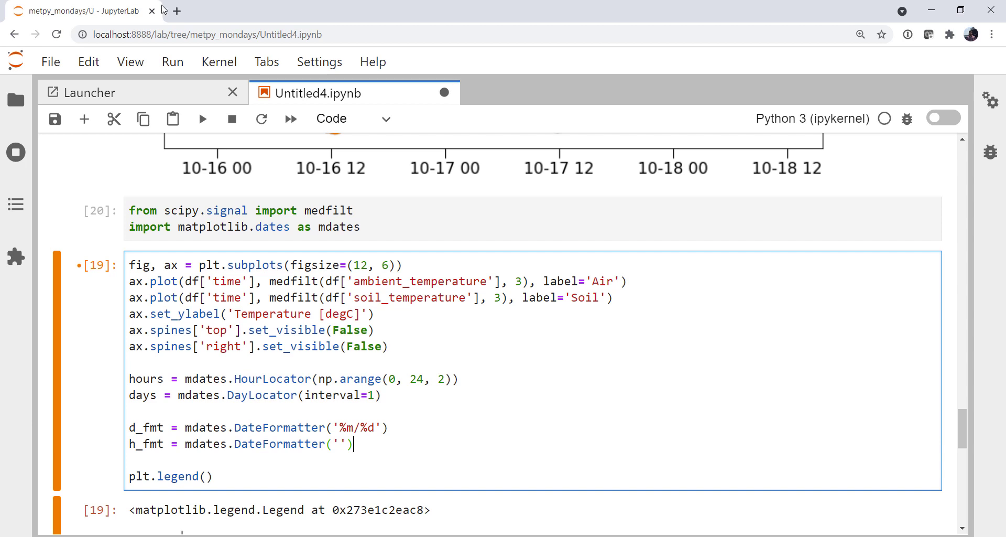
{"action": "mouse_move", "coordinate": [499, 165]}
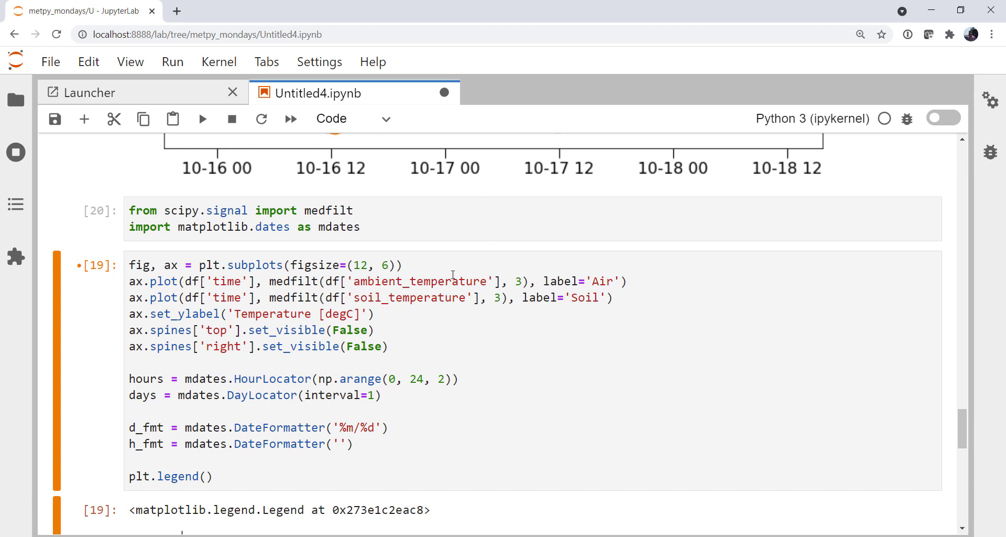
{"action": "mouse_move", "coordinate": [408, 320]}
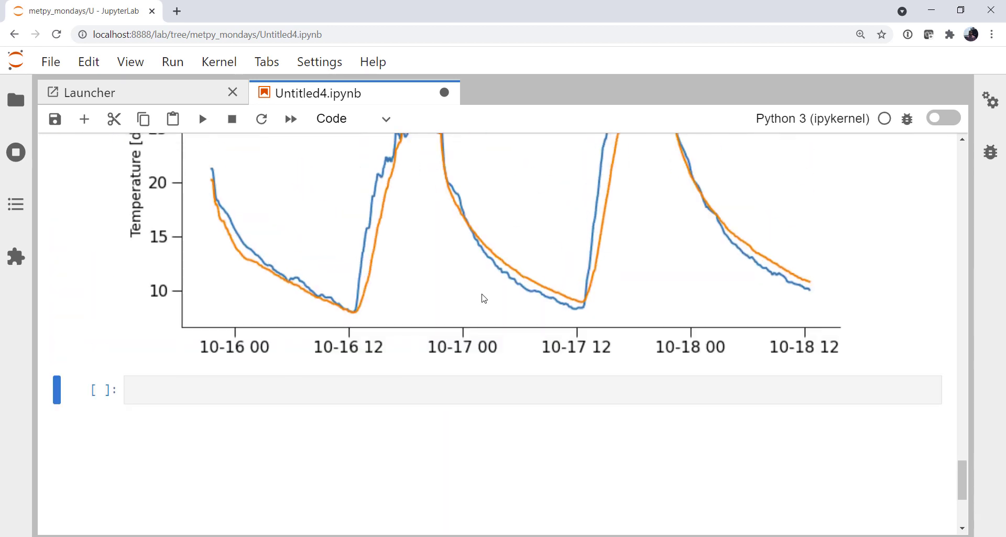
Scroll up to review the locator and formatter lines in the plotting cell.
{"action": "scroll", "scroll_direction": "up", "scroll_amount": 3}
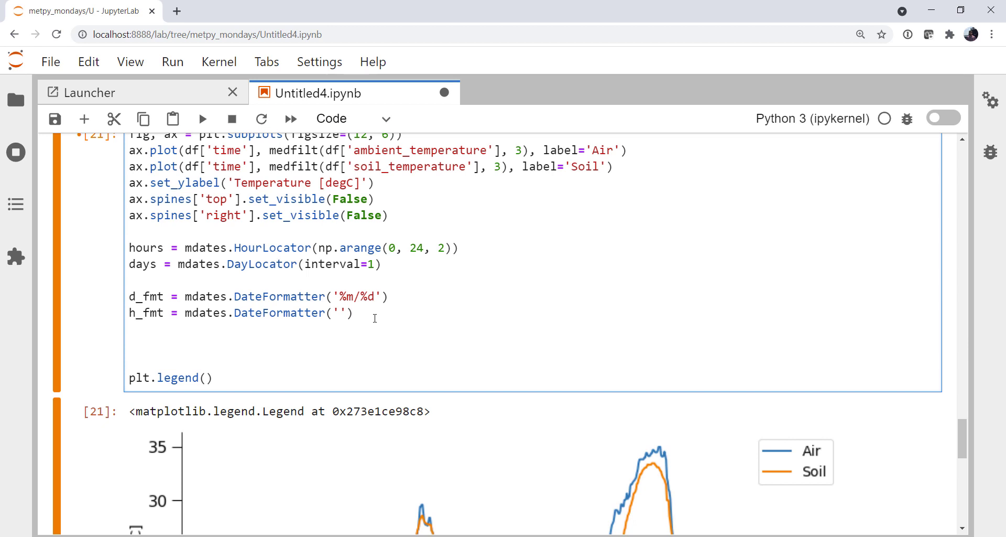
Set the x-axis major locator to days and minor locator to hours.
{"action": "type", "text": "ax.x"}
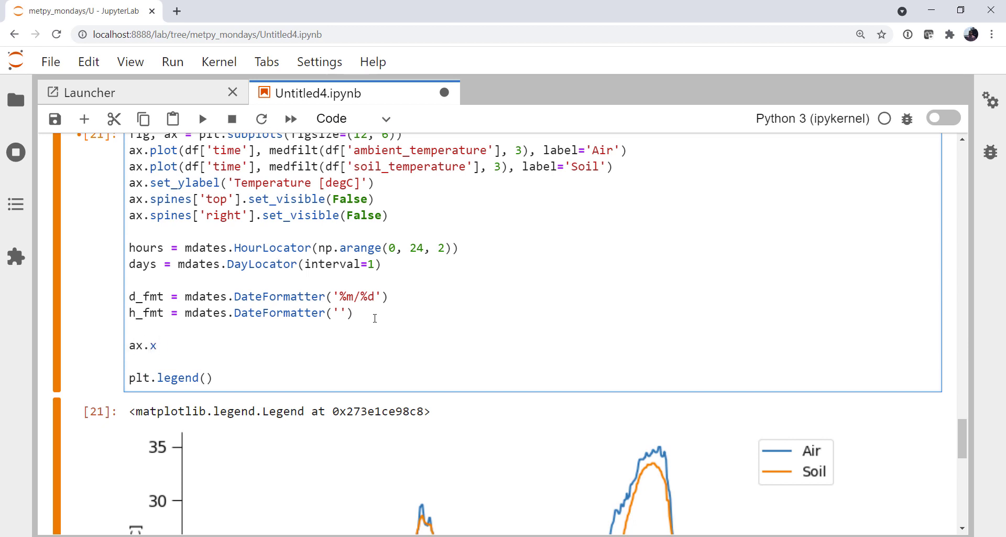
{"action": "type", "text": "axis.set_maj"}
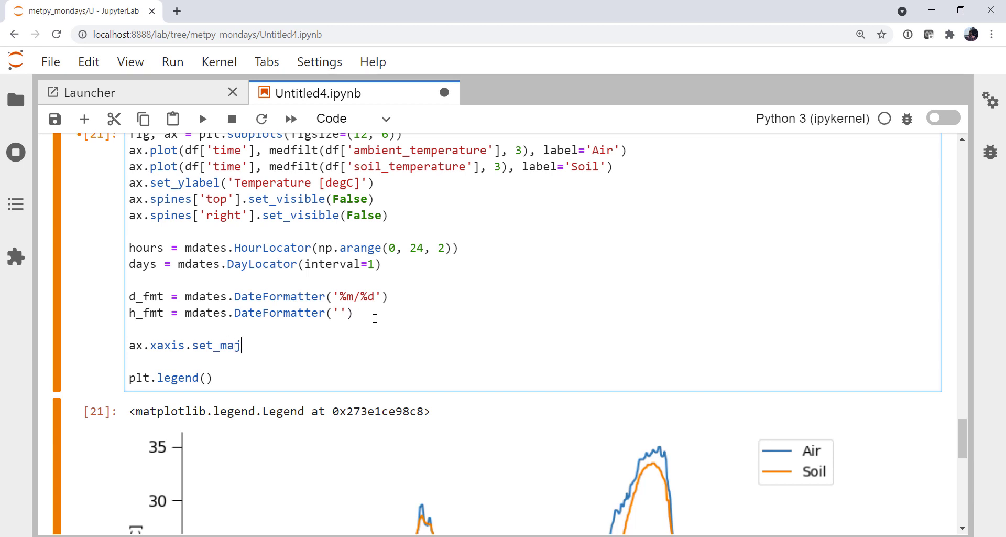
{"action": "type", "text": "or_locator"}
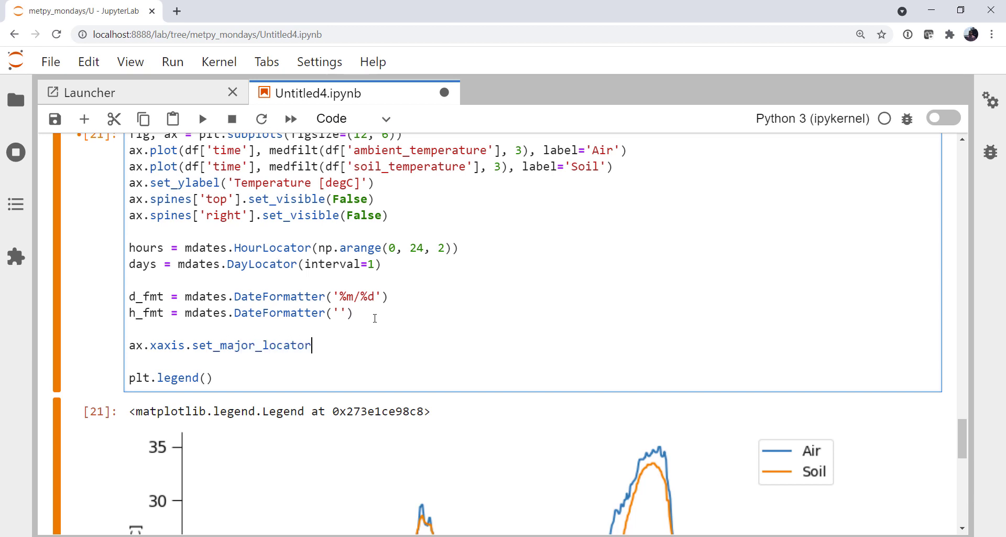
{"action": "type", "text": "('da"}
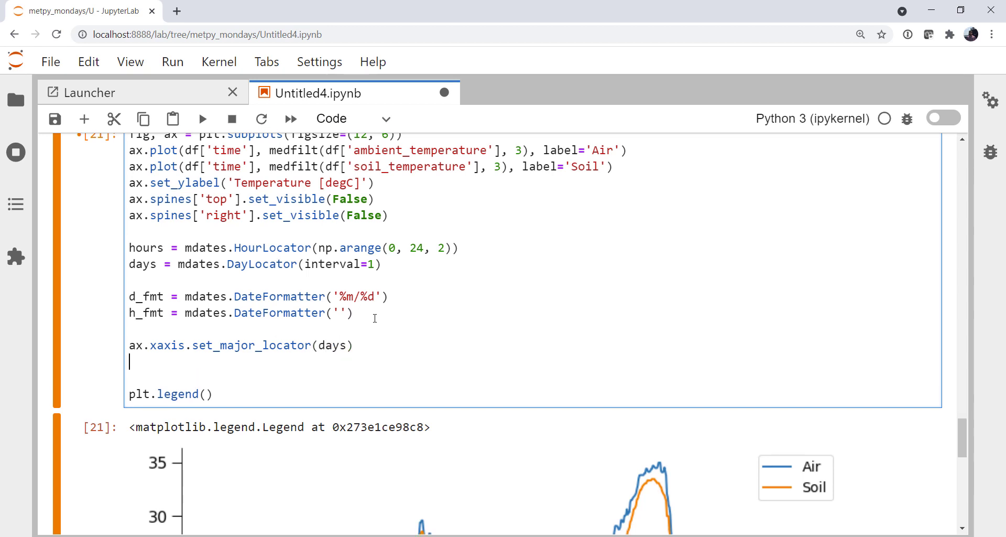
{"action": "type", "text": "ax.ax"}
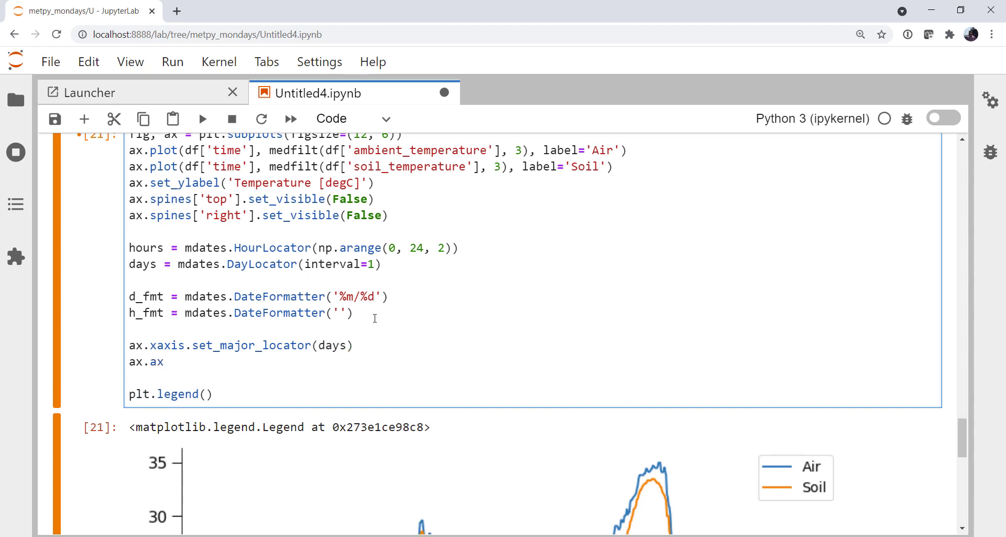
{"action": "type", "text": "xaxis.set_"}
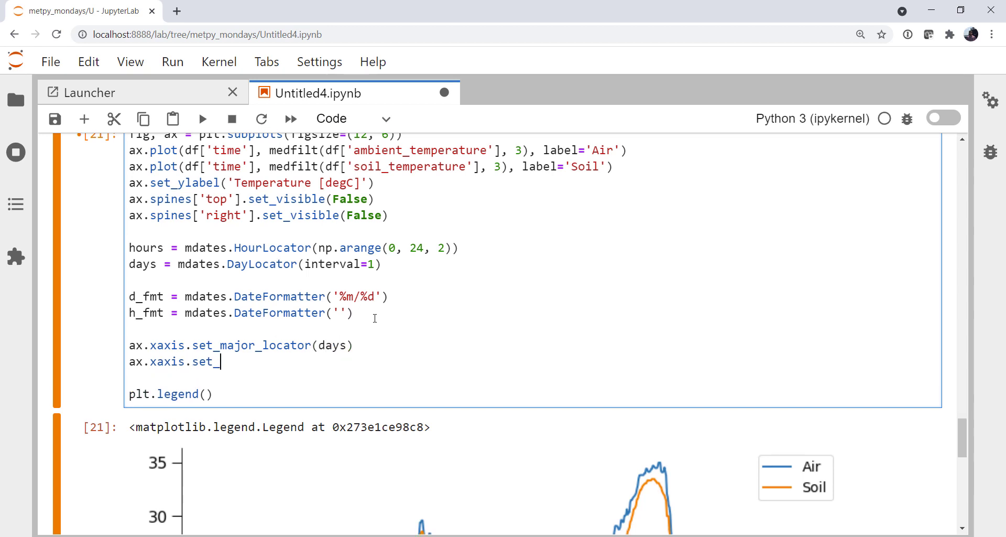
{"action": "type", "text": "minor_locator"}
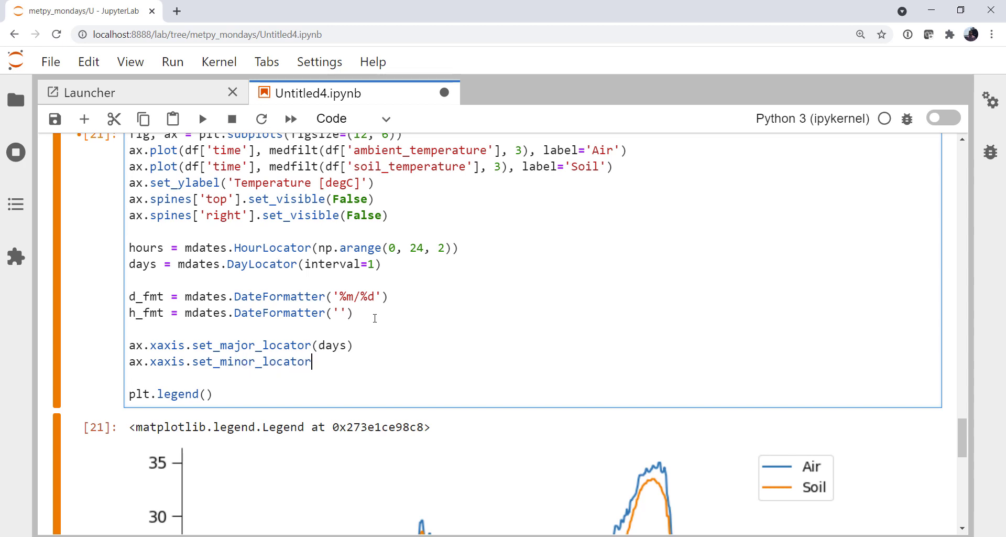
{"action": "type", "text": "(hours"}
{"action": "type", "text": "ax"}
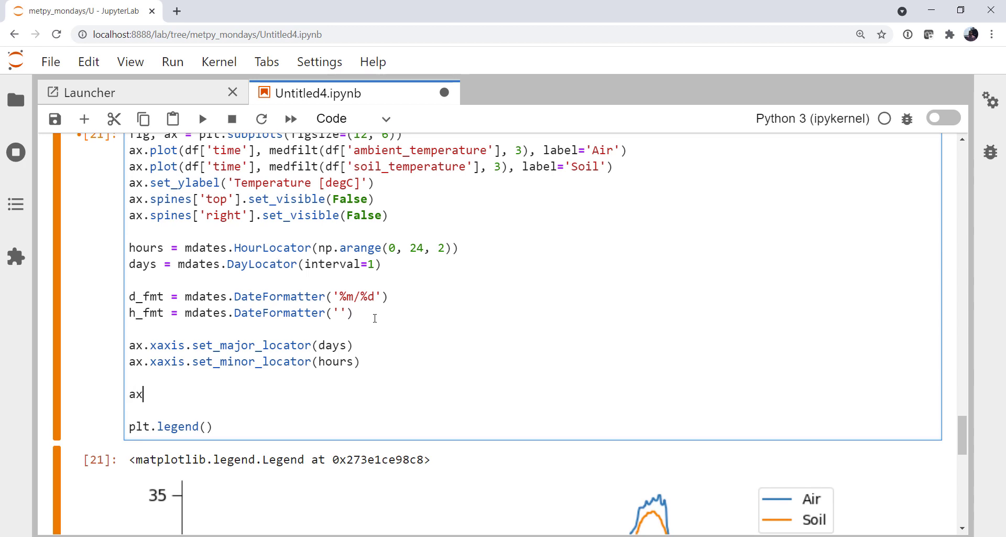
Set the x-axis major formatter to d_fmt and minor formatter to h_fmt.
{"action": "type", "text": ".xaxis.s"}
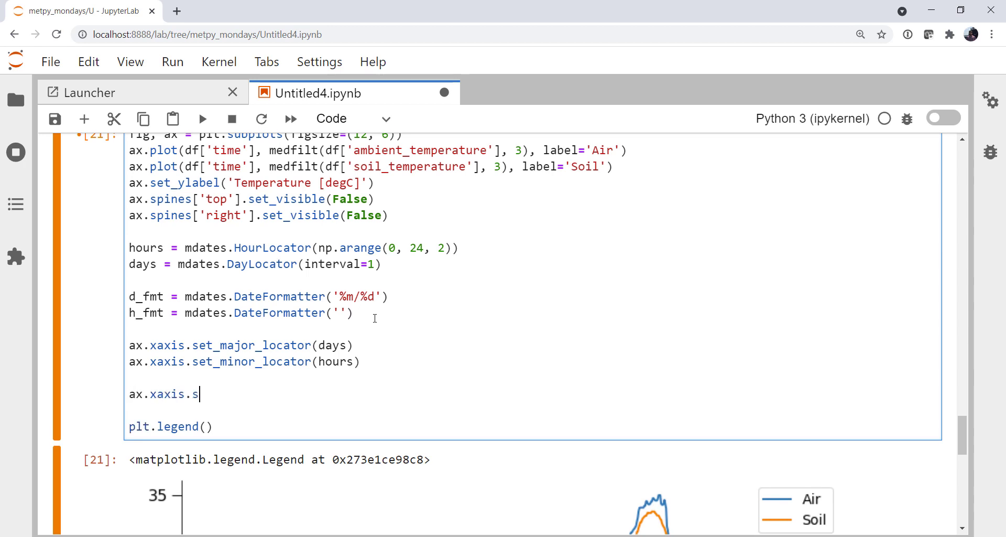
{"action": "type", "text": "et_major_"}
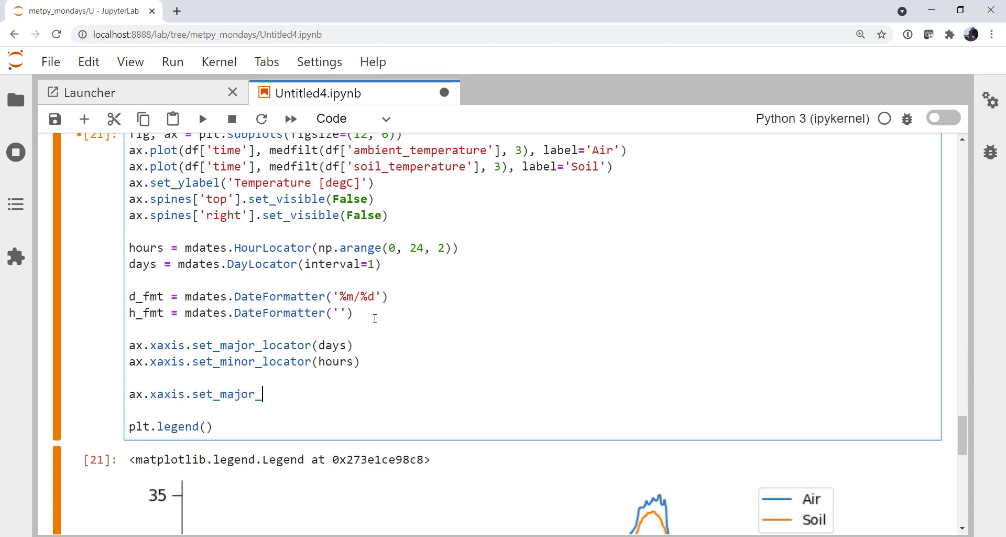
{"action": "type", "text": "fora"}
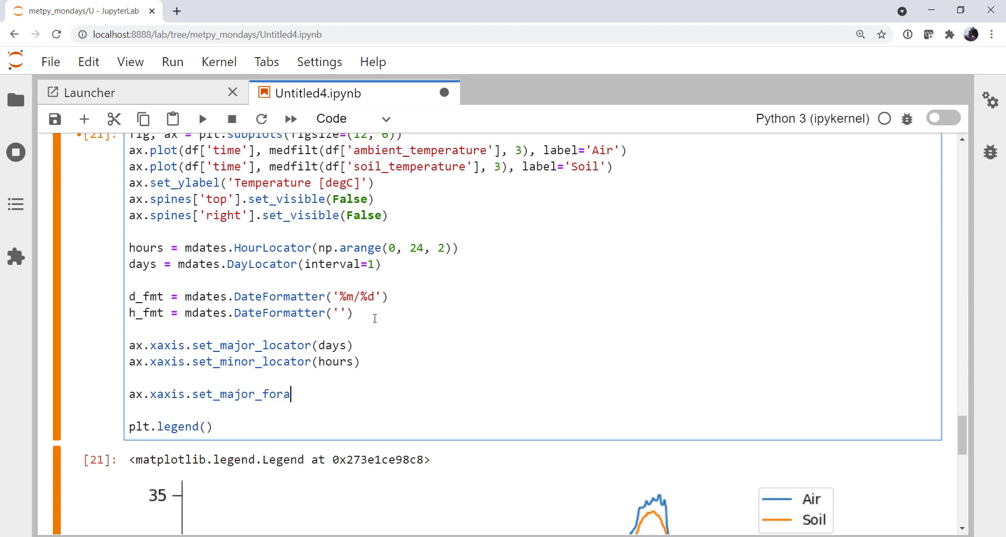
{"action": "type", "text": "tter("}
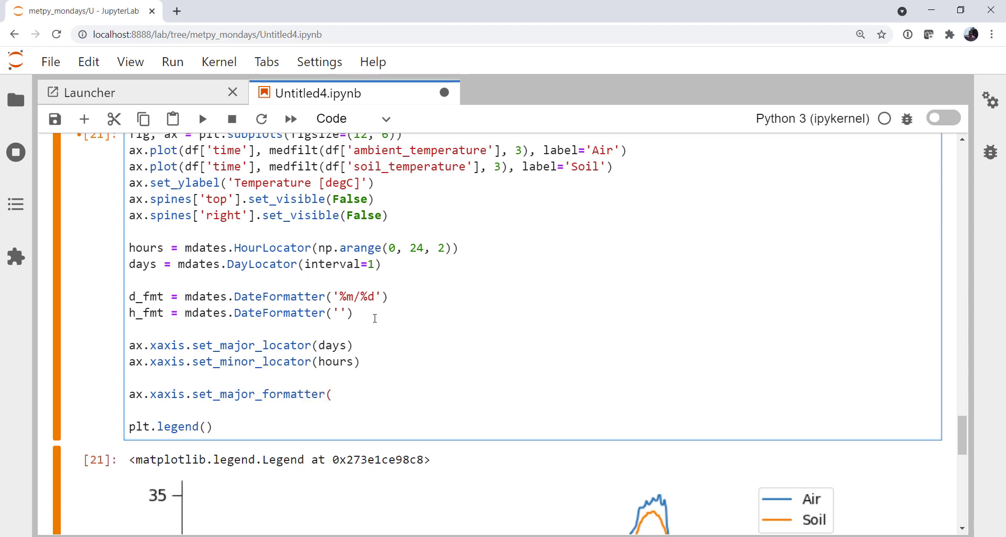
{"action": "type", "text": "d_"}
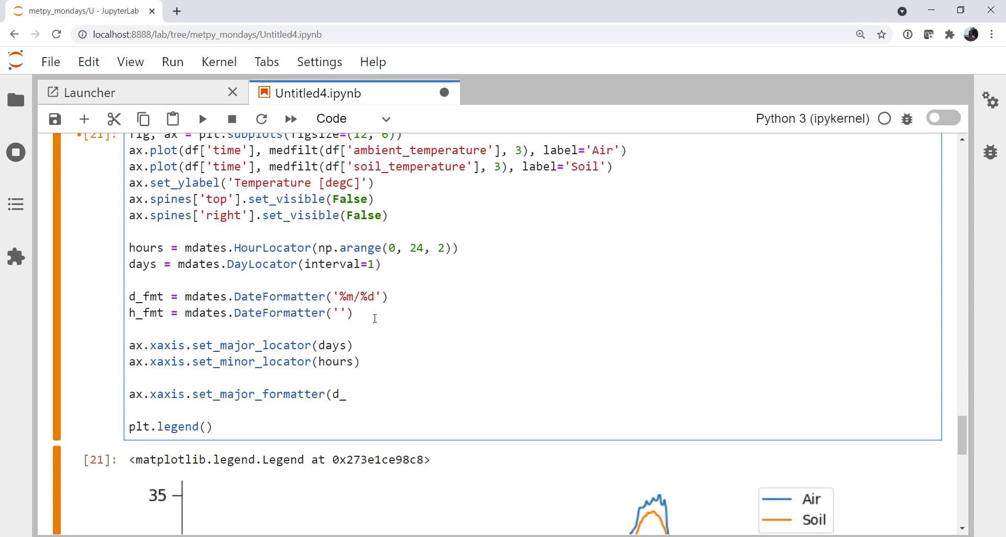
{"action": "type", "text": "_fmt)"}
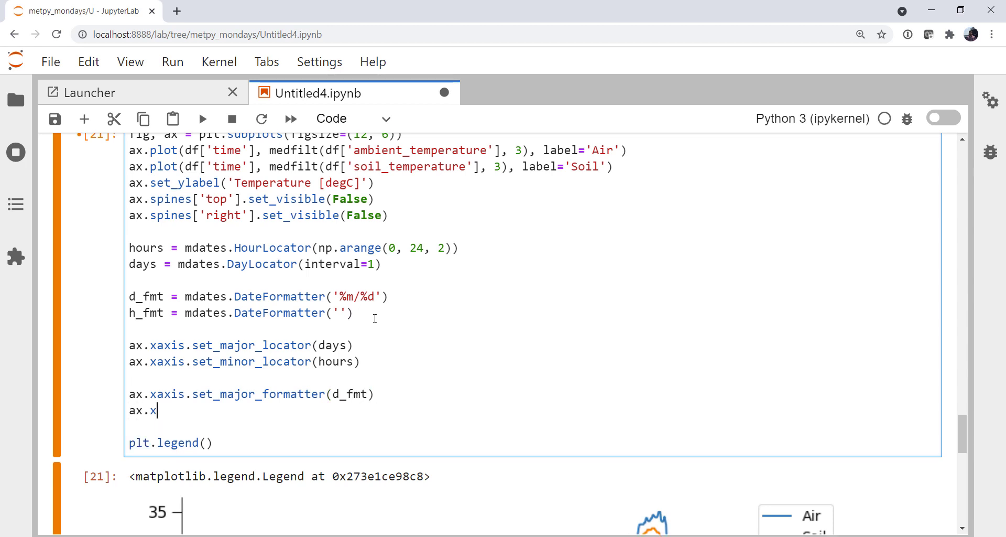
{"action": "type", "text": "axis.set"}
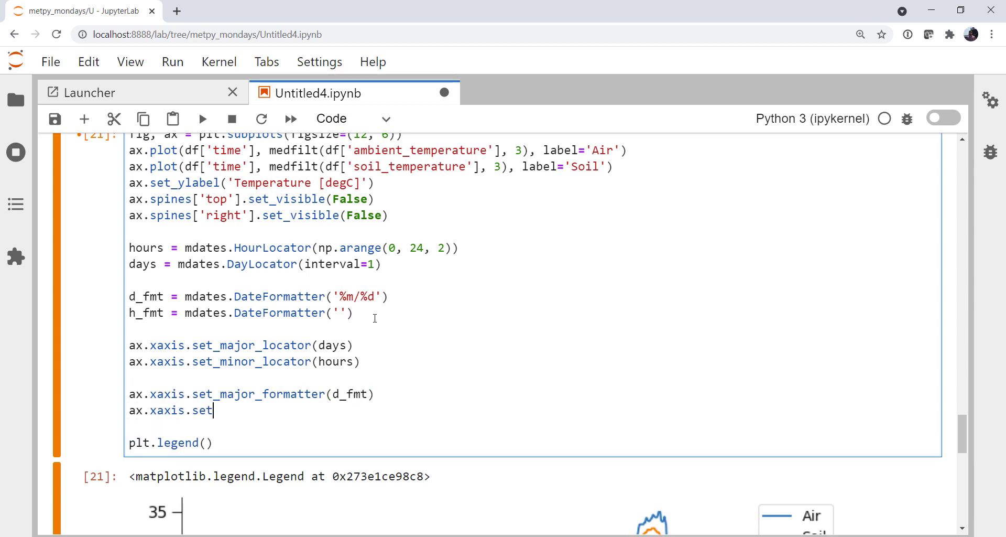
{"action": "type", "text": "_minor_fora"}
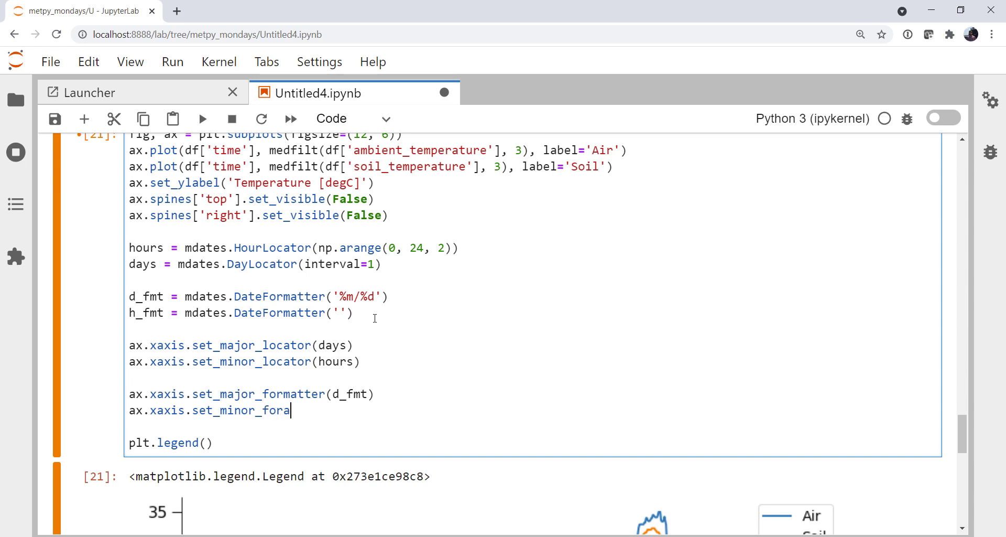
{"action": "type", "text": "matter("}
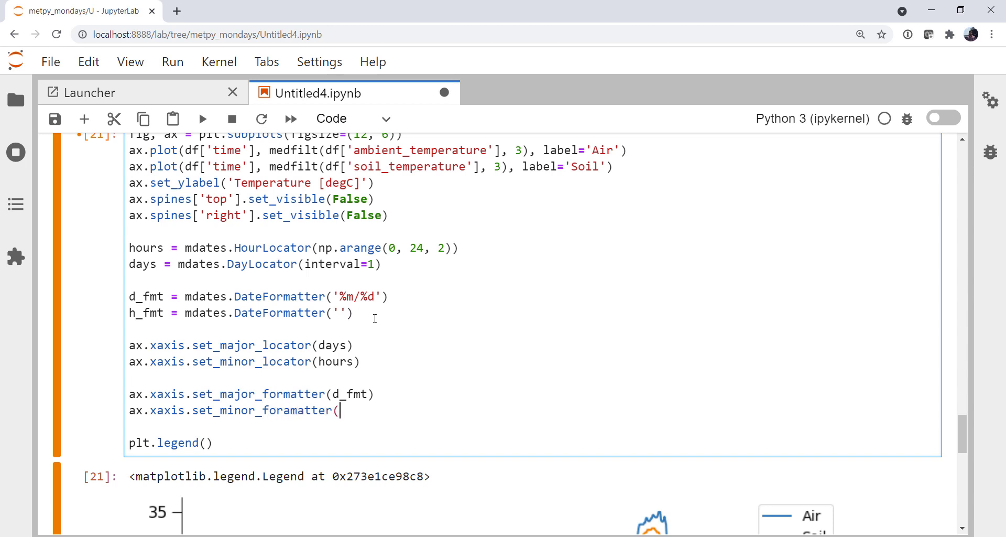
{"action": "type", "text": "h"}
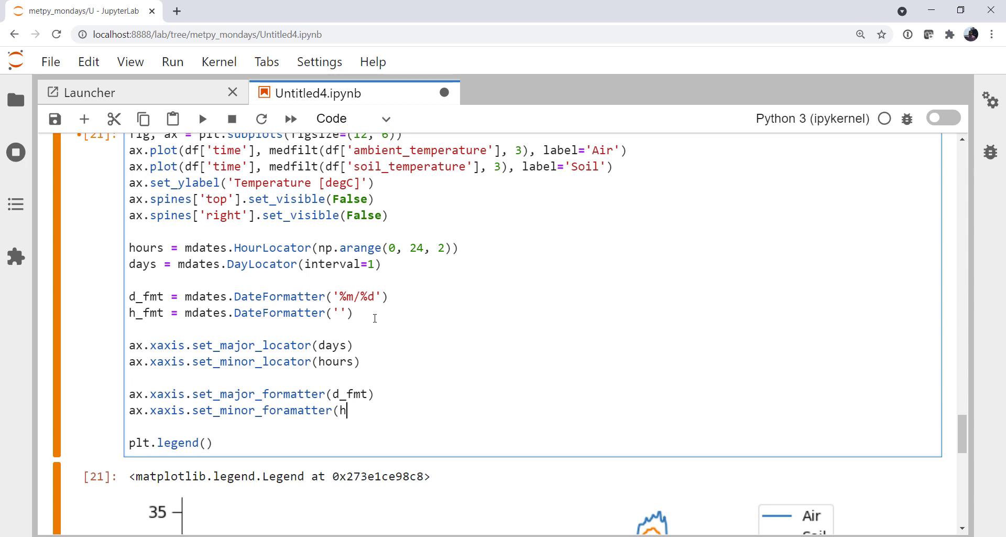
{"action": "type", "text": "_fmt)"}
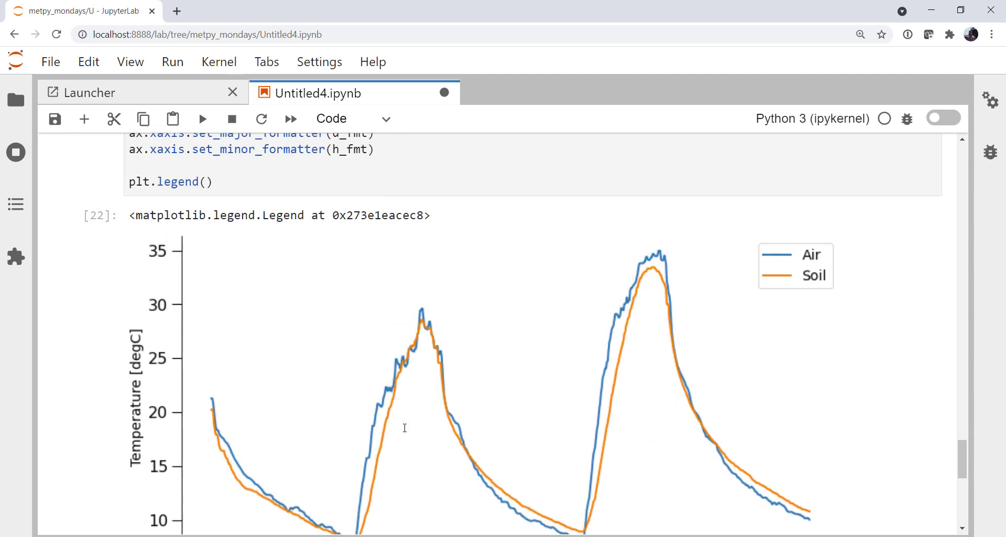
{"action": "scroll", "scroll_direction": "down", "scroll_amount": 3}
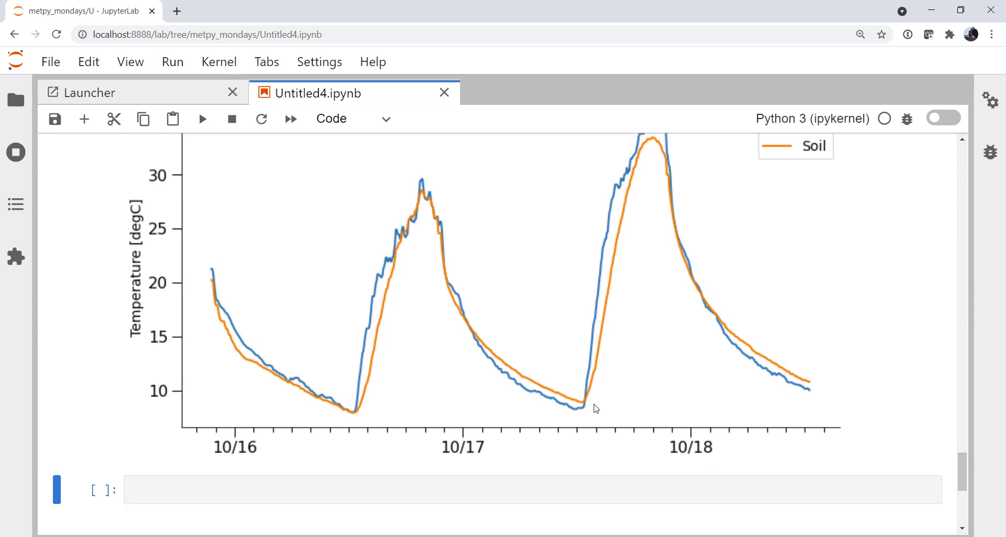
{"action": "scroll", "scroll_direction": "up", "scroll_amount": 3}
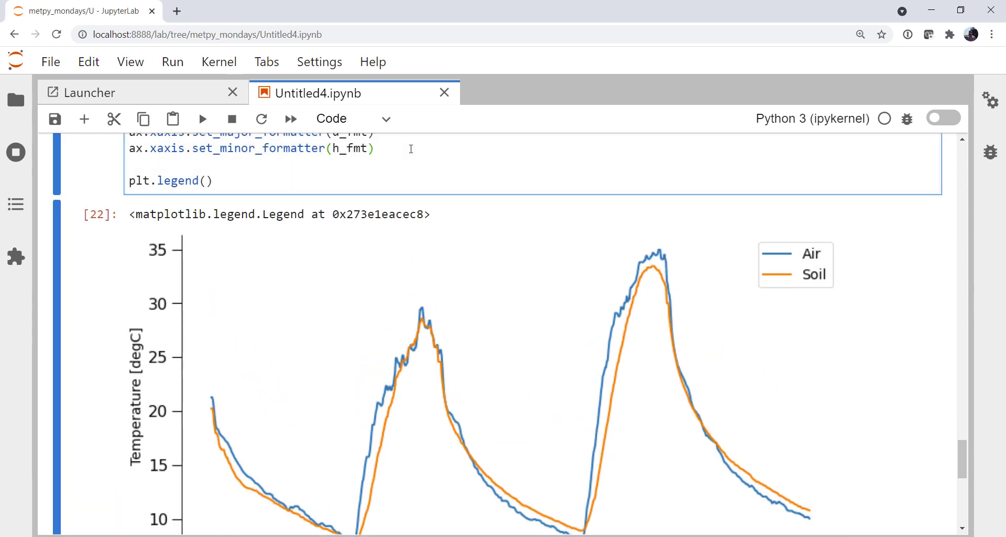
Add ax.grid(which='both') and view the major and minor gridlines.
{"action": "type", "text": "ax."}
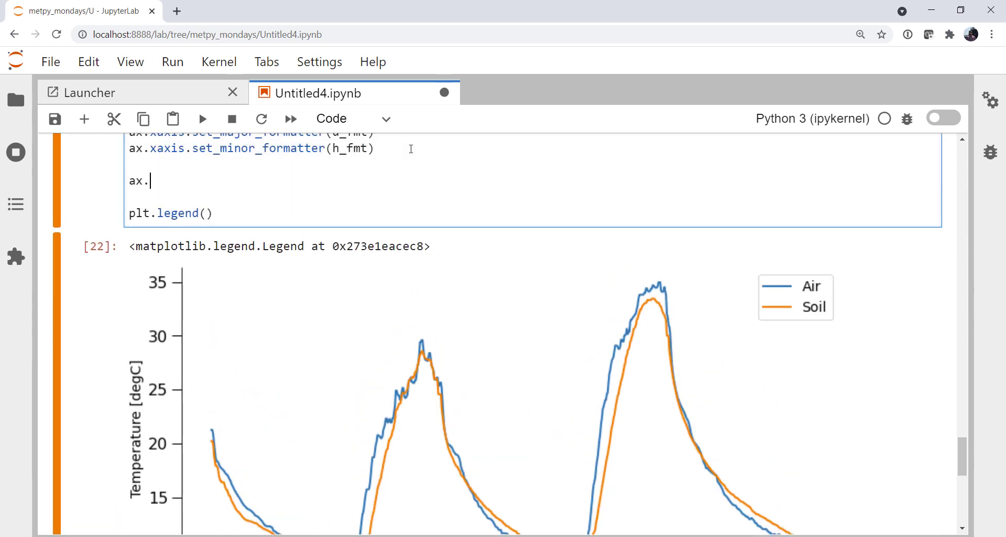
{"action": "type", "text": "grid("}
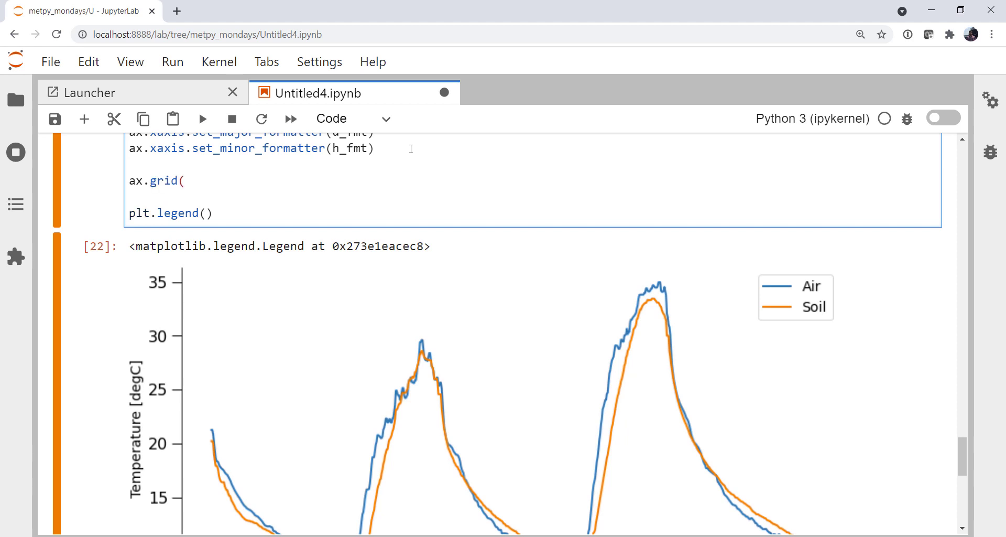
{"action": "type", "text": "which='both"}
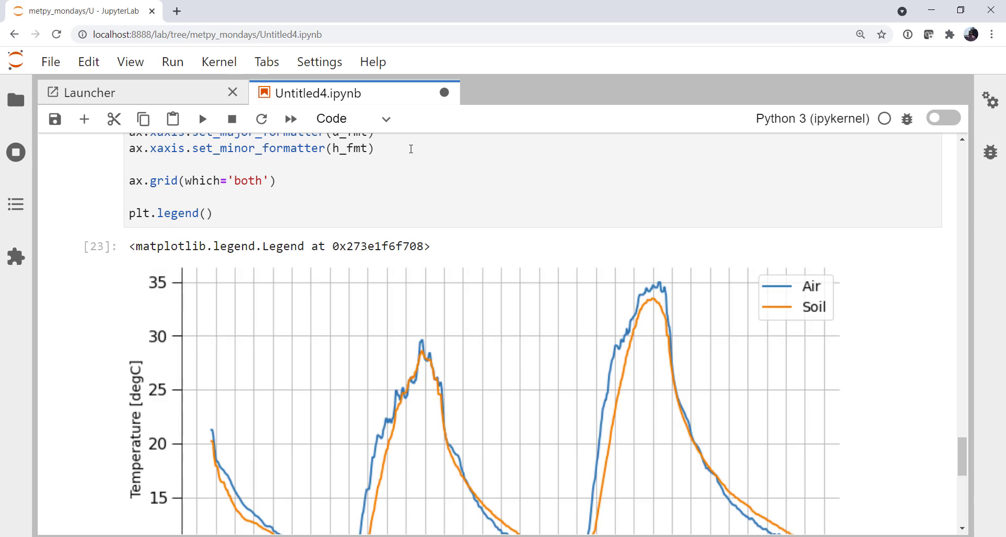
{"action": "scroll", "scroll_direction": "down", "scroll_amount": 3}
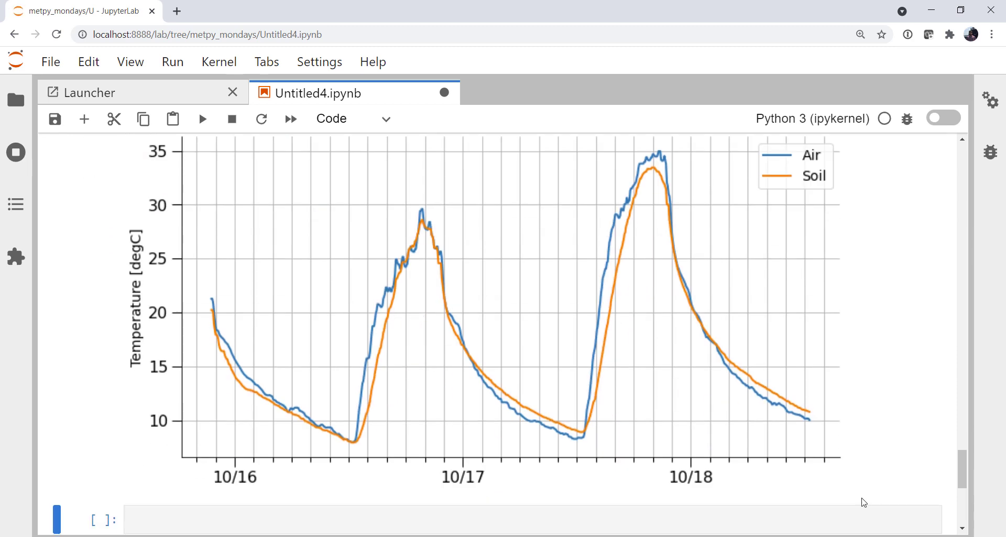